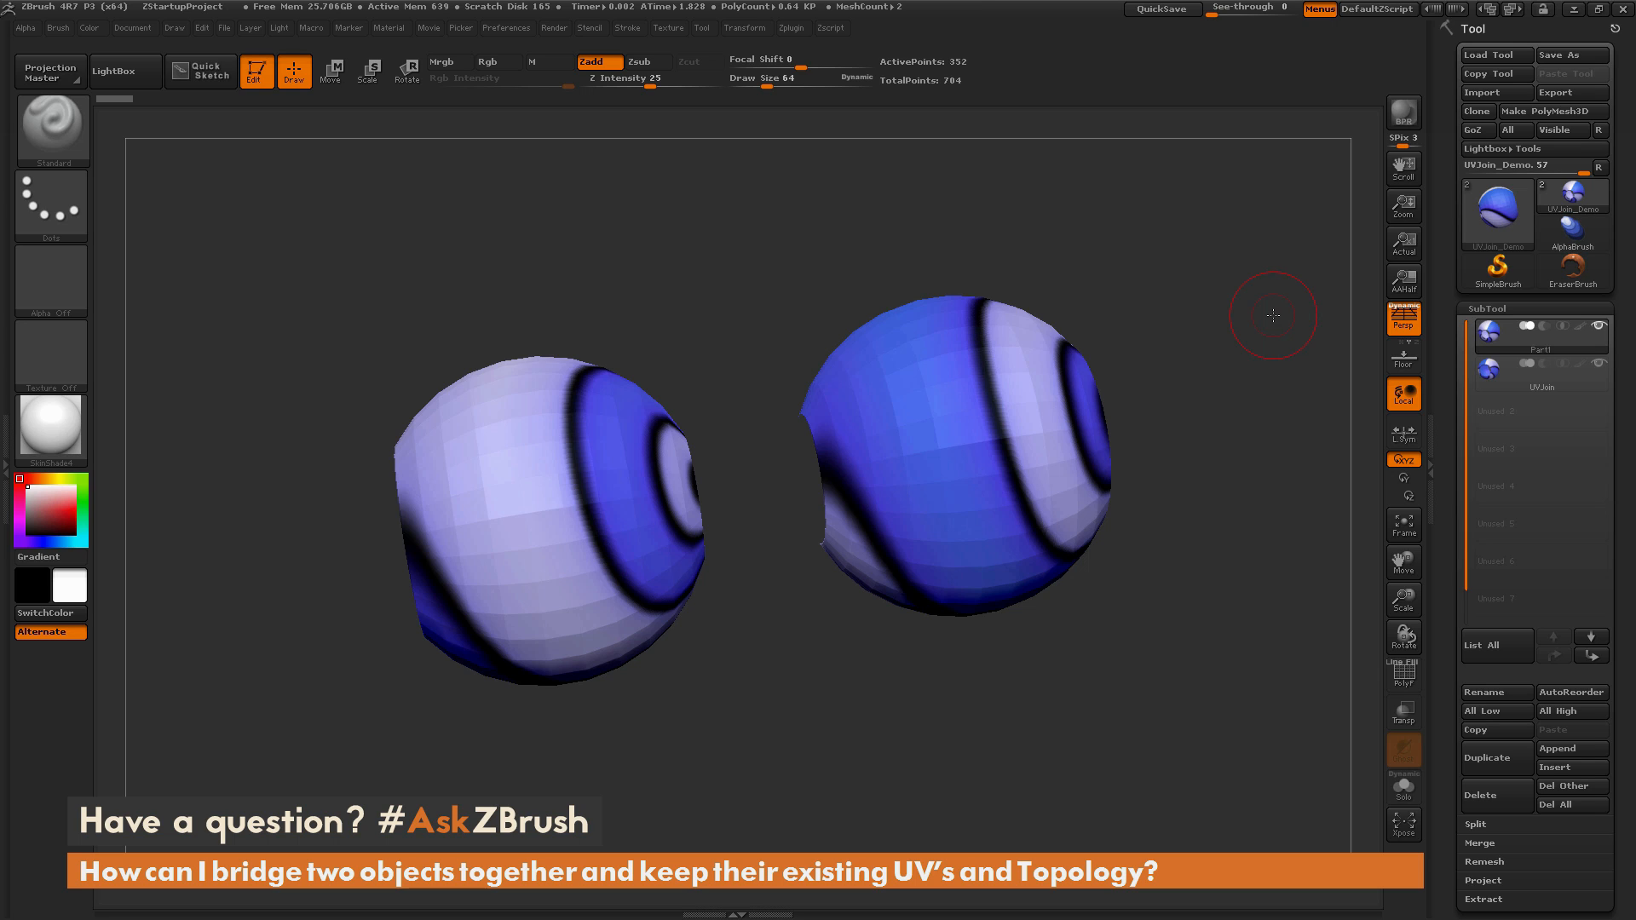
{"action": "mouse_move", "coordinate": [1186, 233]}
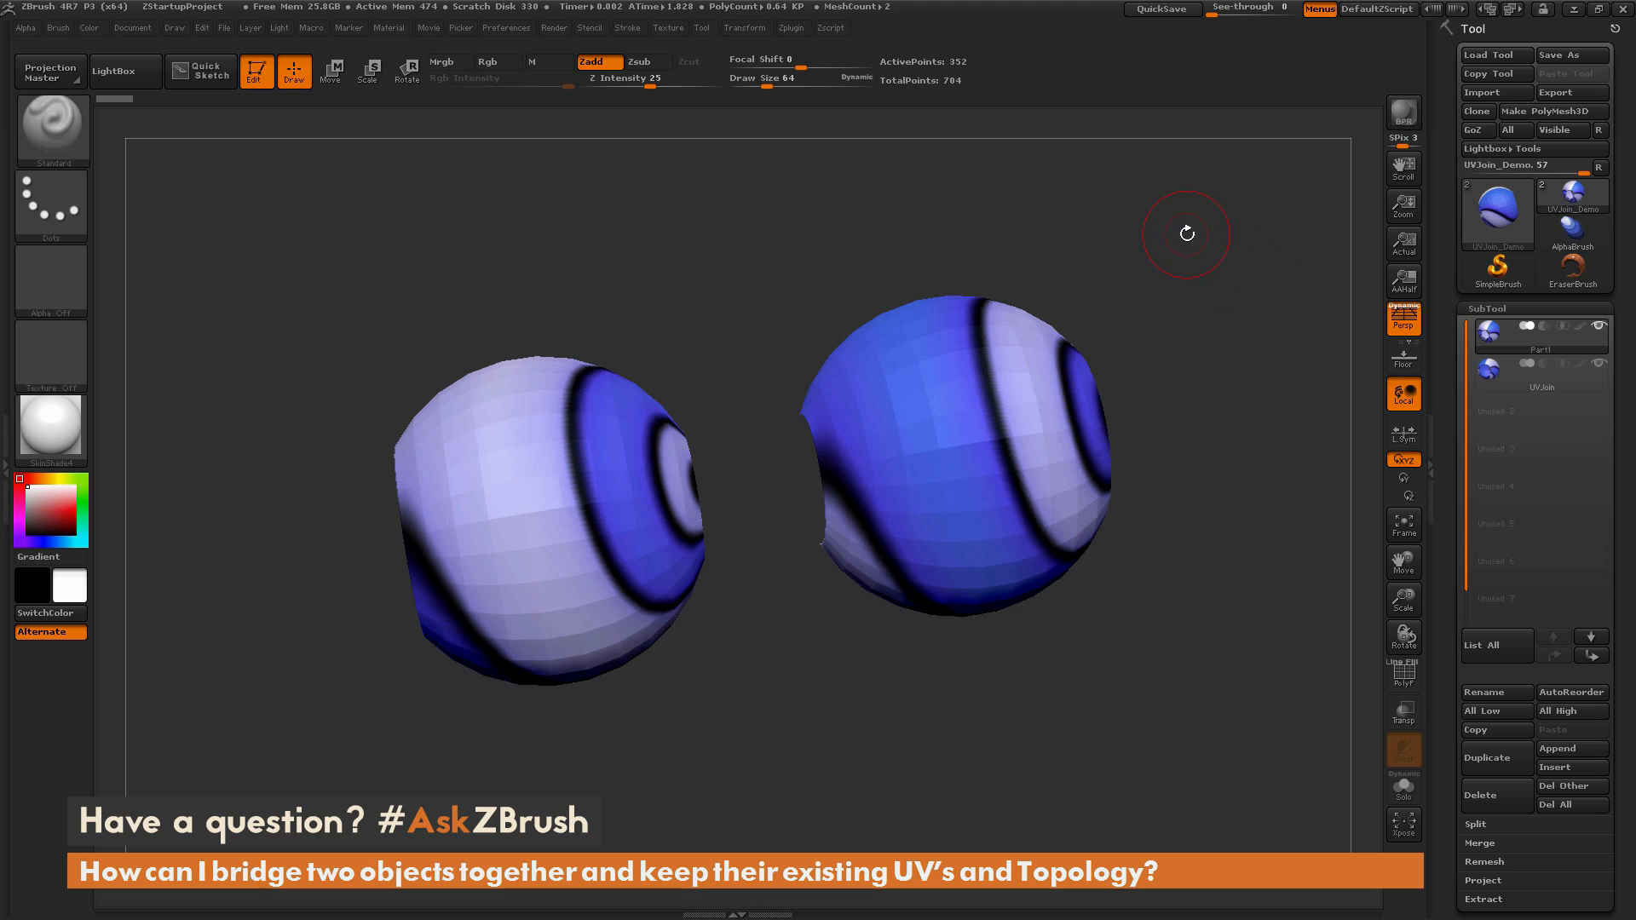
{"action": "mouse_move", "coordinate": [1204, 326]}
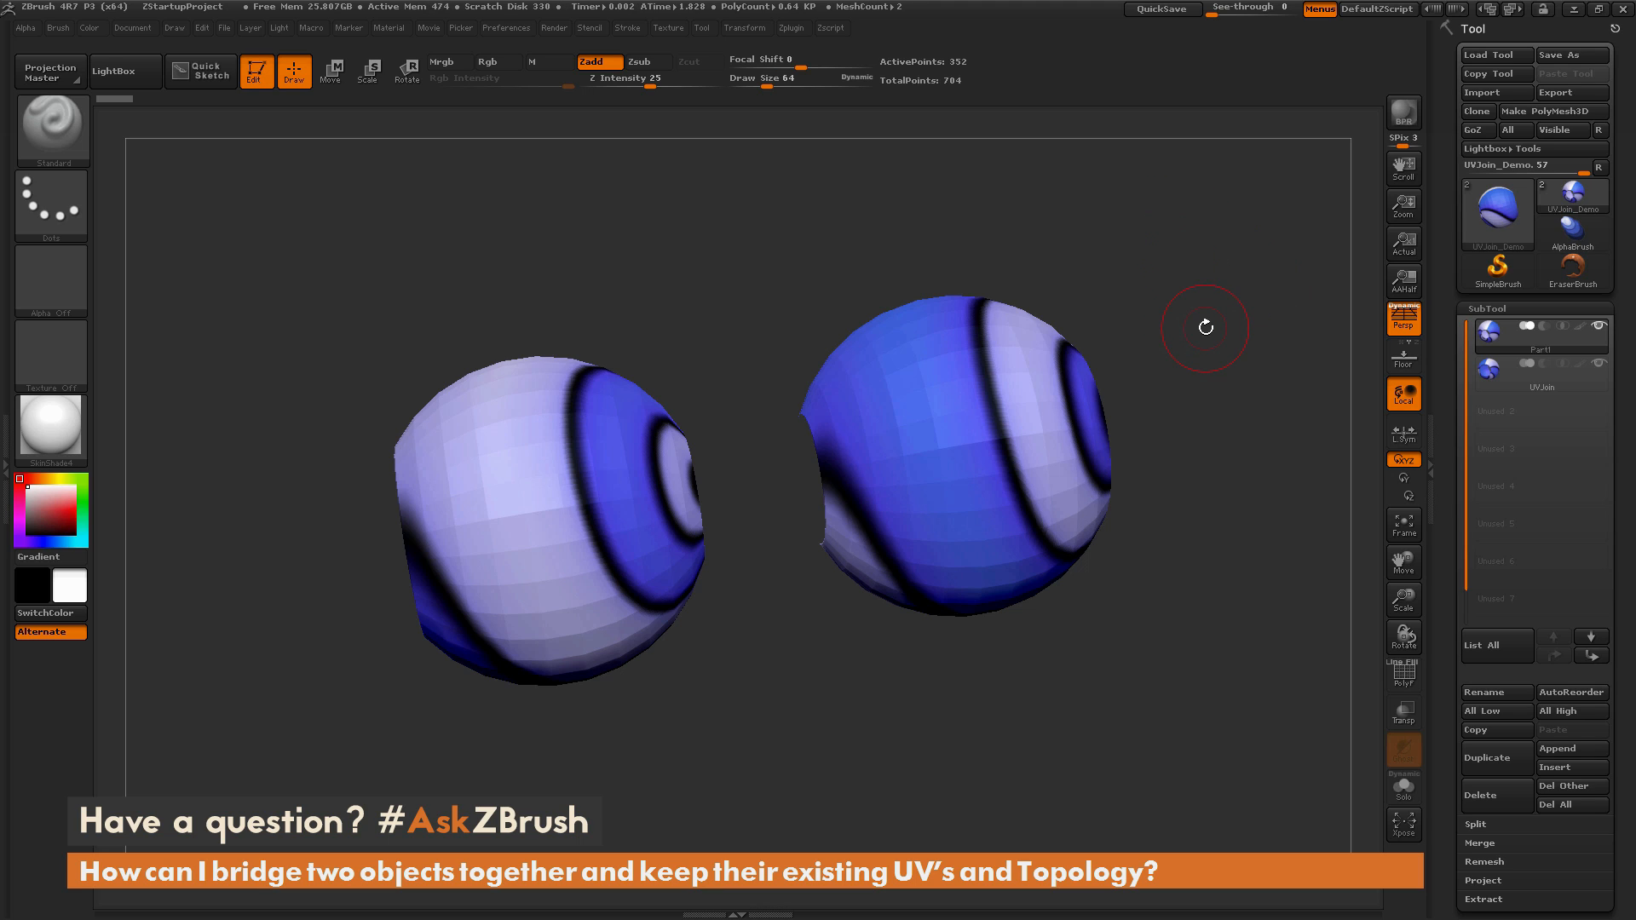
{"action": "mouse_move", "coordinate": [1237, 260]}
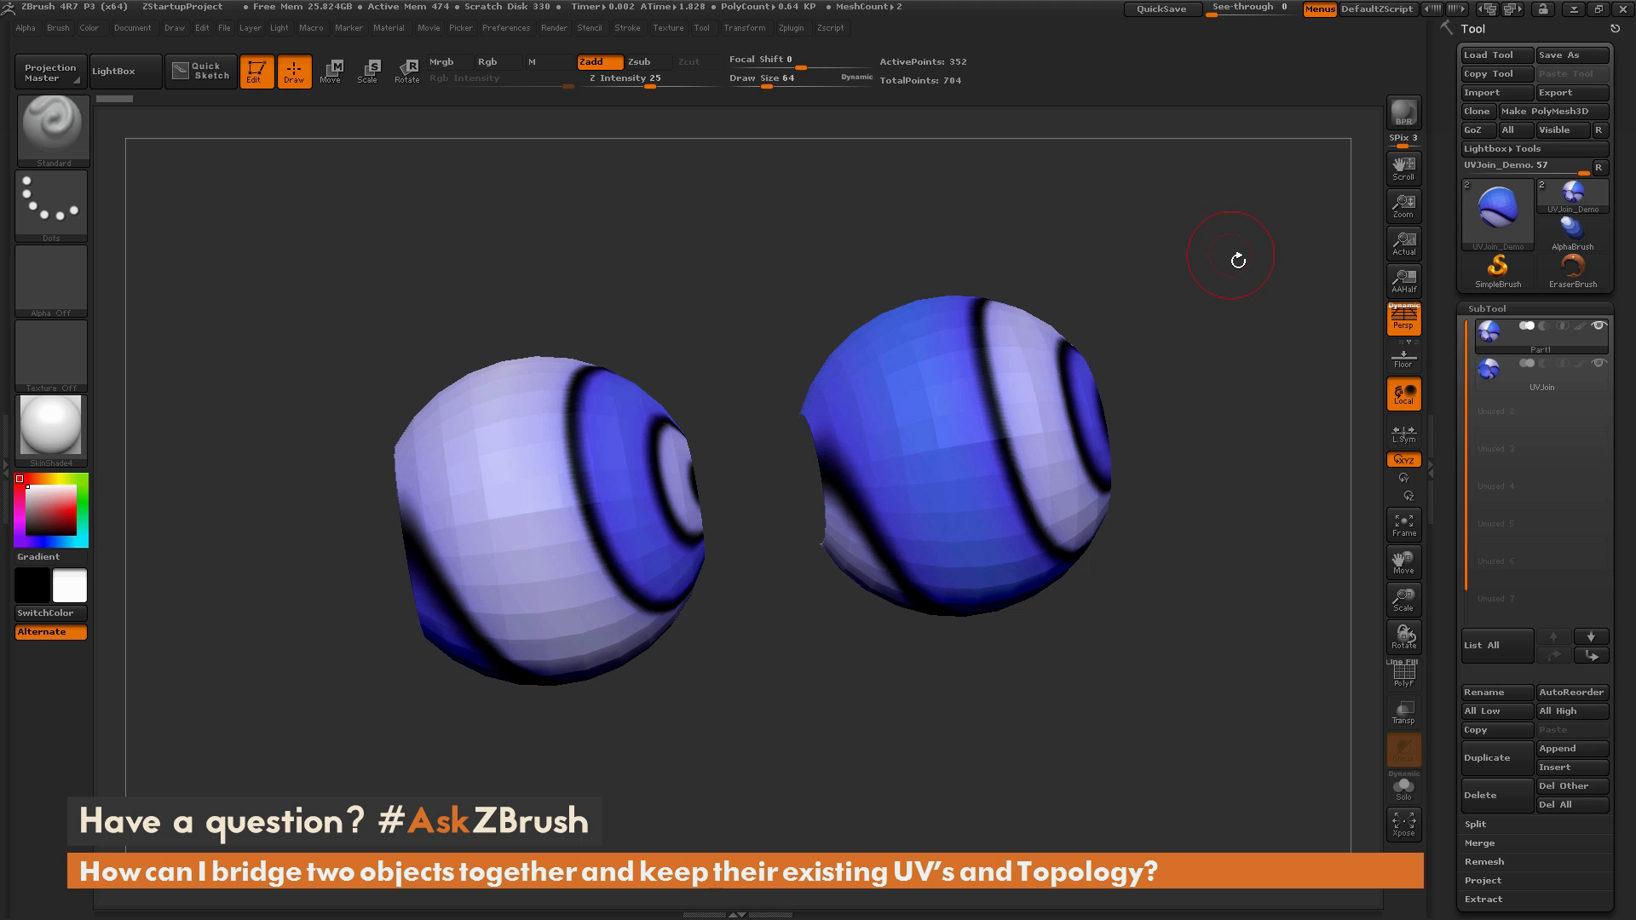
{"action": "mouse_move", "coordinate": [1244, 275]}
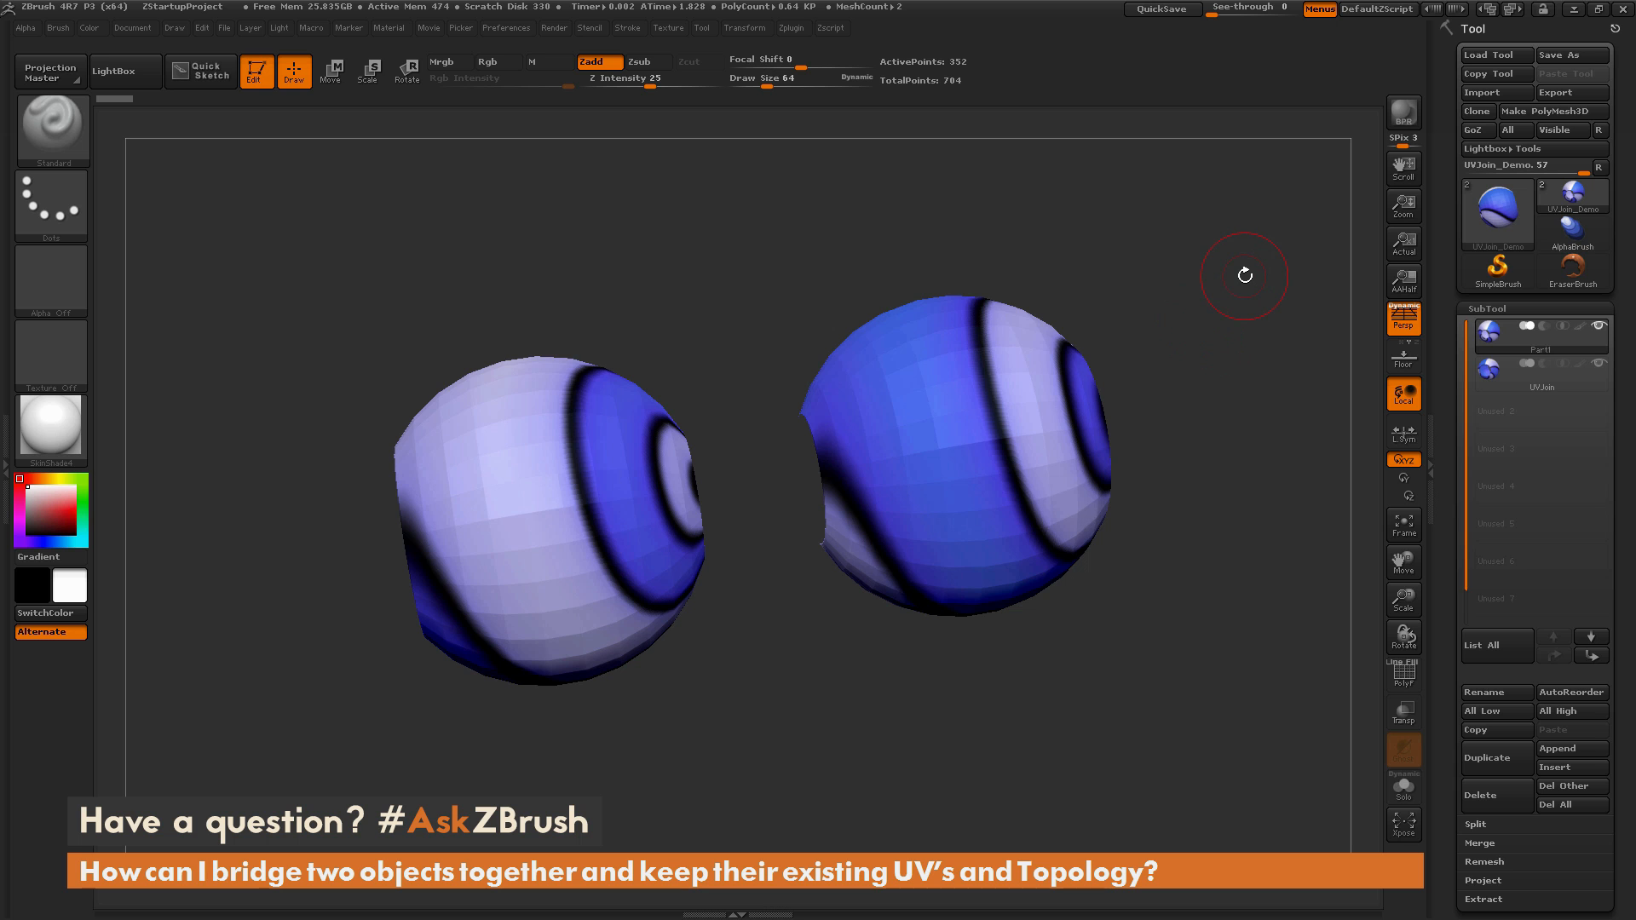
- Orbit around the two spheres and briefly select the UVJoin subtool
{"action": "left_click_drag", "start_coordinate": [1244, 275], "coordinate": [1254, 394]}
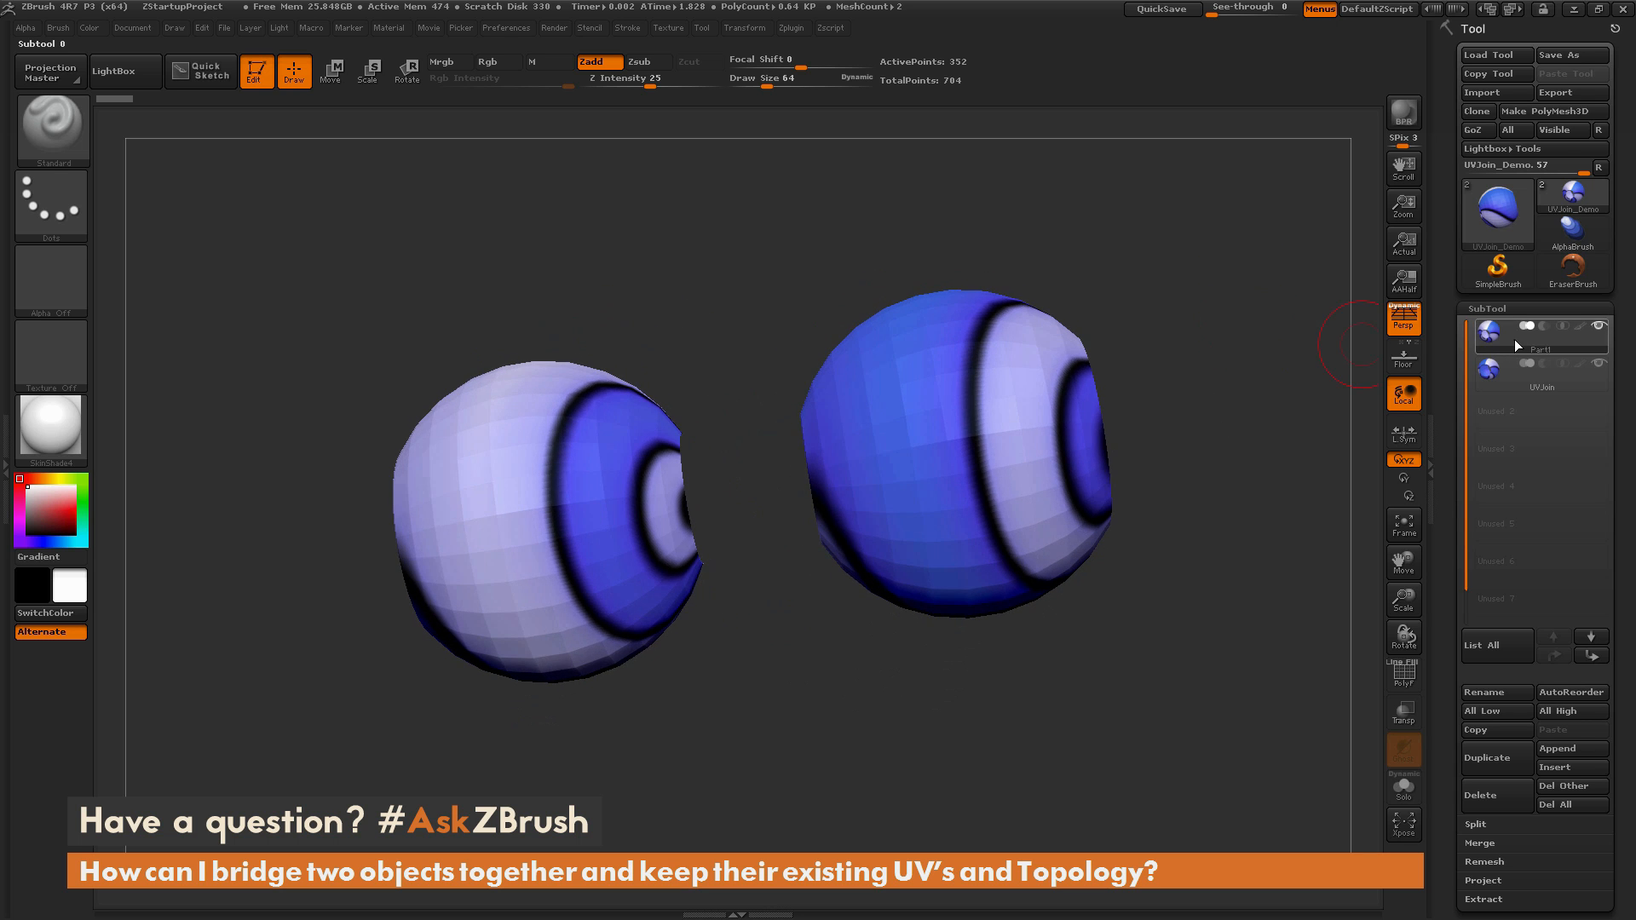
{"action": "mouse_move", "coordinate": [1453, 419]}
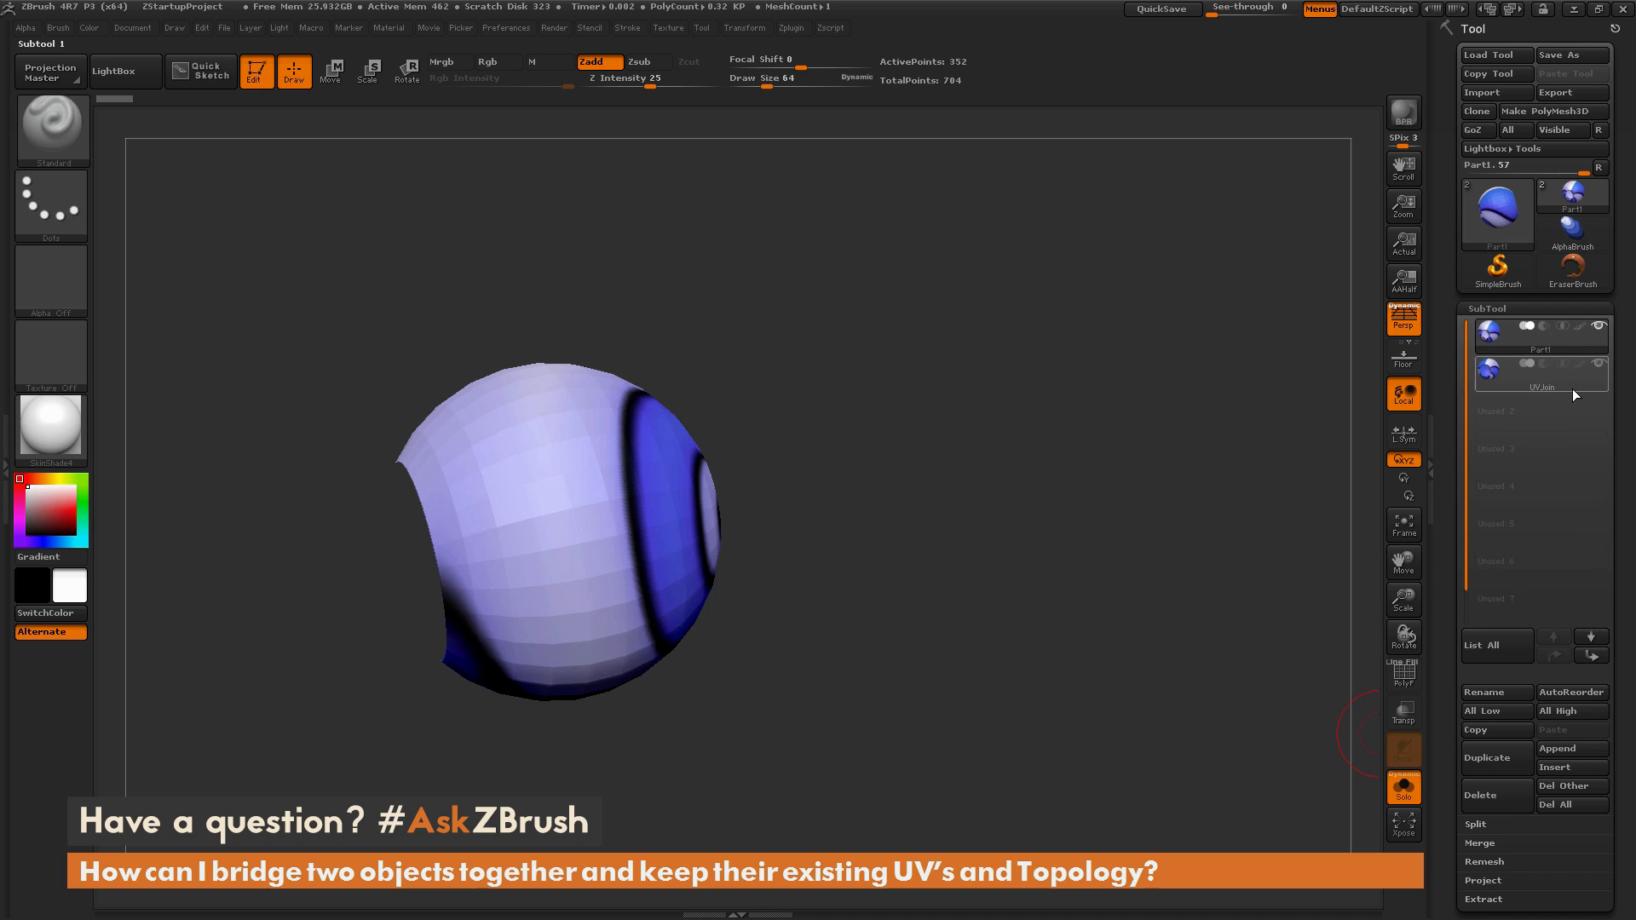
{"action": "left_click", "coordinate": [1539, 372]}
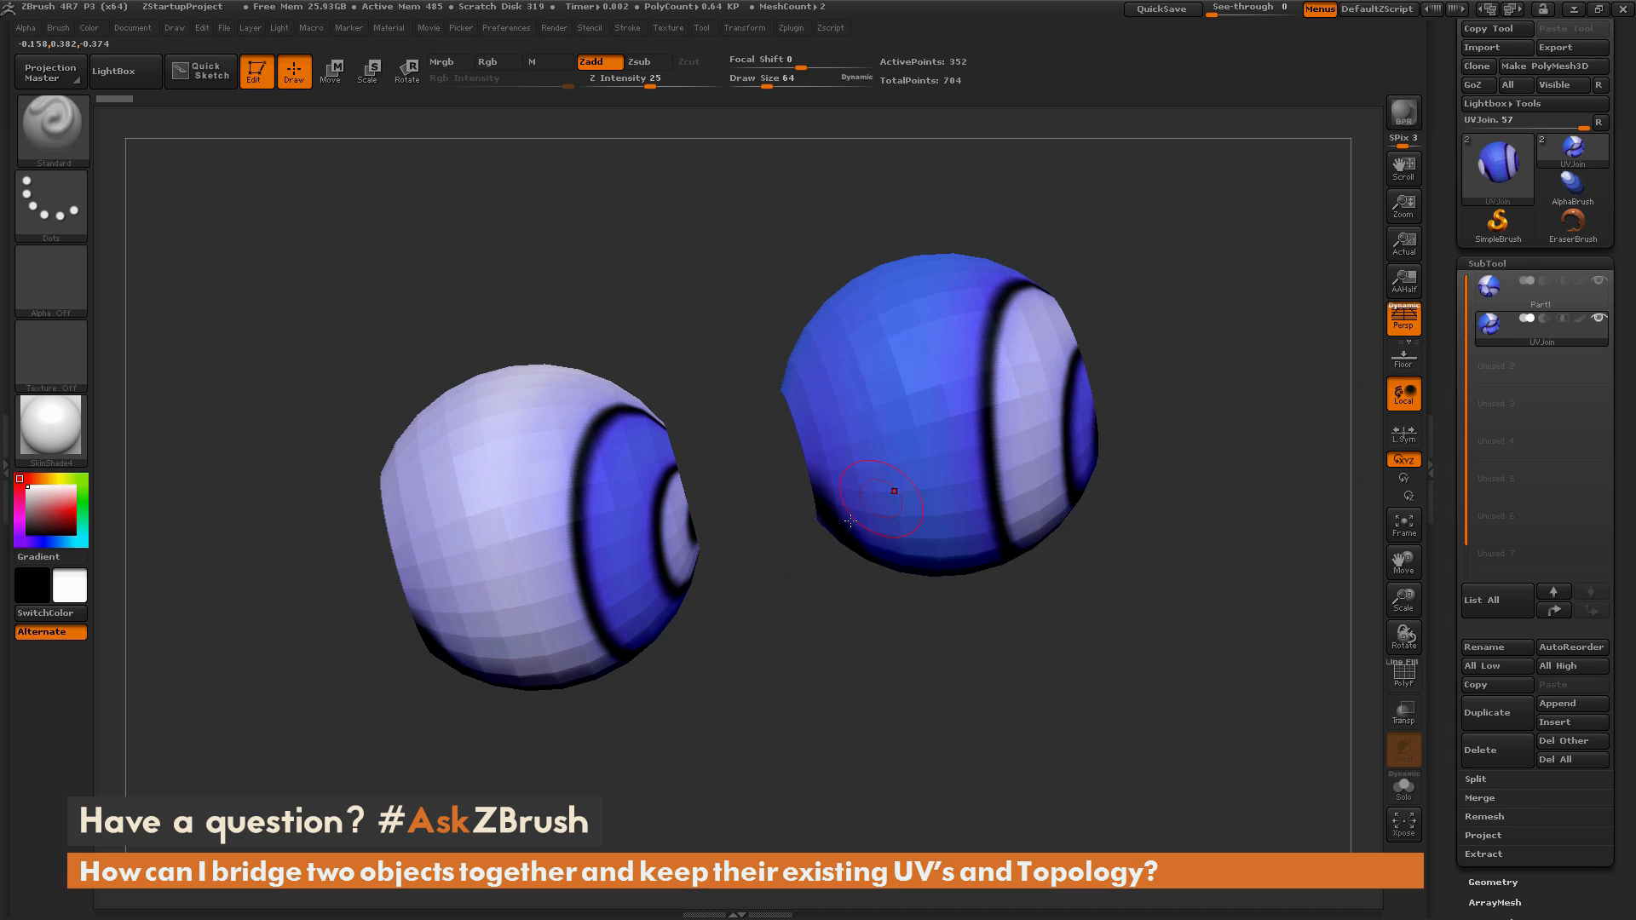
{"action": "left_click_drag", "start_coordinate": [887, 506], "coordinate": [819, 449]}
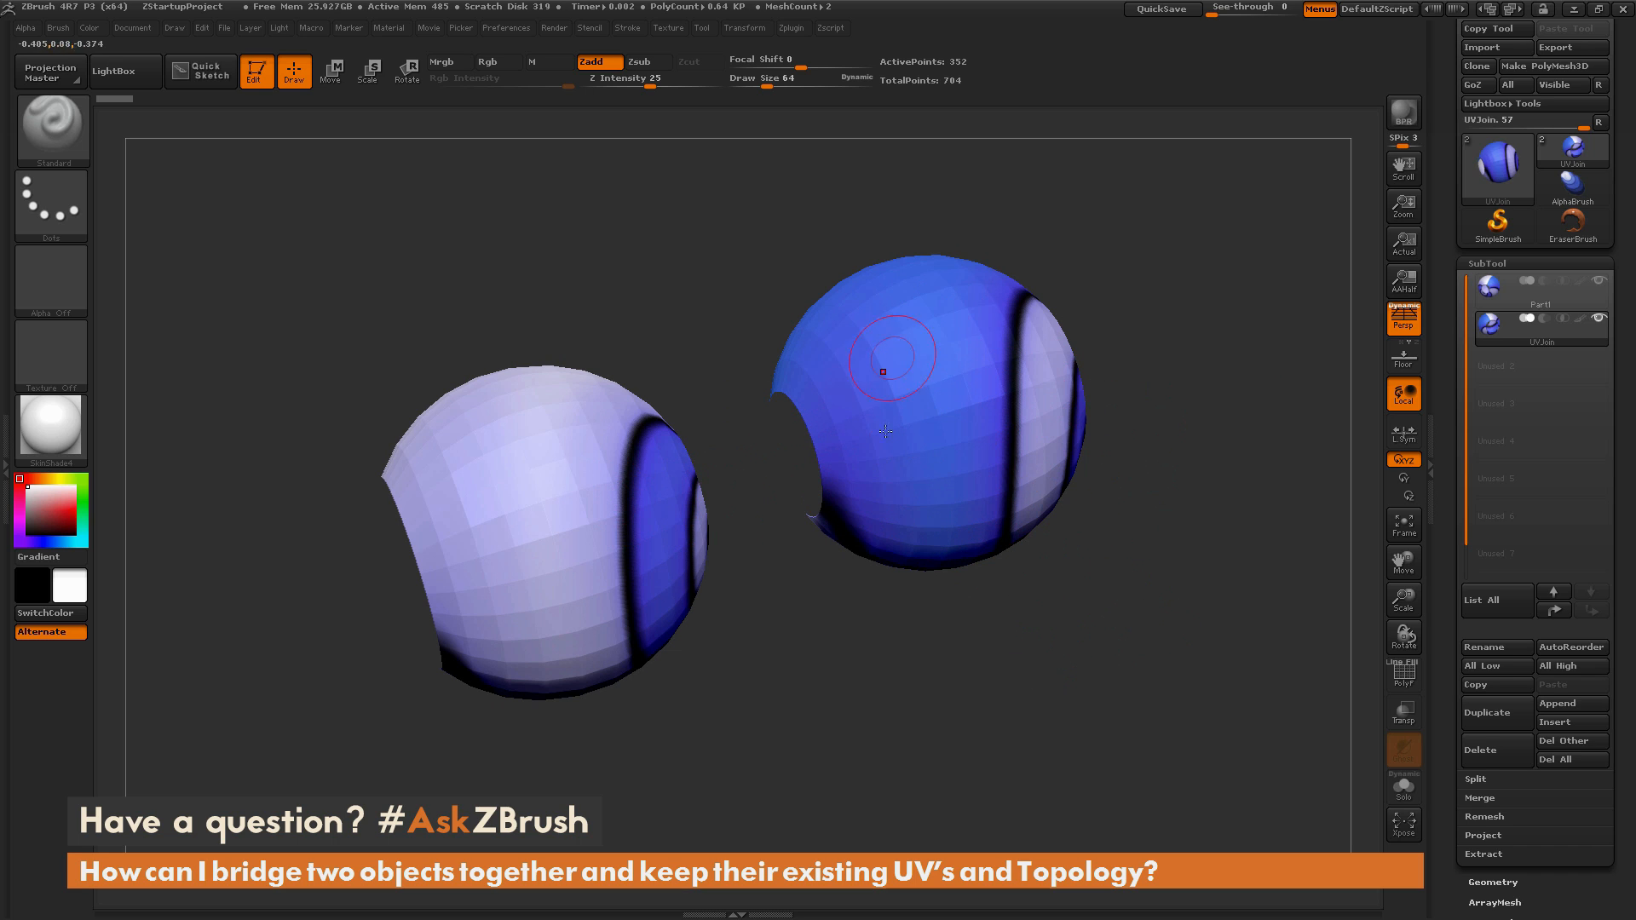
{"action": "mouse_move", "coordinate": [392, 469]}
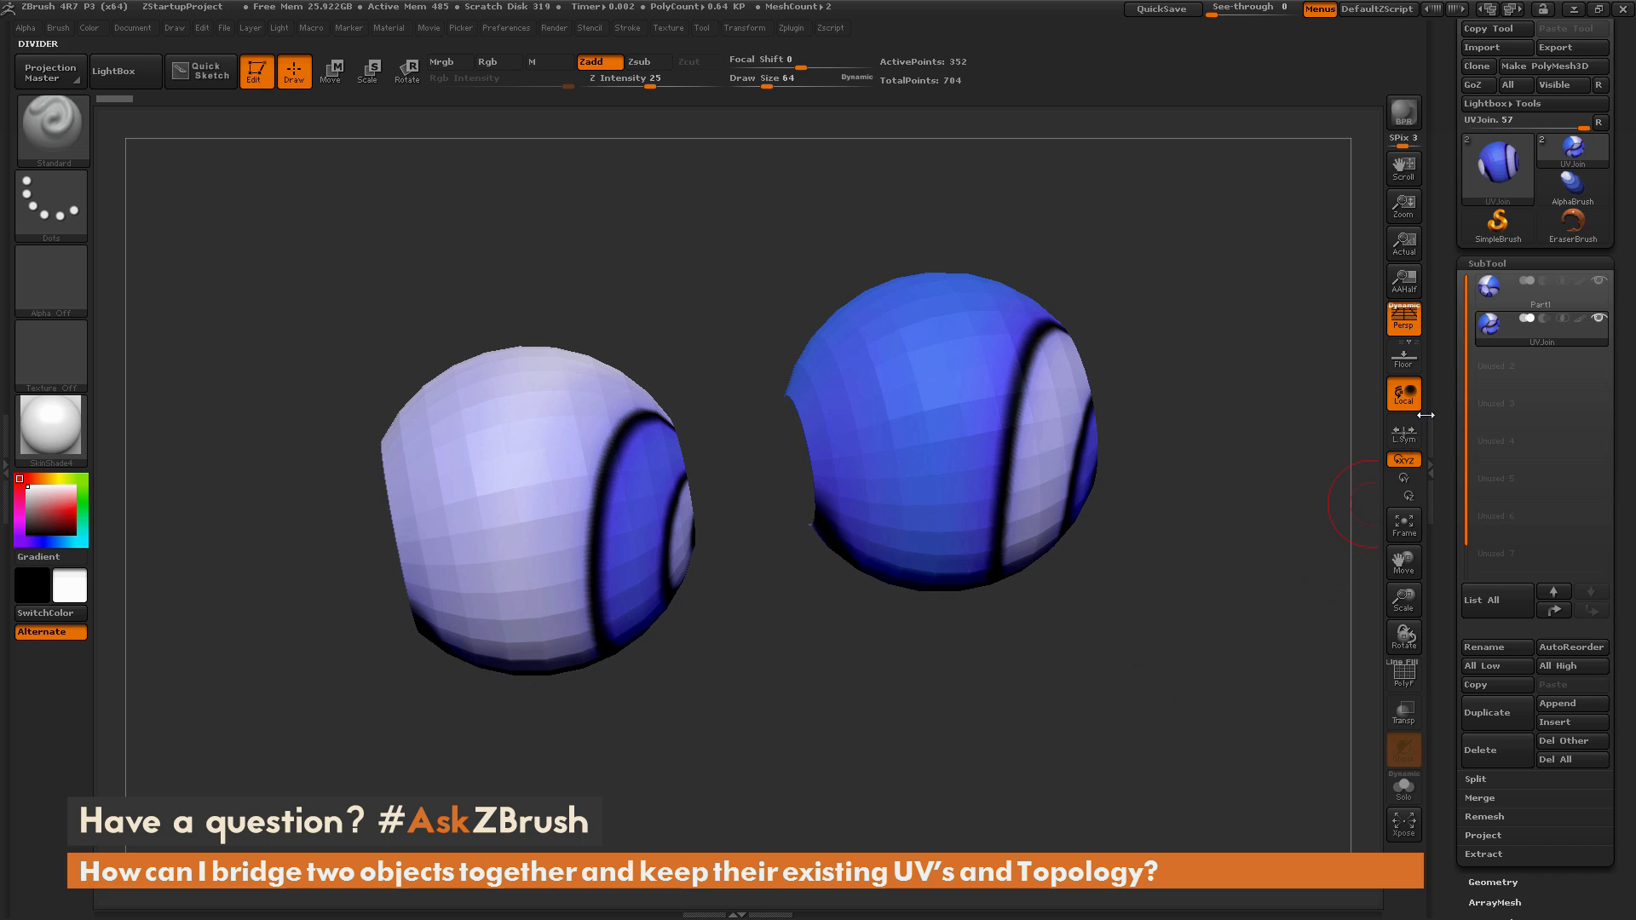
{"action": "mouse_move", "coordinate": [1023, 570]}
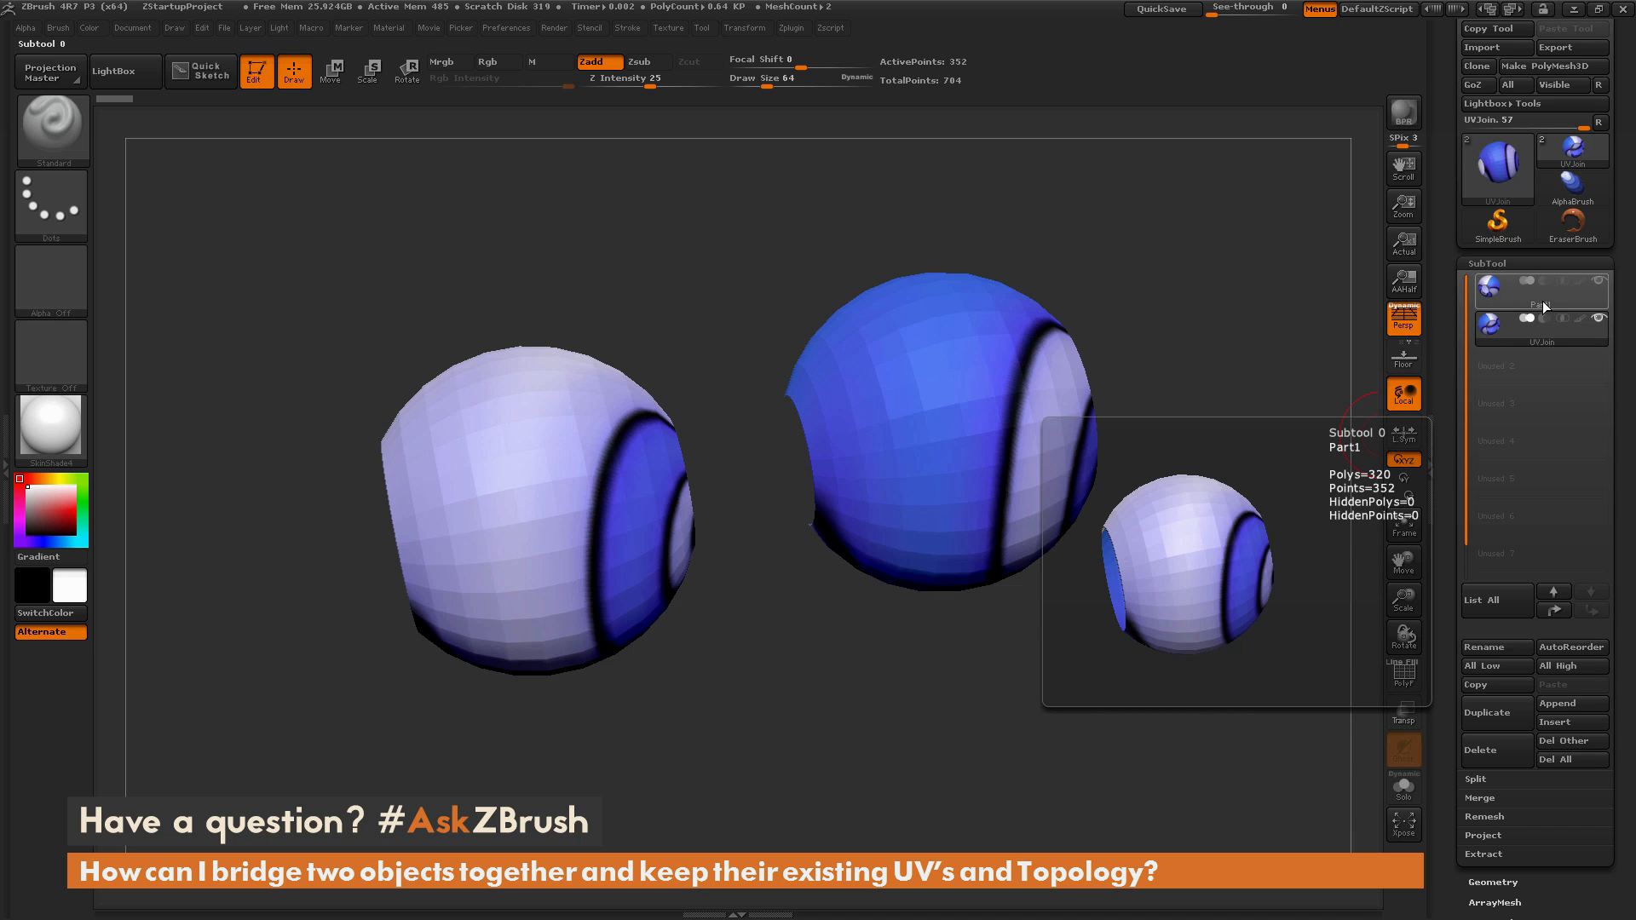
- Select the Part1 subtool and enable the UV toggle beside Weld in SubTool > Merge
{"action": "left_click", "coordinate": [1539, 287]}
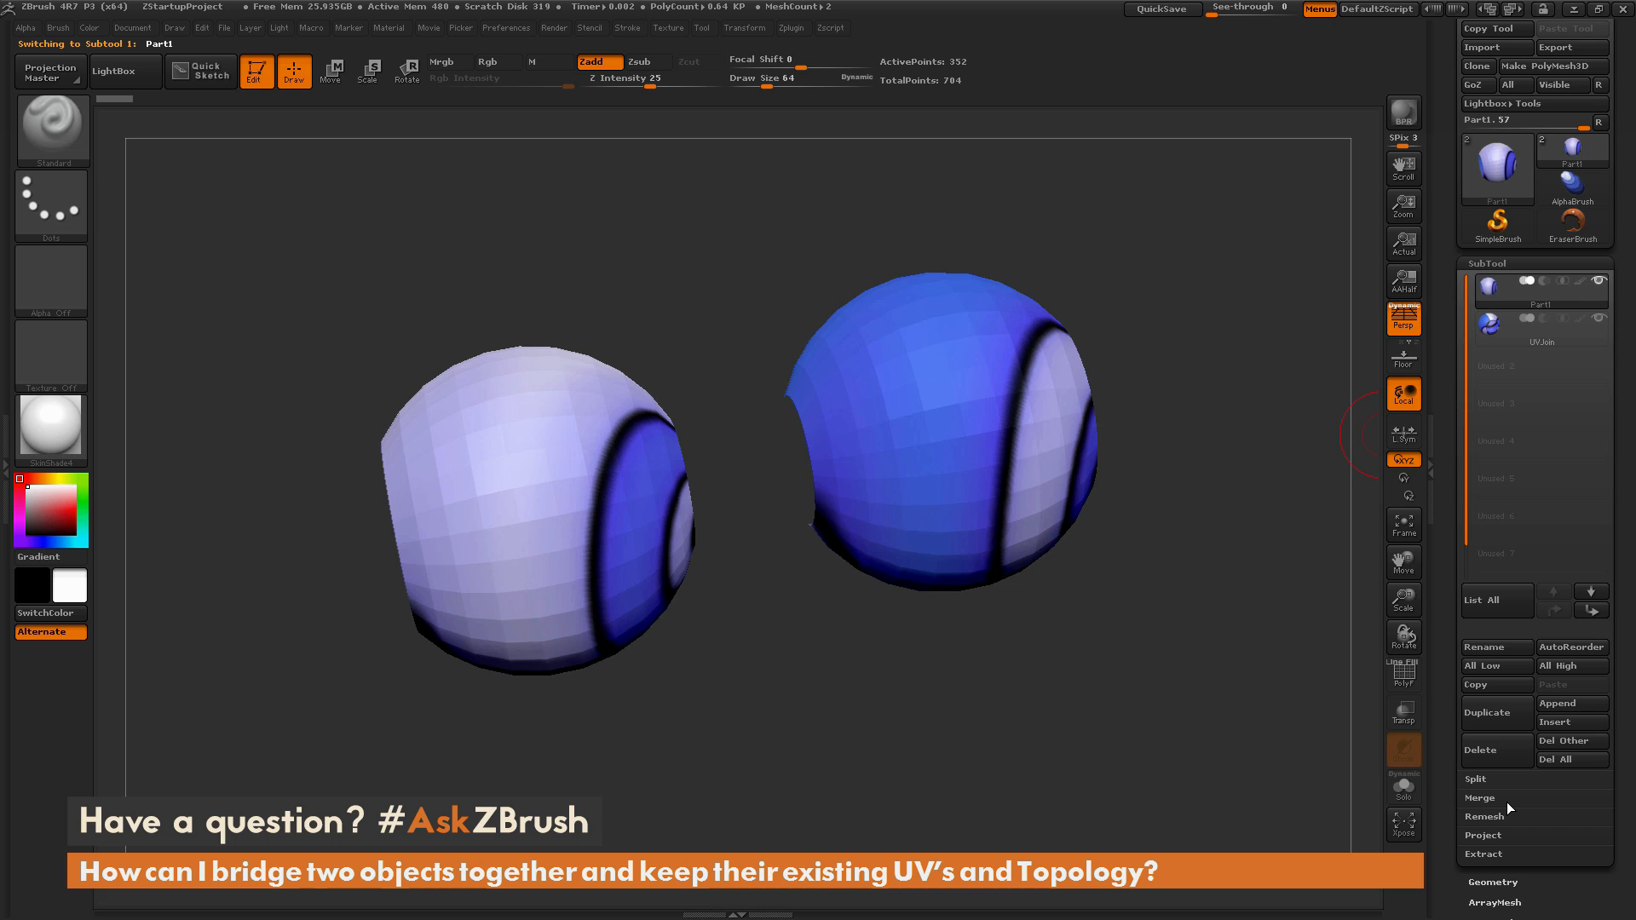
{"action": "left_click", "coordinate": [1479, 798]}
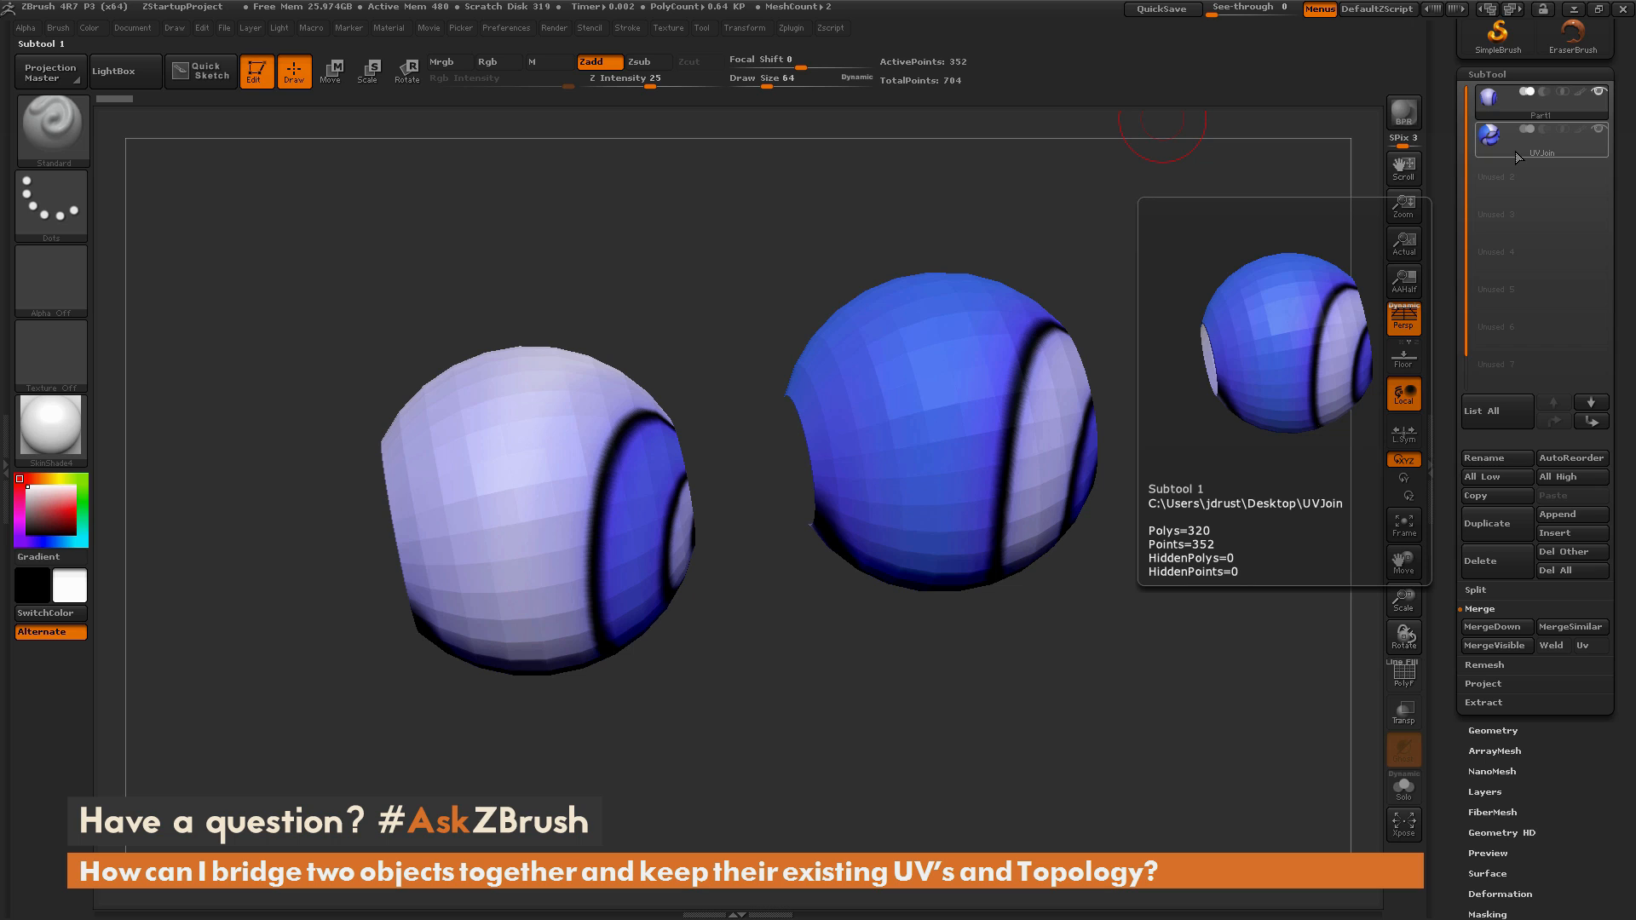
{"action": "mouse_move", "coordinate": [1447, 459]}
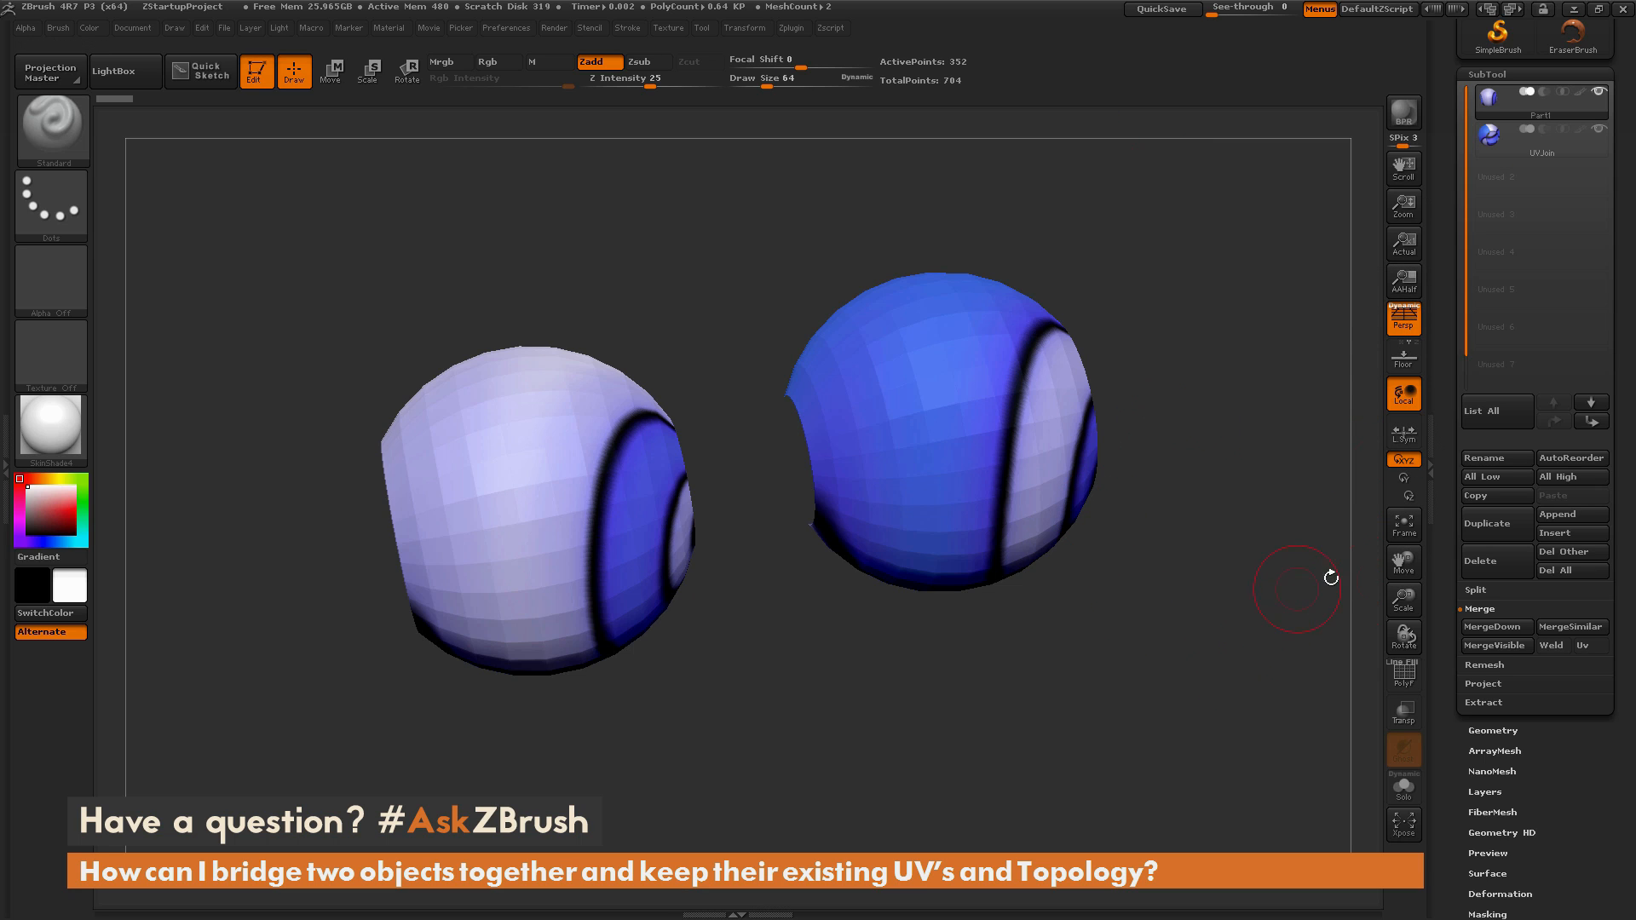
{"action": "mouse_move", "coordinate": [1585, 646]}
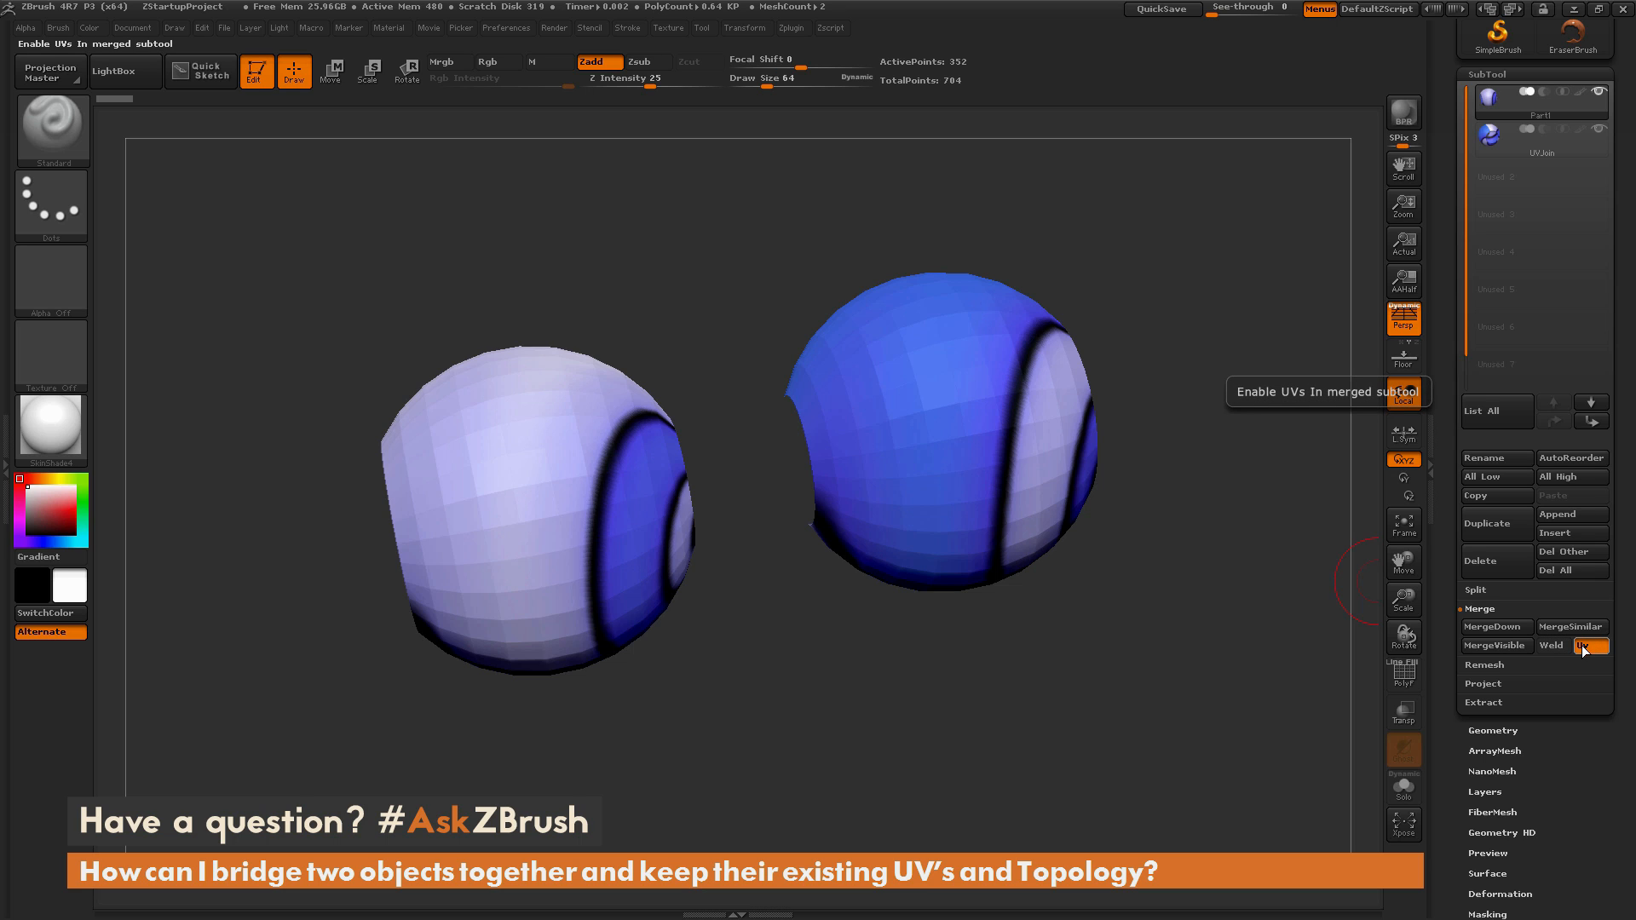
{"action": "mouse_move", "coordinate": [1570, 627]}
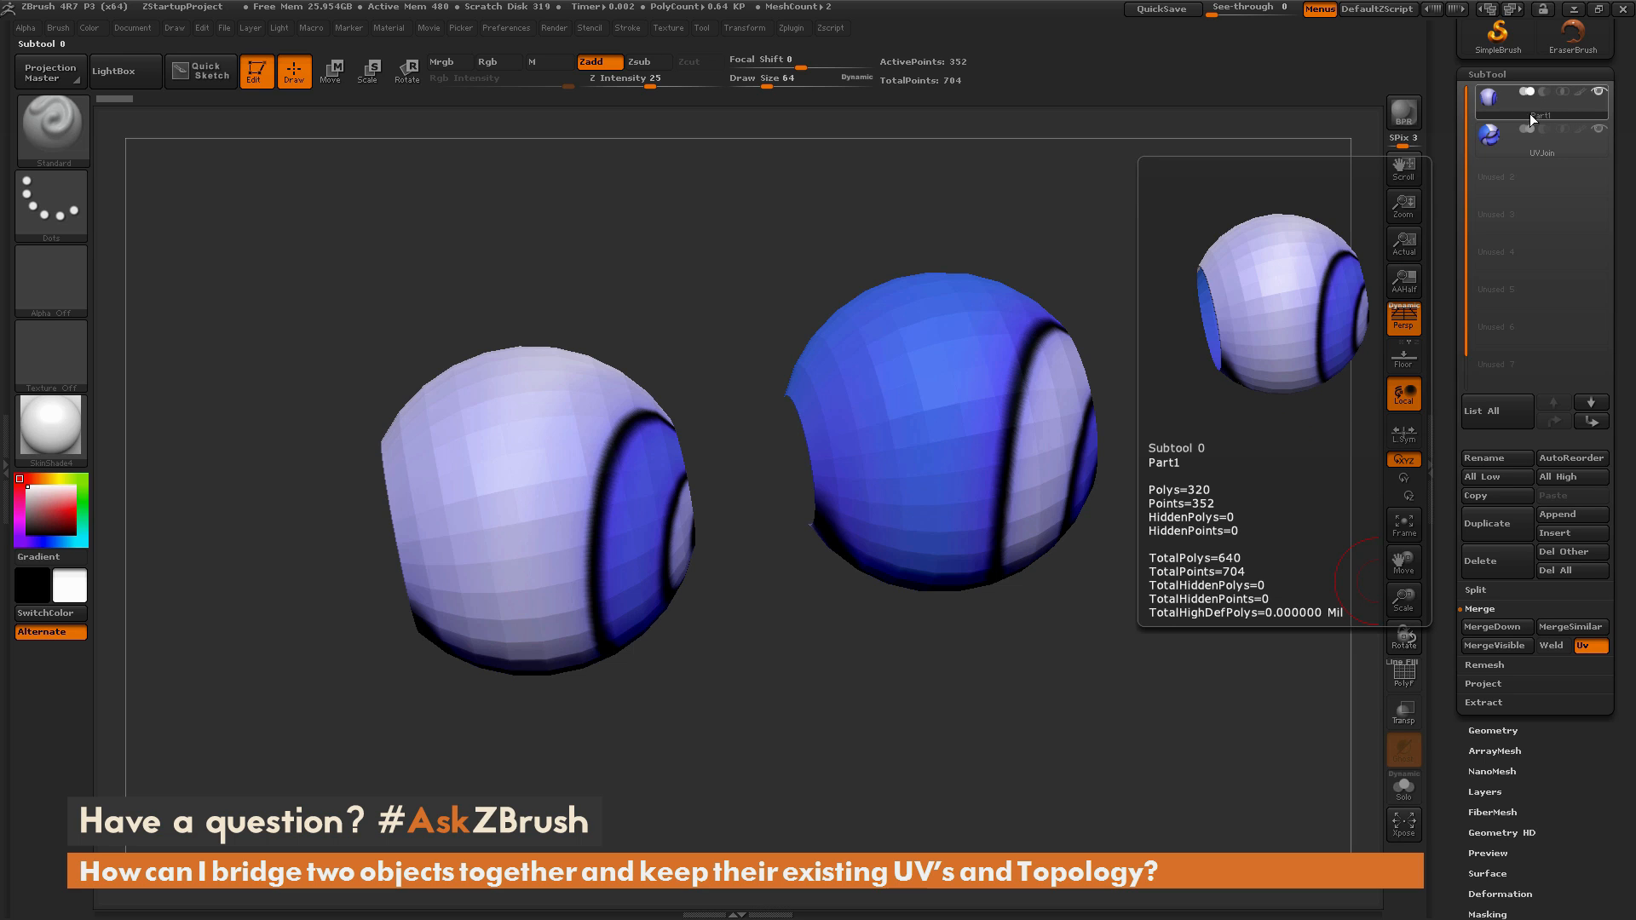
{"action": "left_click", "coordinate": [1542, 135]}
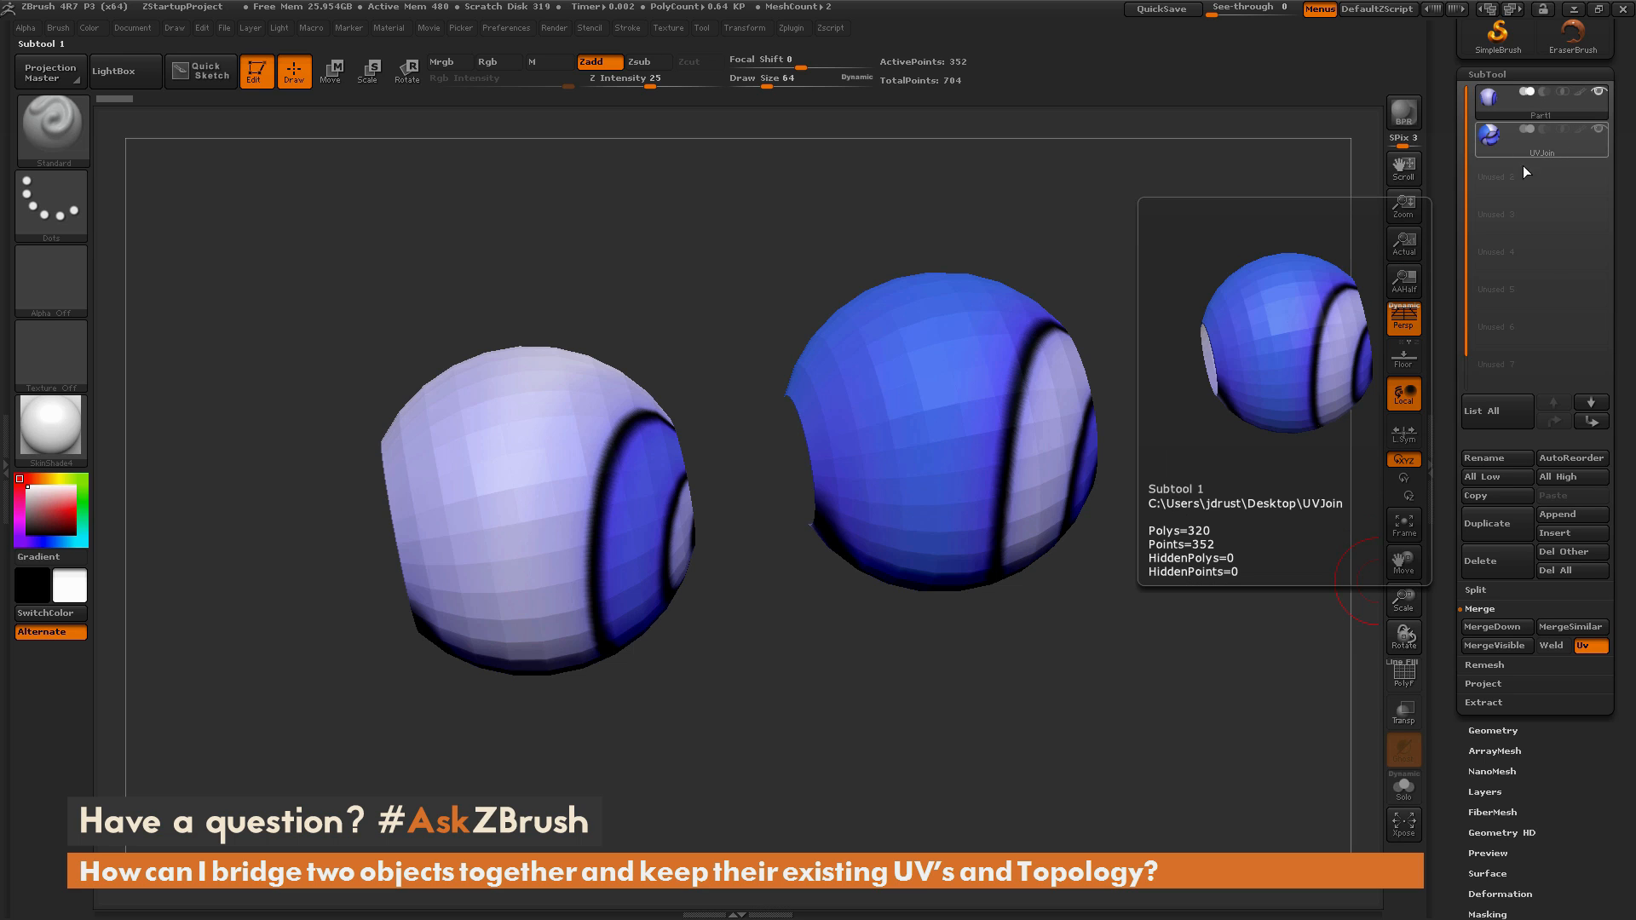
{"action": "mouse_move", "coordinate": [1403, 280]}
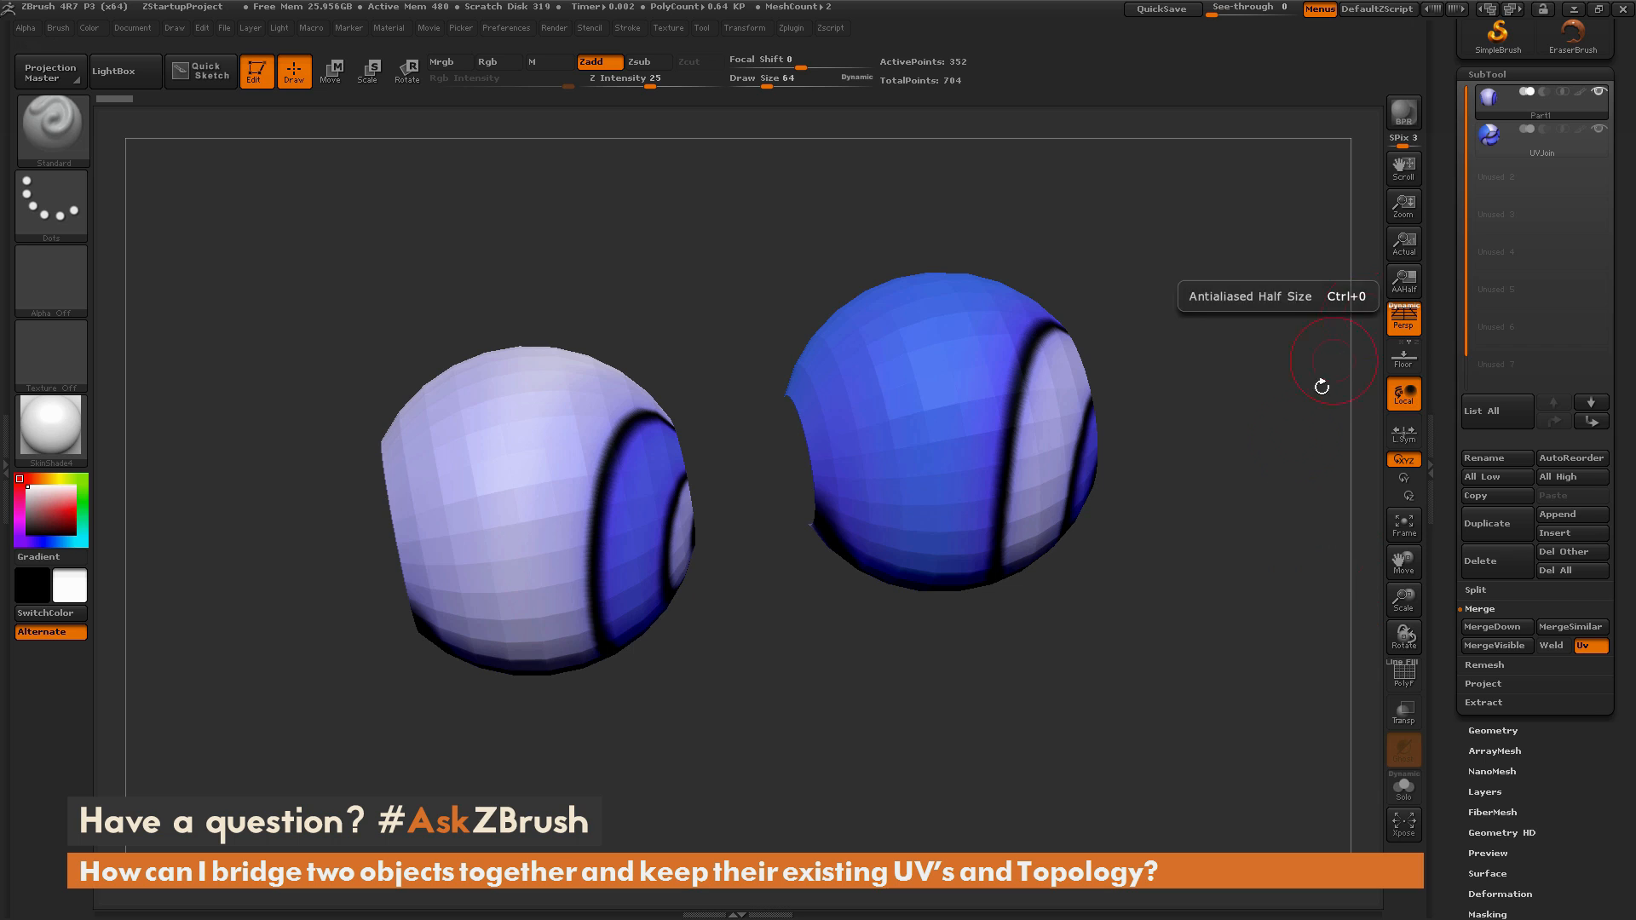
{"action": "mouse_move", "coordinate": [1274, 488]}
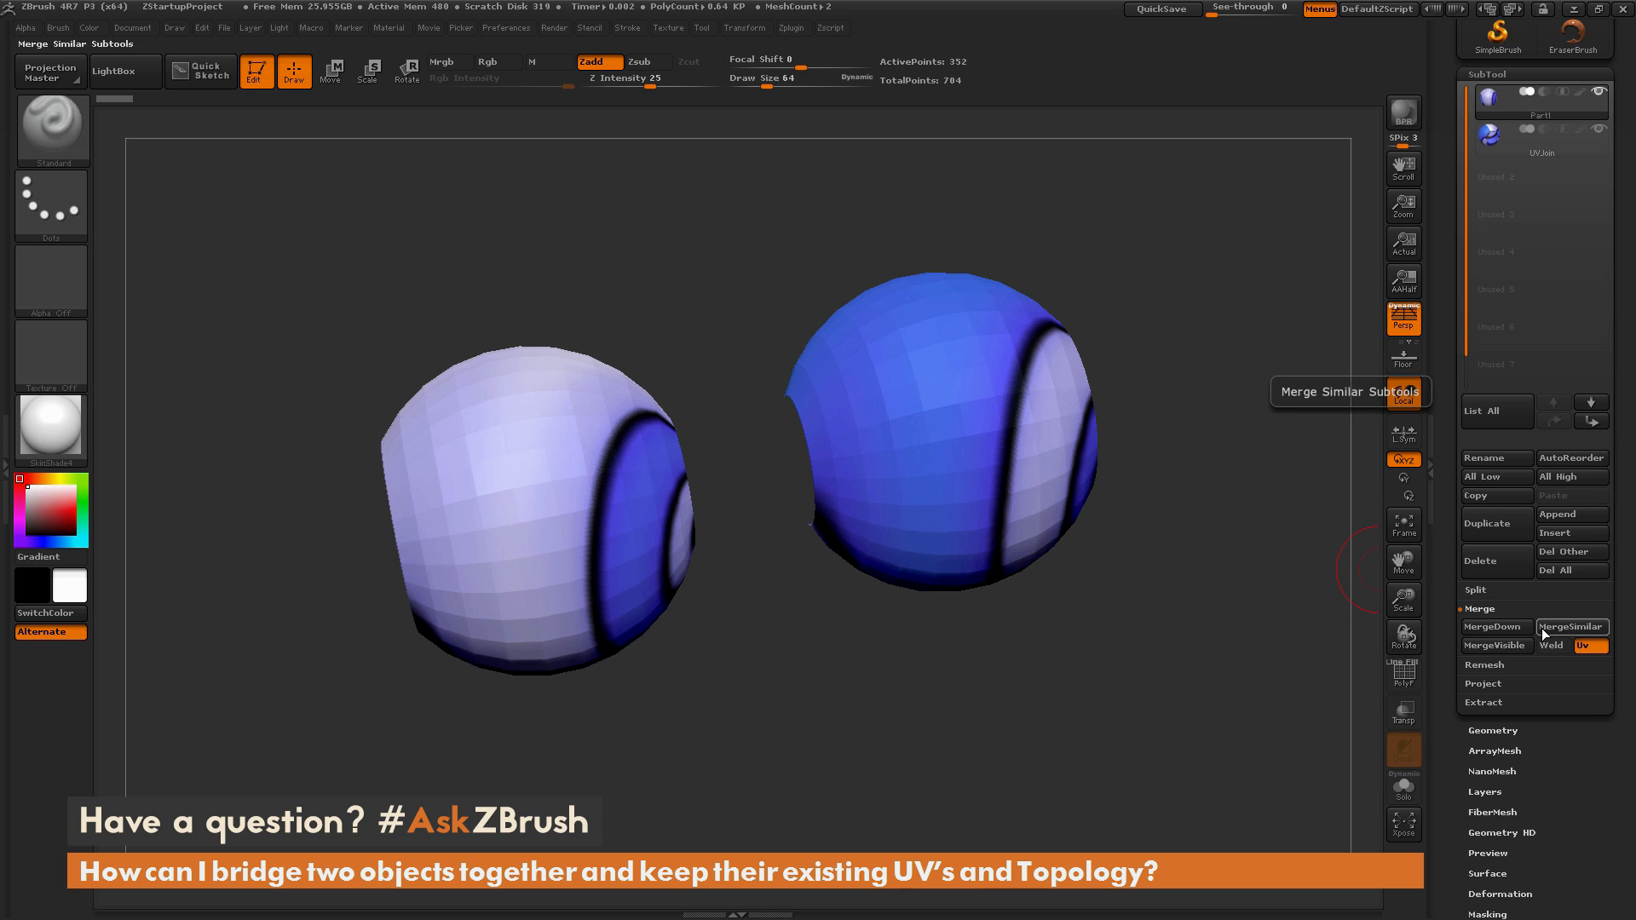
- MergeDown Part1 with the sphere below it and confirm the merge
{"action": "left_click", "coordinate": [1494, 626]}
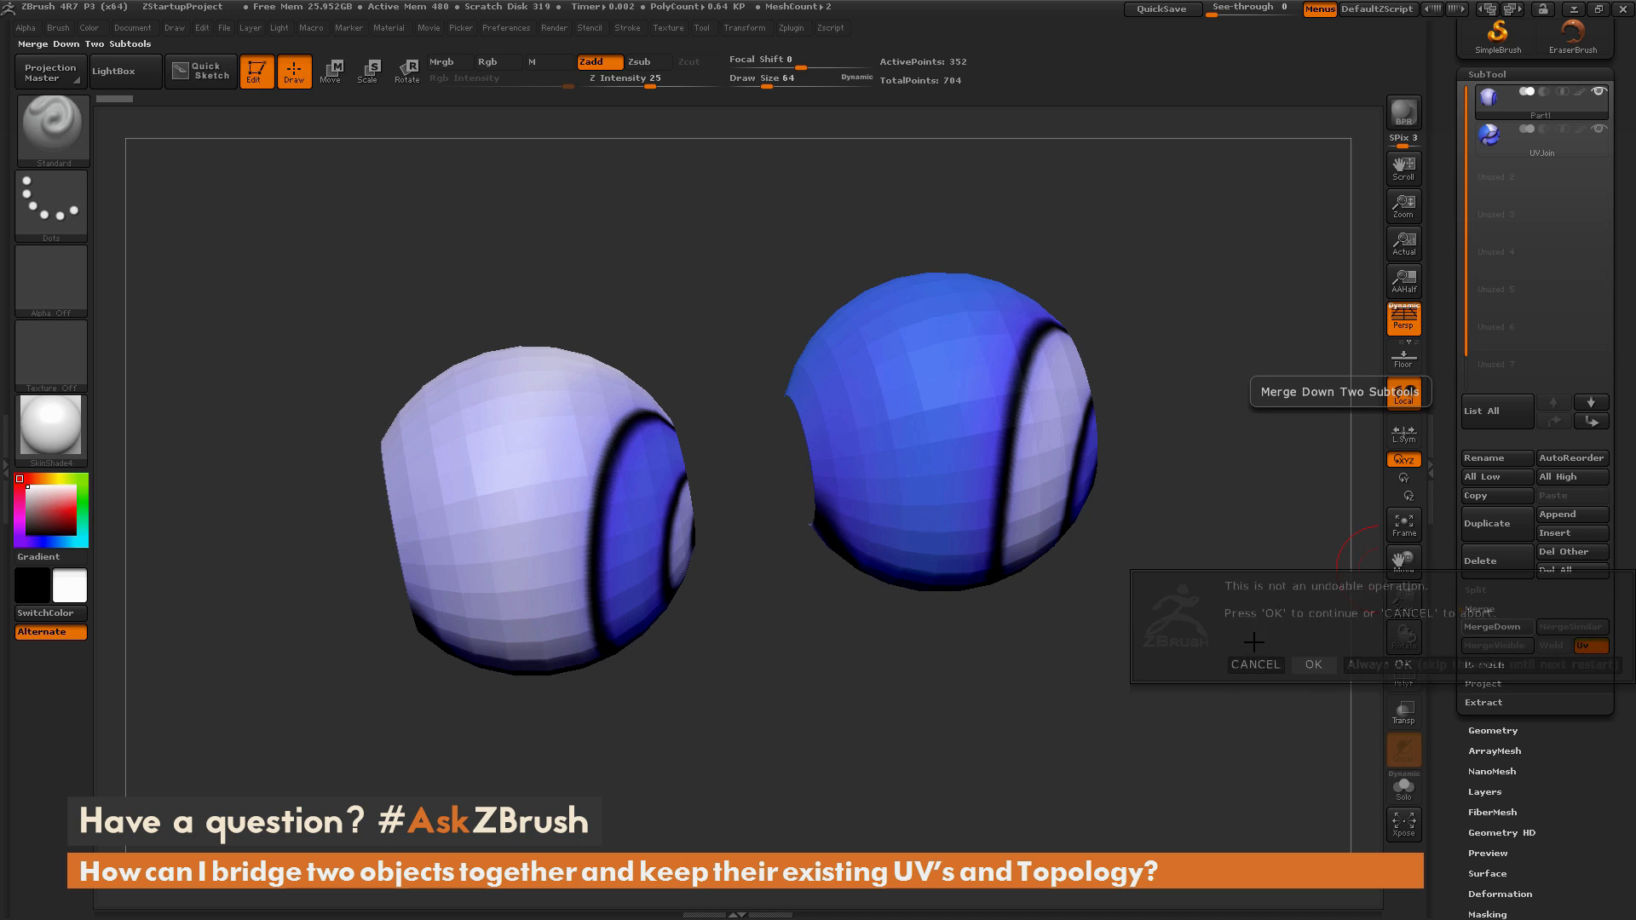
{"action": "left_click", "coordinate": [1312, 664]}
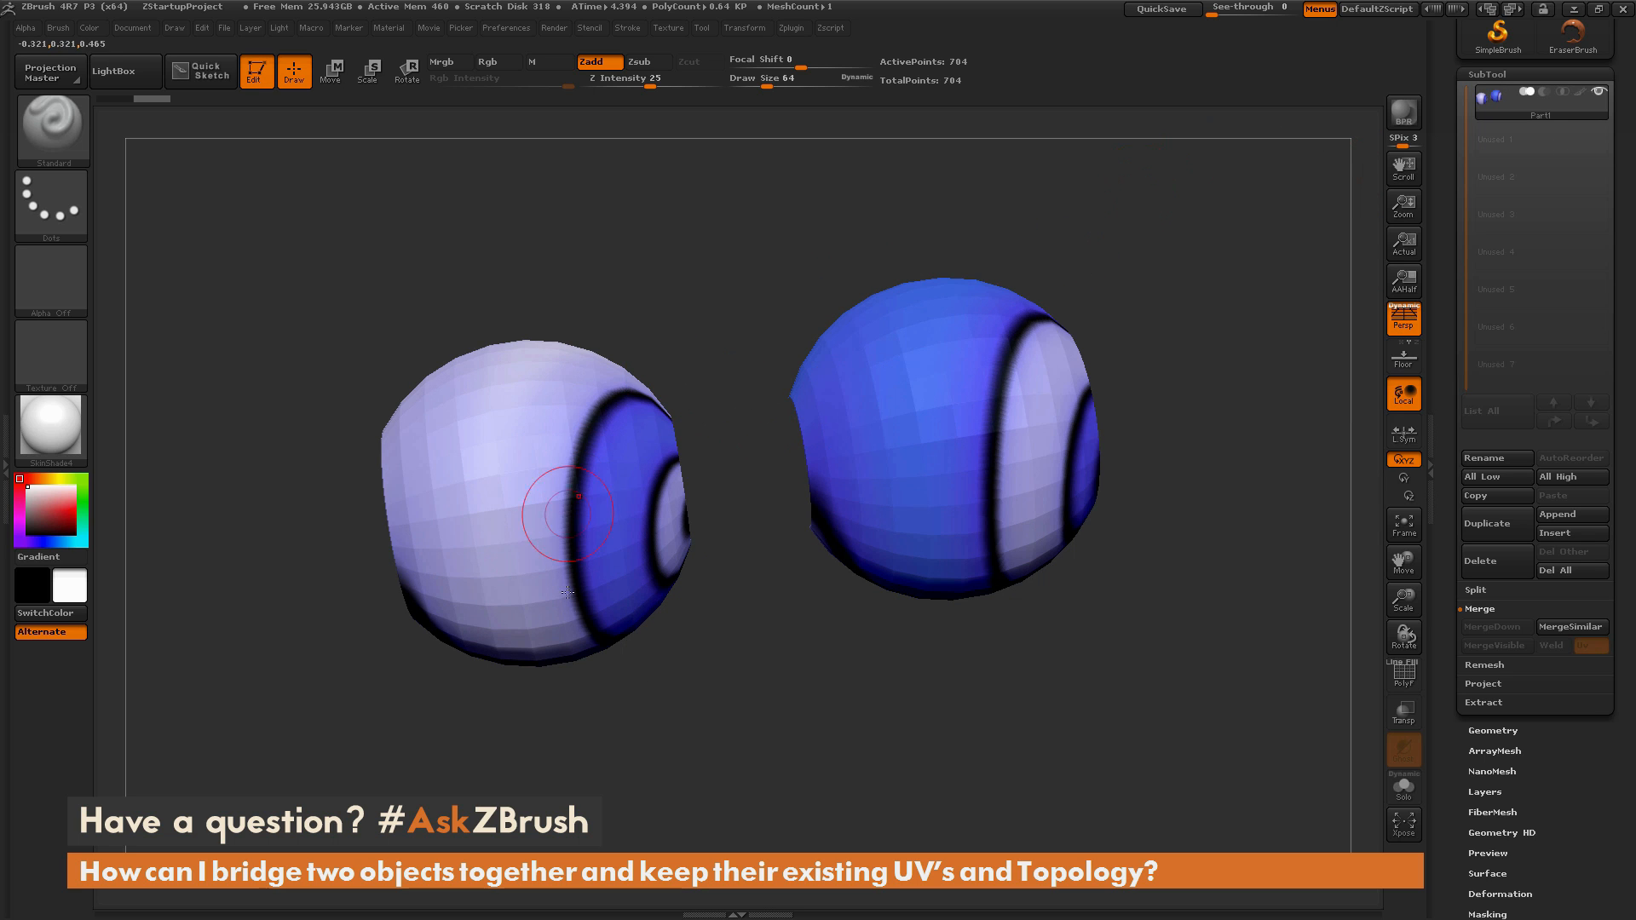
{"action": "mouse_move", "coordinate": [1093, 710]}
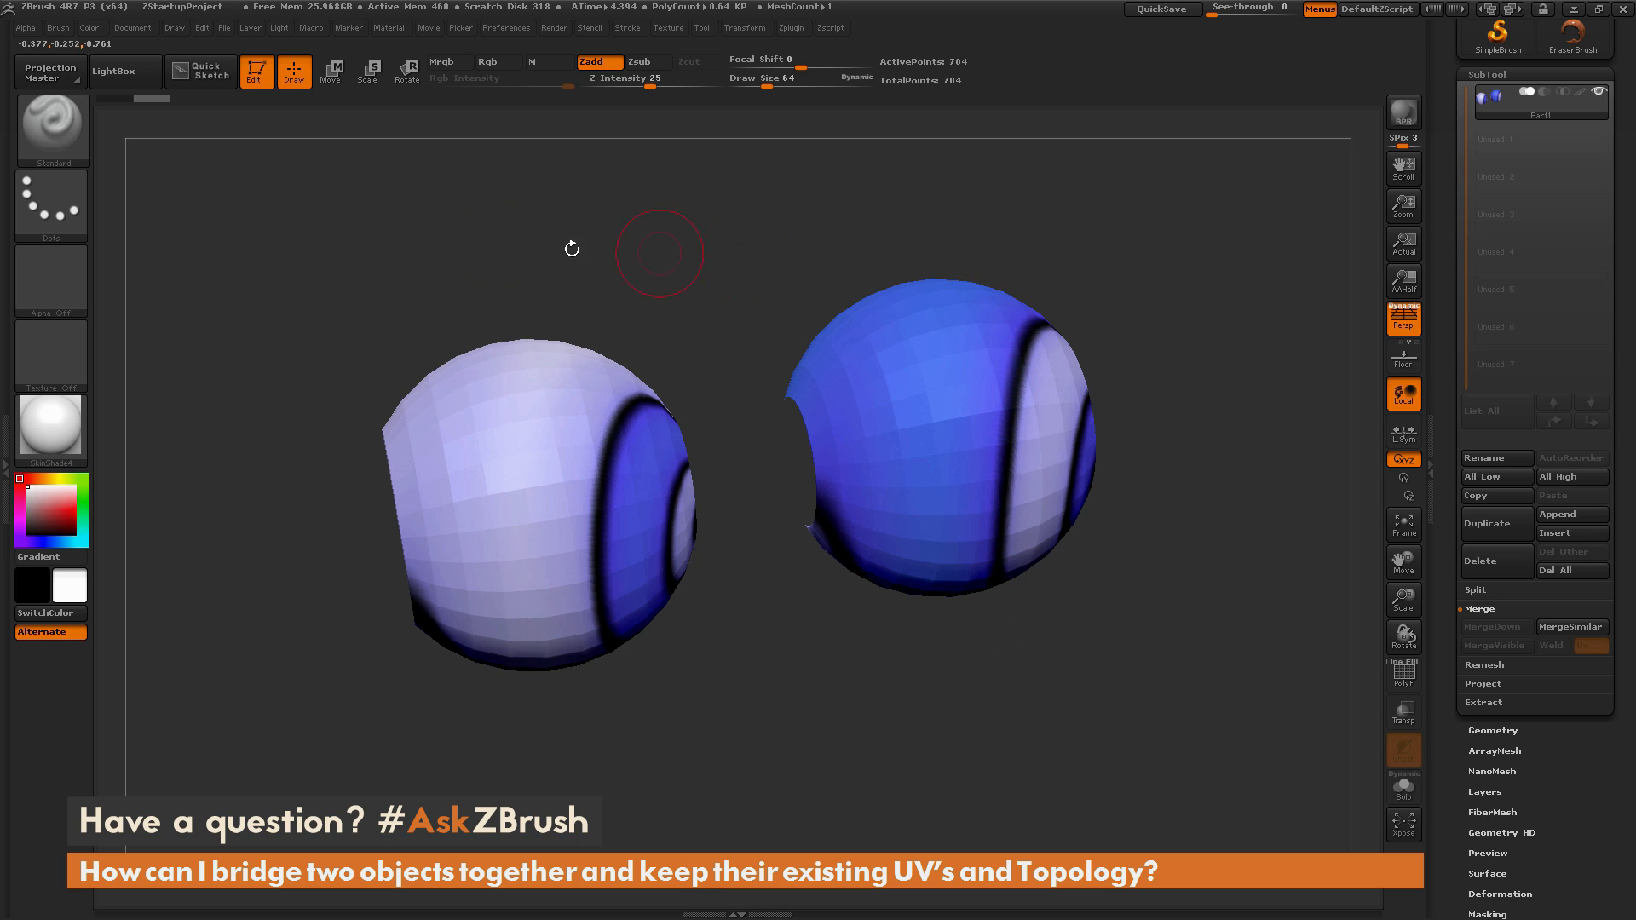
{"action": "mouse_move", "coordinate": [1148, 511]}
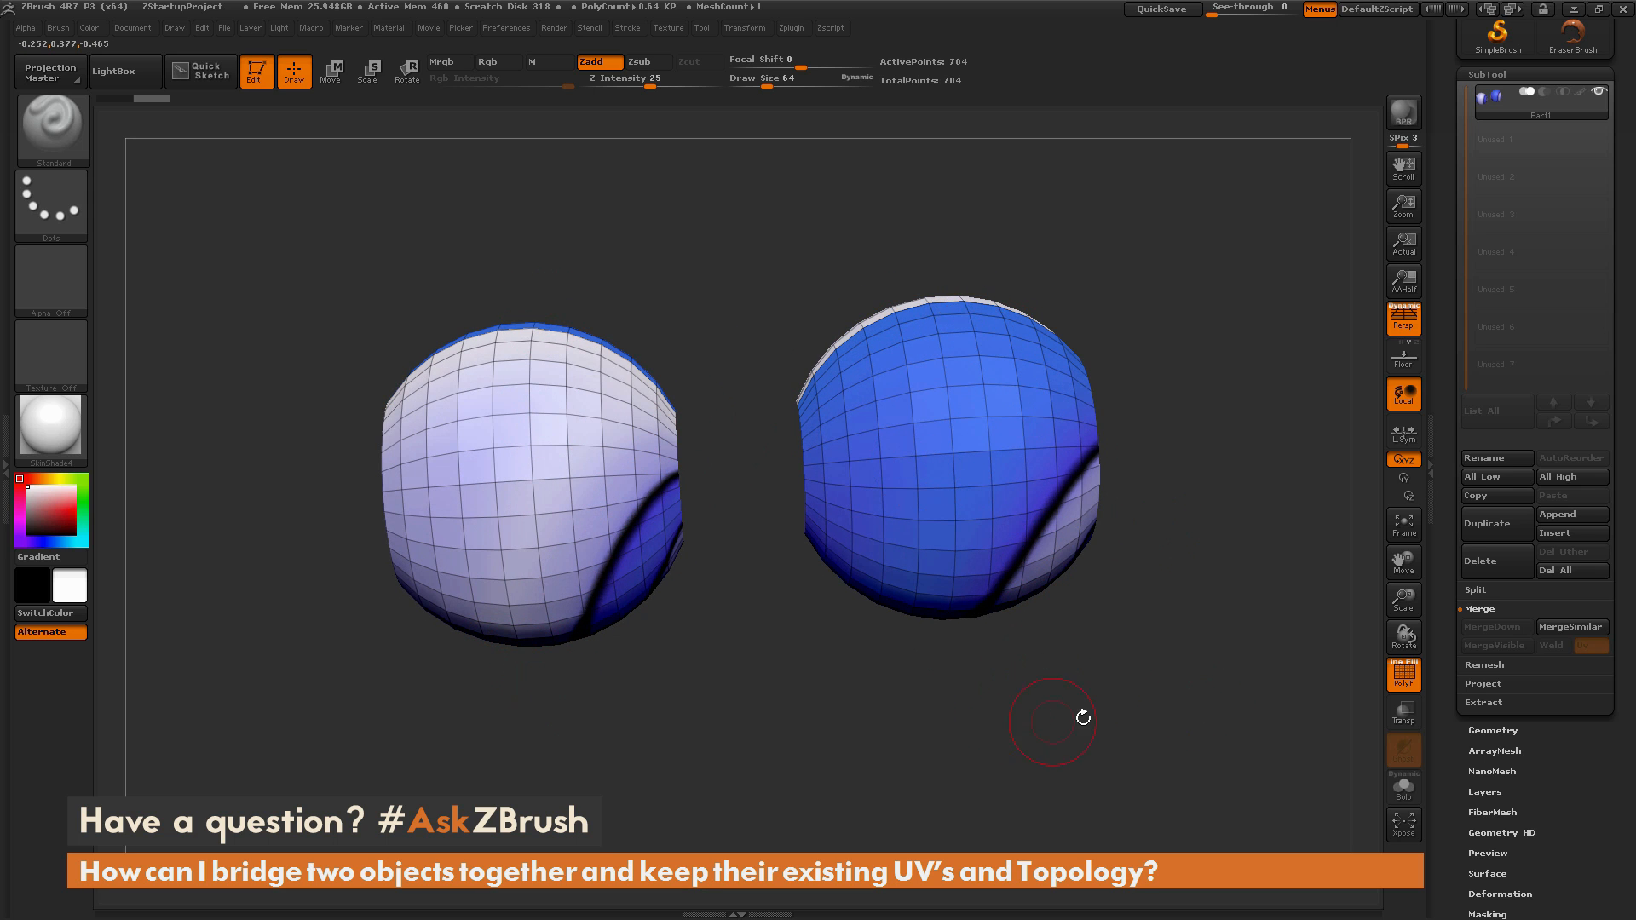
- Orbit the merged spheres until both hole openings face each other
{"action": "left_click_drag", "start_coordinate": [1082, 717], "coordinate": [1207, 709]}
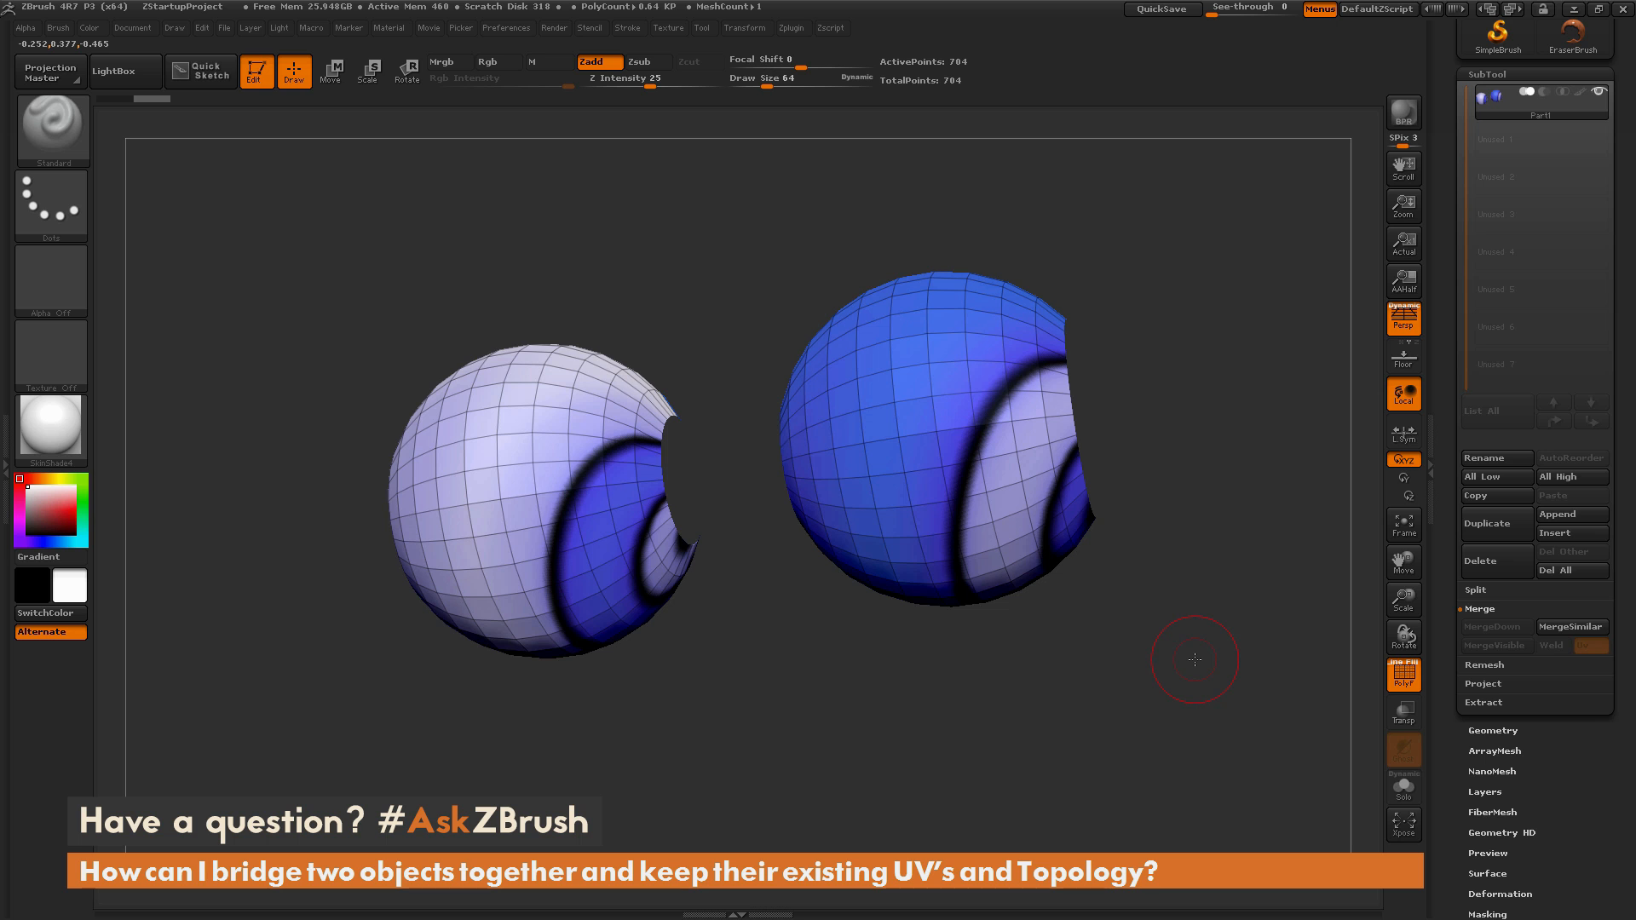
{"action": "left_click_drag", "start_coordinate": [1195, 658], "coordinate": [1205, 726]}
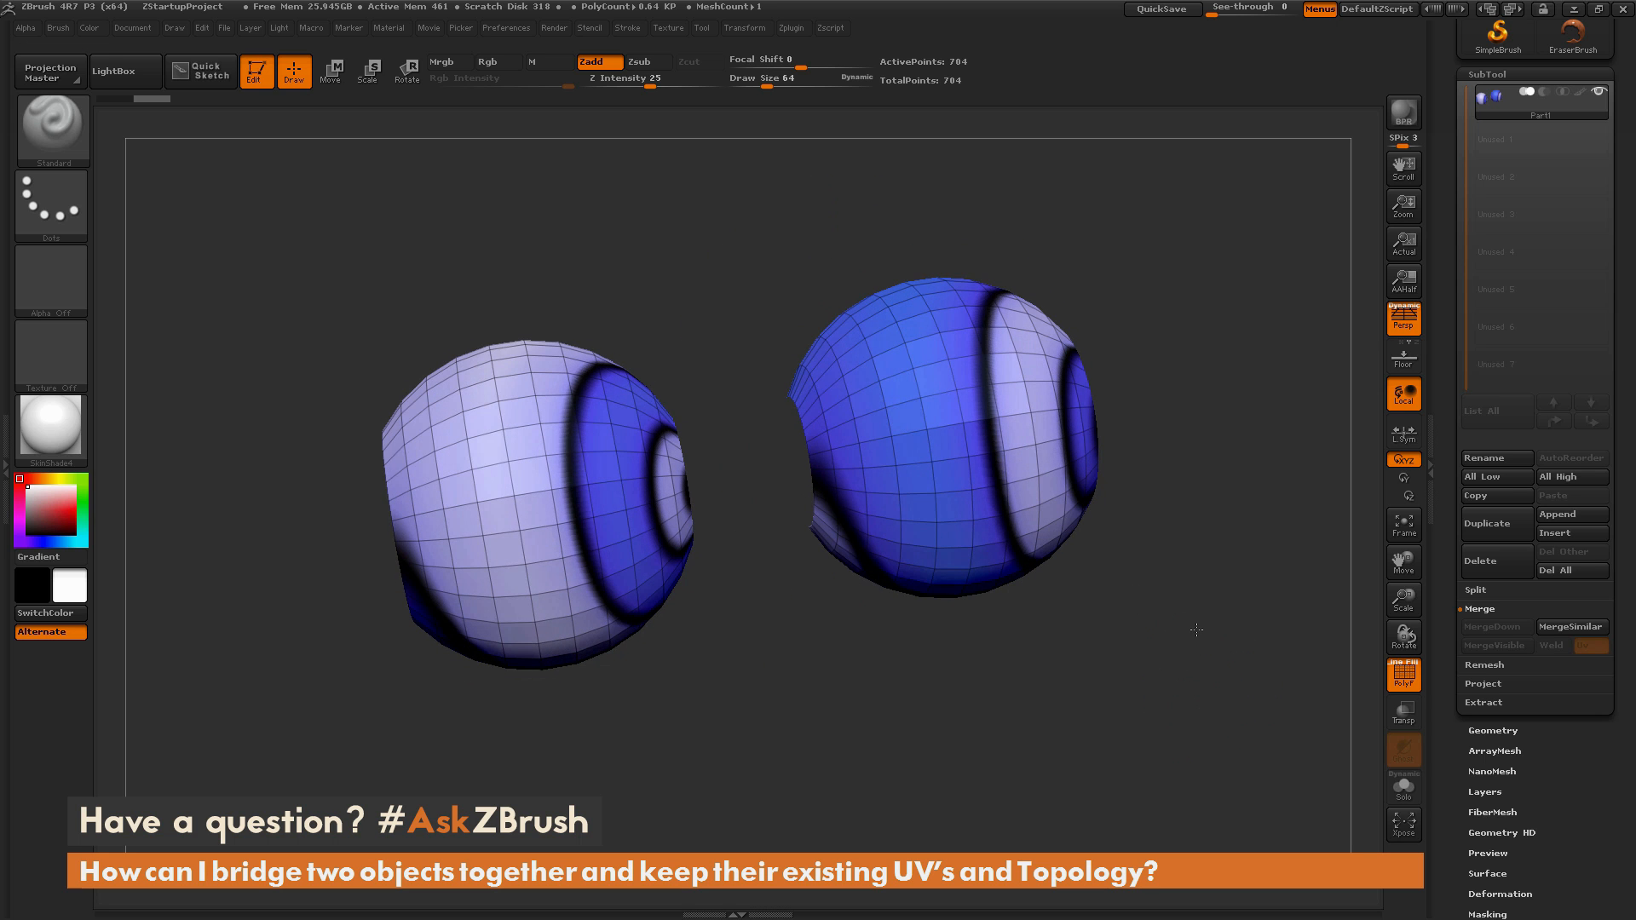
{"action": "mouse_move", "coordinate": [1487, 524]}
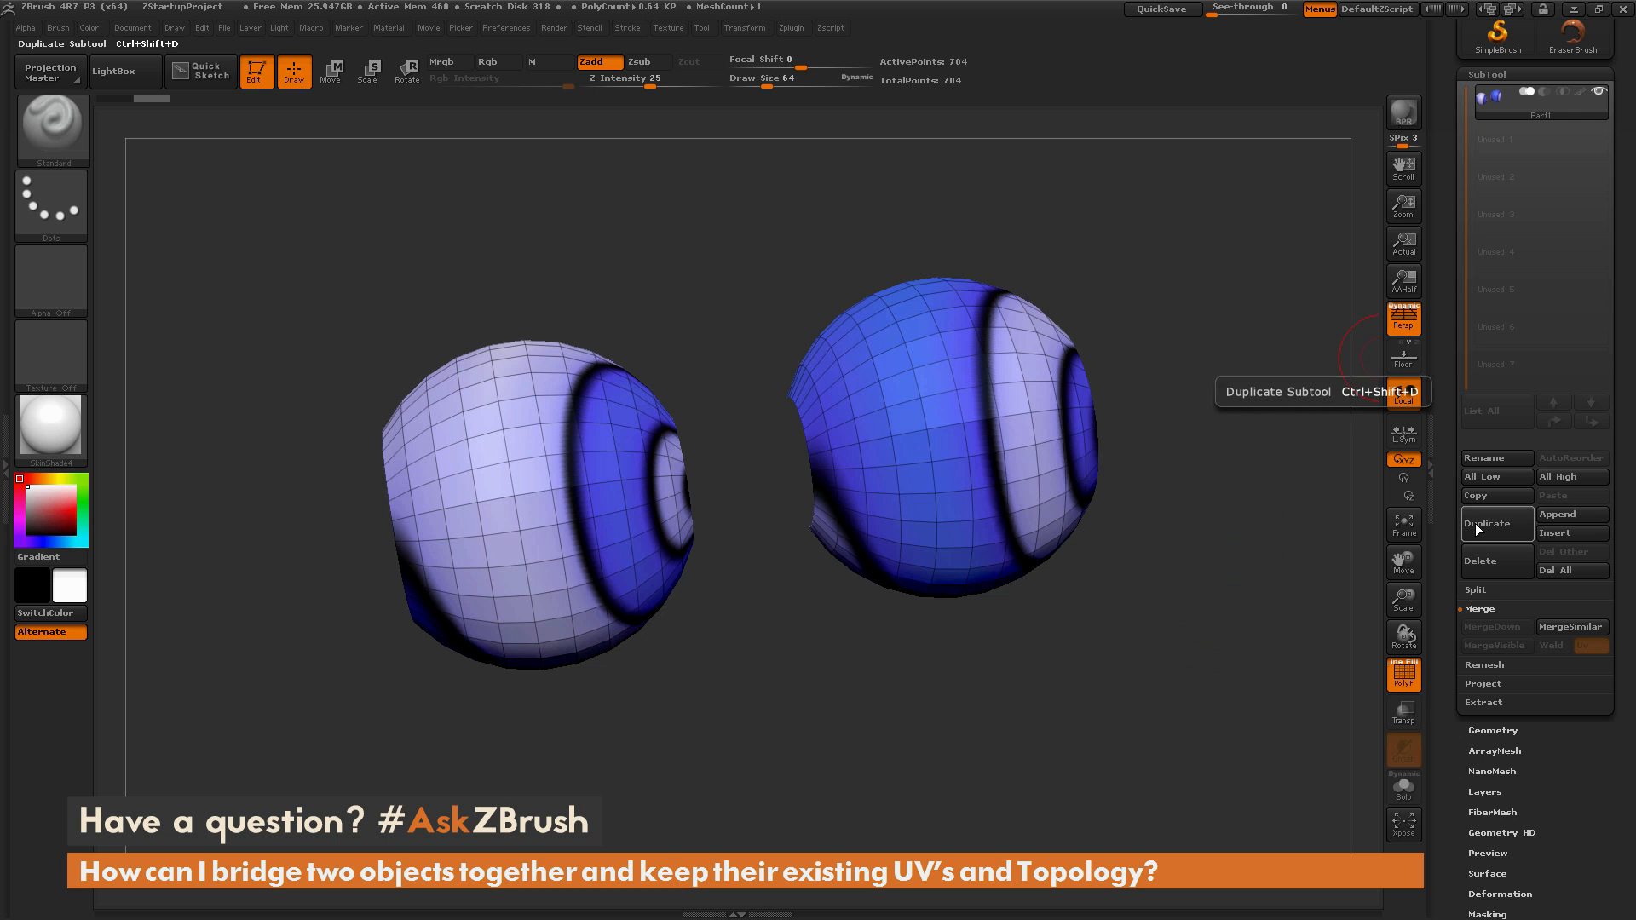
- Duplicate the merged mesh as a Part2 subtool, zoom in, and pick ZModeler
{"action": "left_click", "coordinate": [1495, 523]}
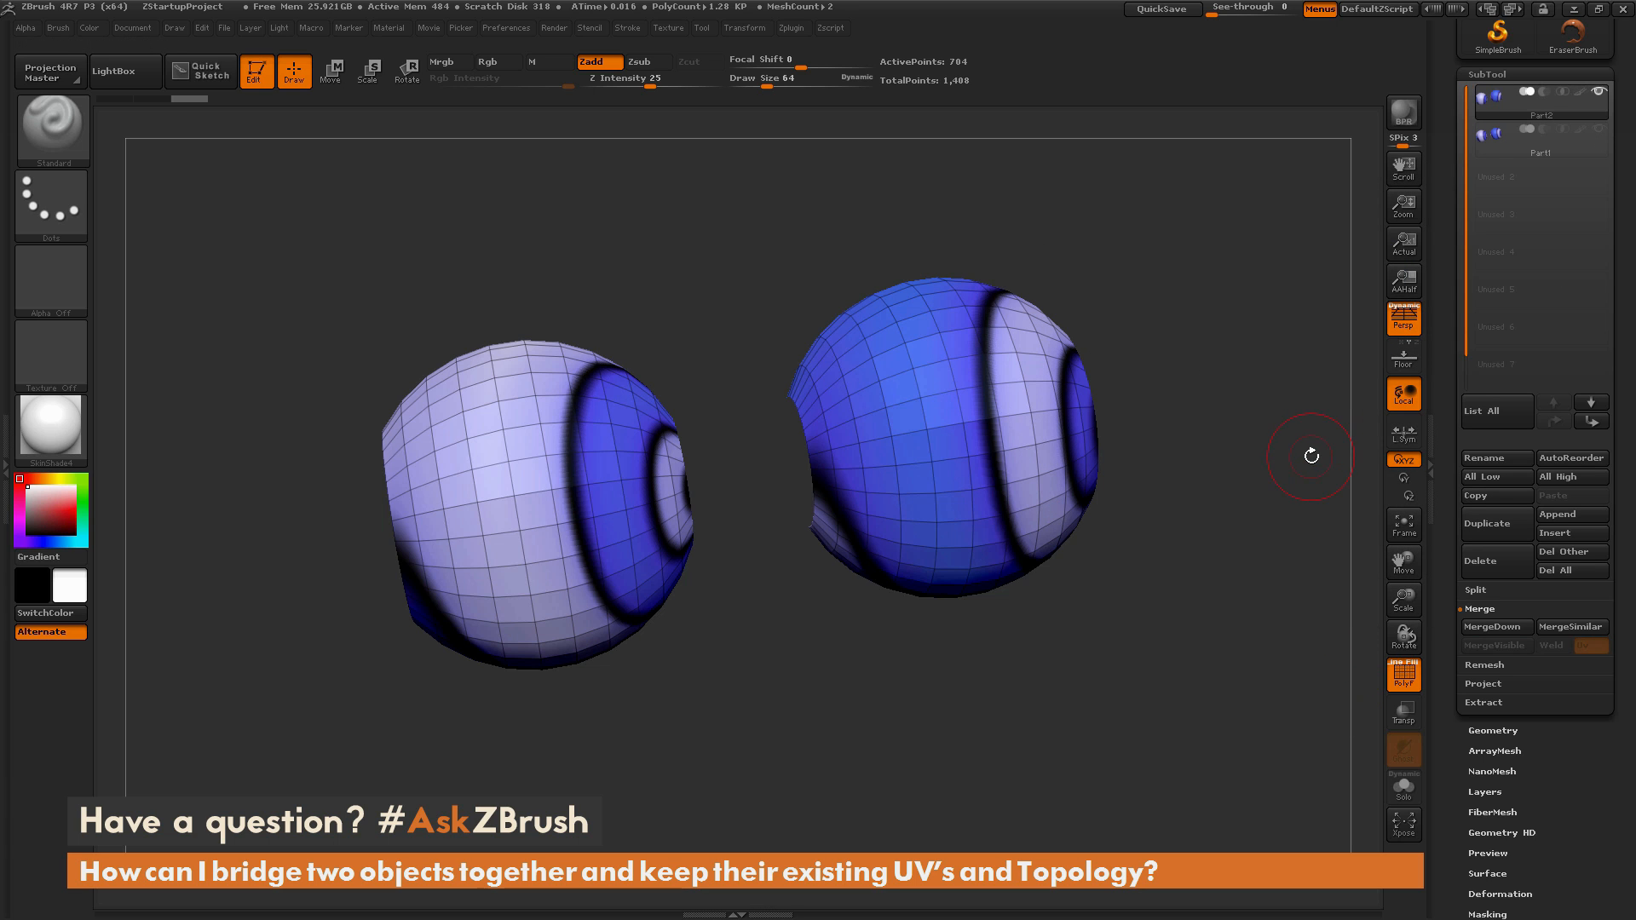
{"action": "left_click_drag", "start_coordinate": [1311, 455], "coordinate": [1158, 727]}
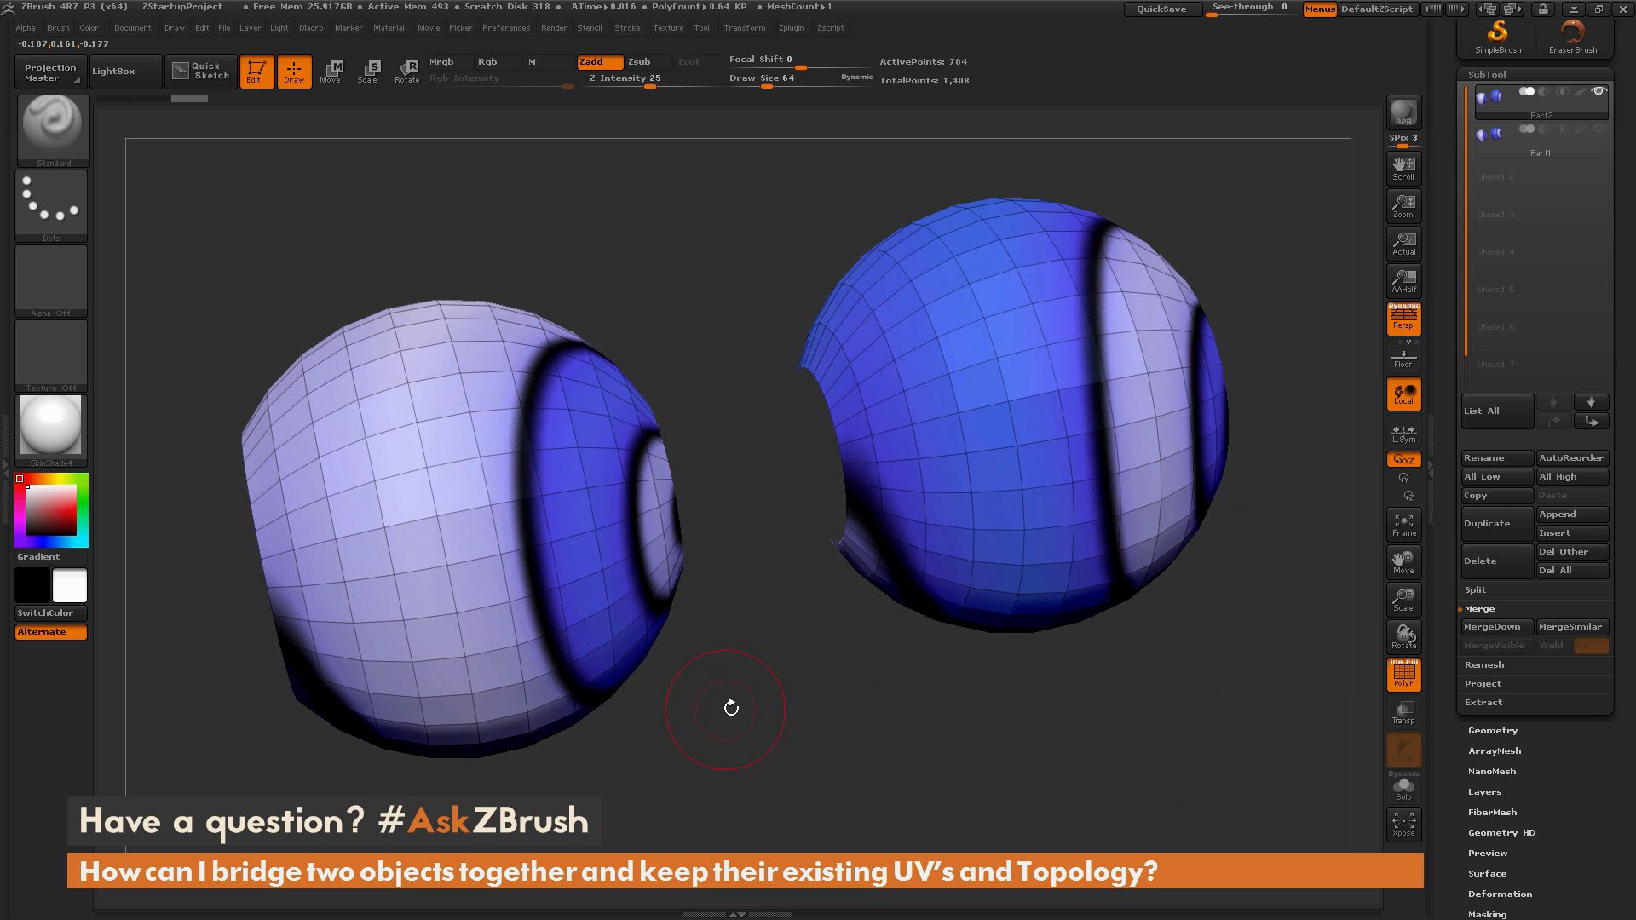
{"action": "left_click", "coordinate": [51, 125]}
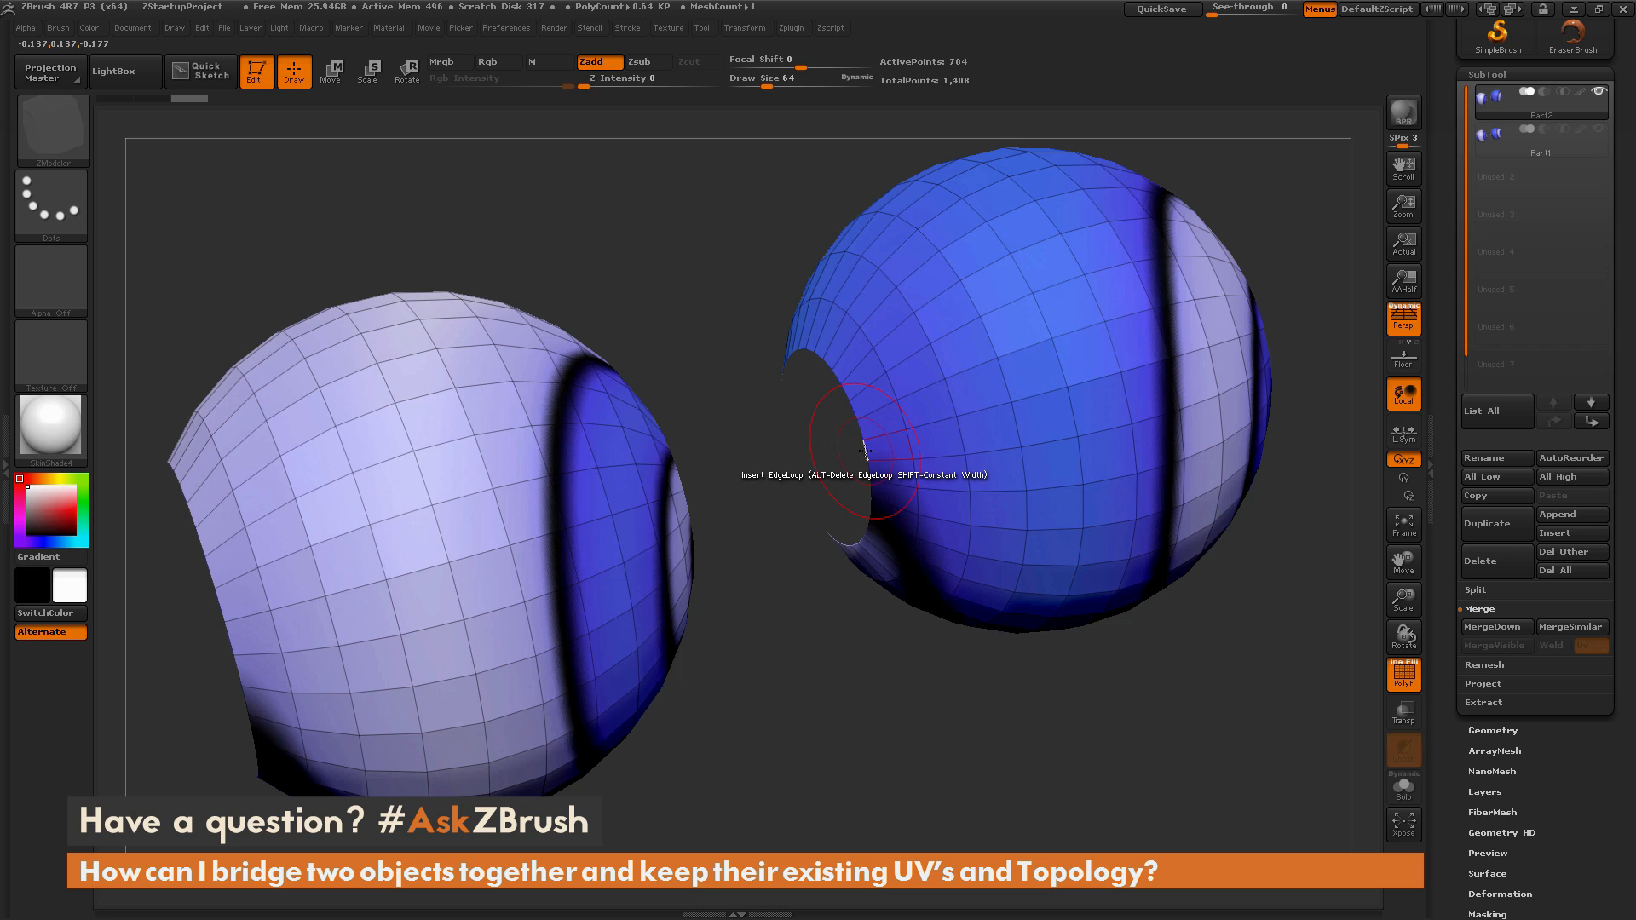
{"action": "mouse_move", "coordinate": [864, 451]}
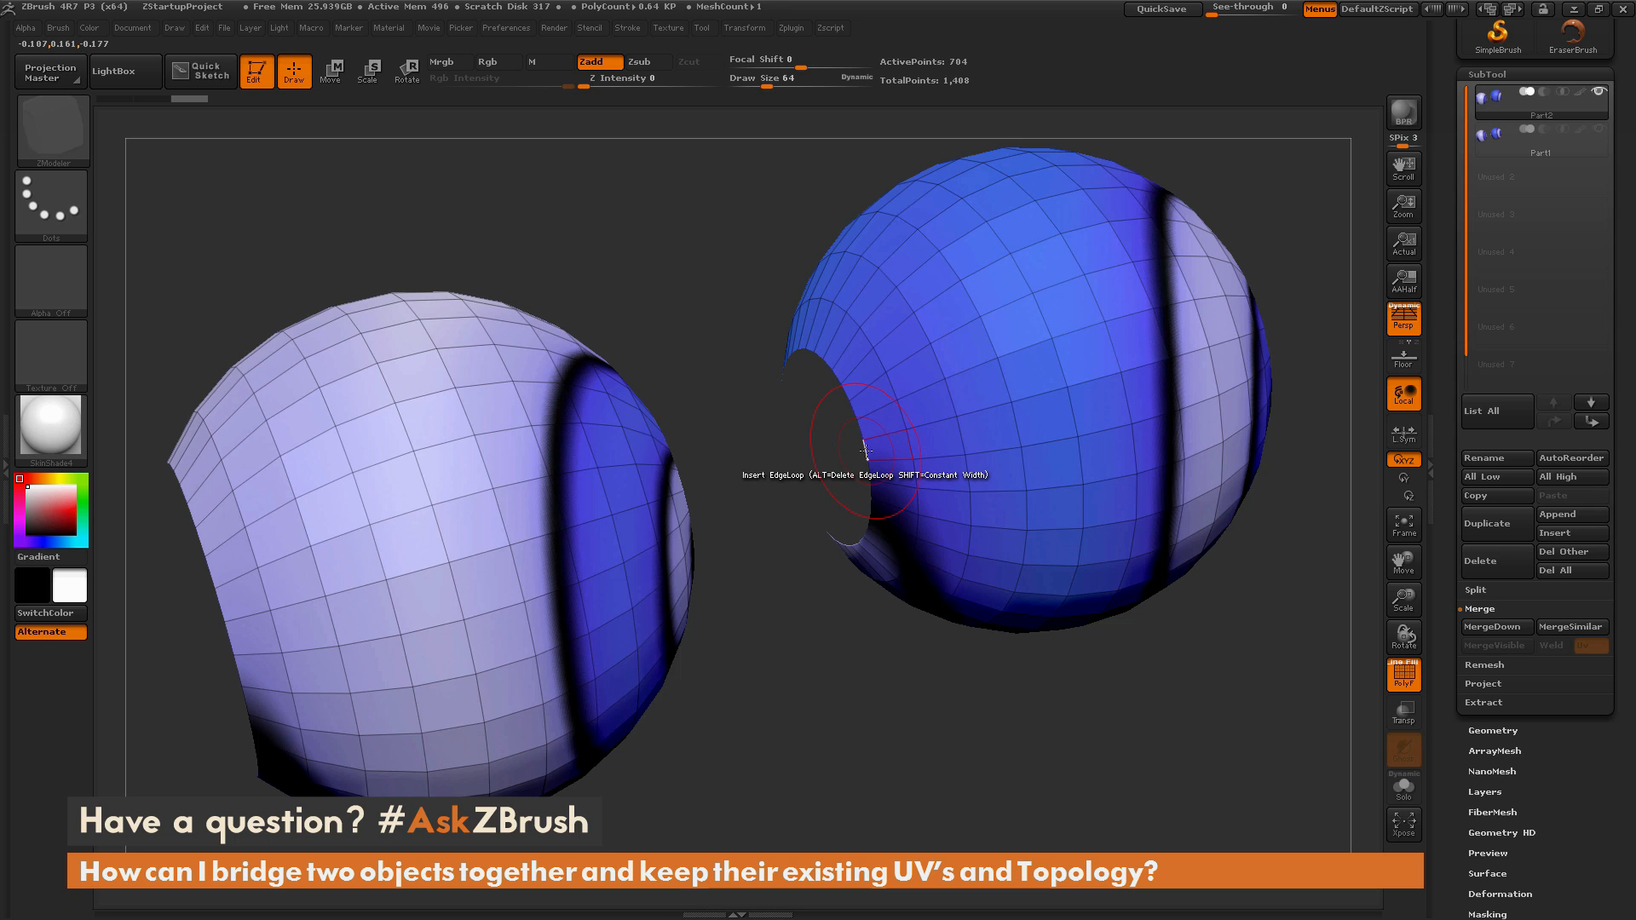
- Choose Bridge as ZModeler's edge action
{"action": "left_click", "coordinate": [864, 451]}
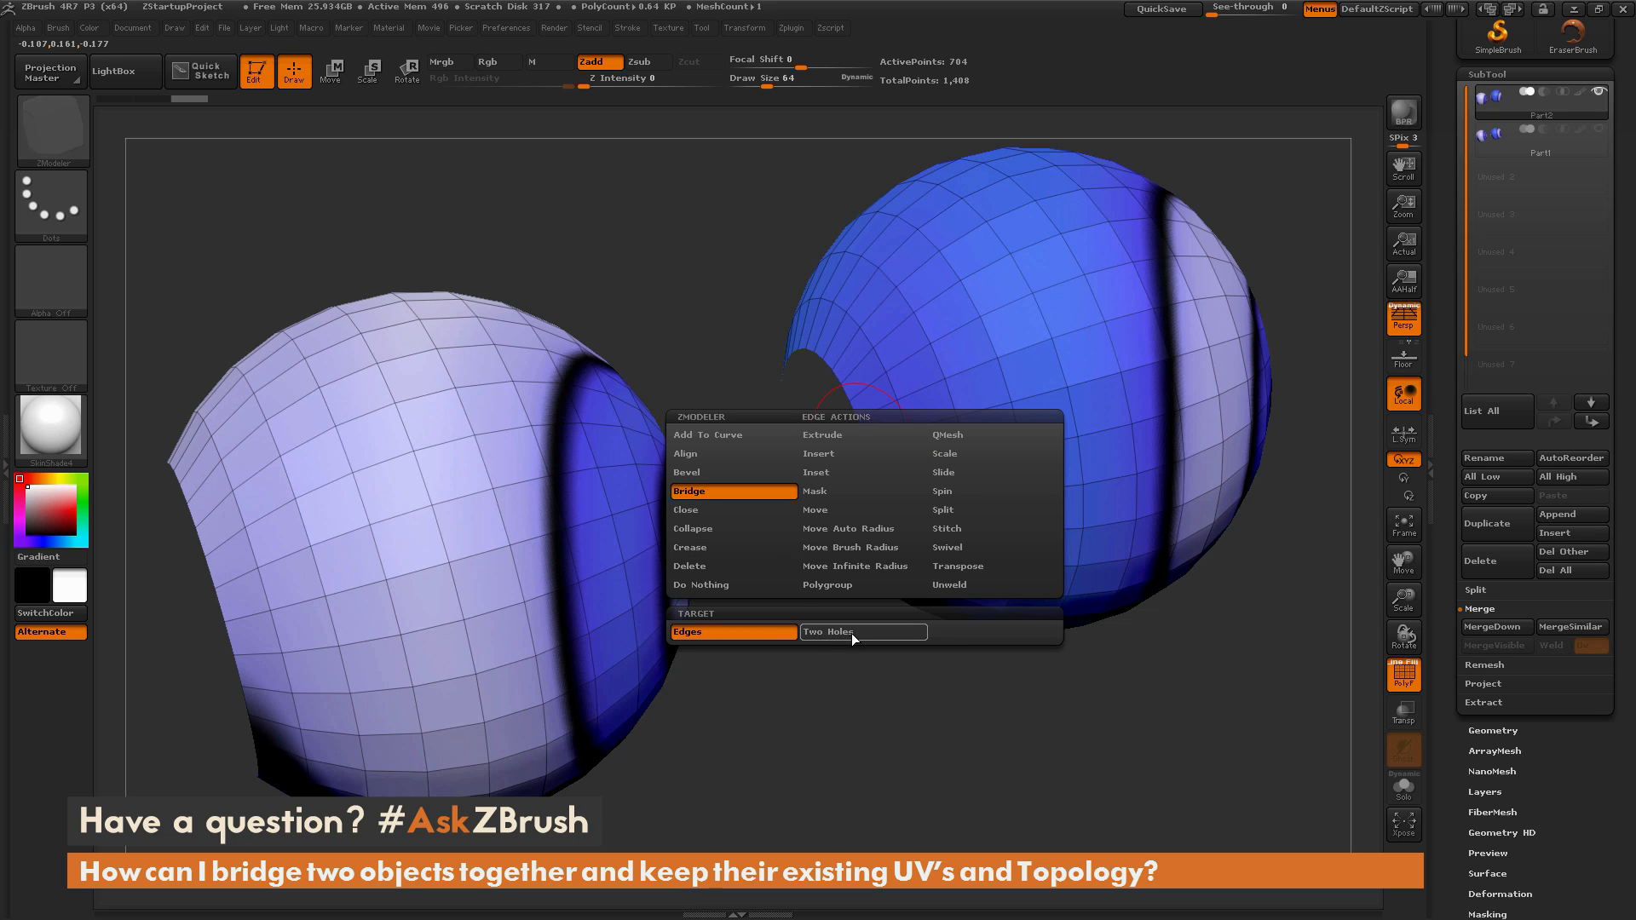
- Set the bridge target to Two Holes and pick the first hole
{"action": "left_click", "coordinate": [862, 631]}
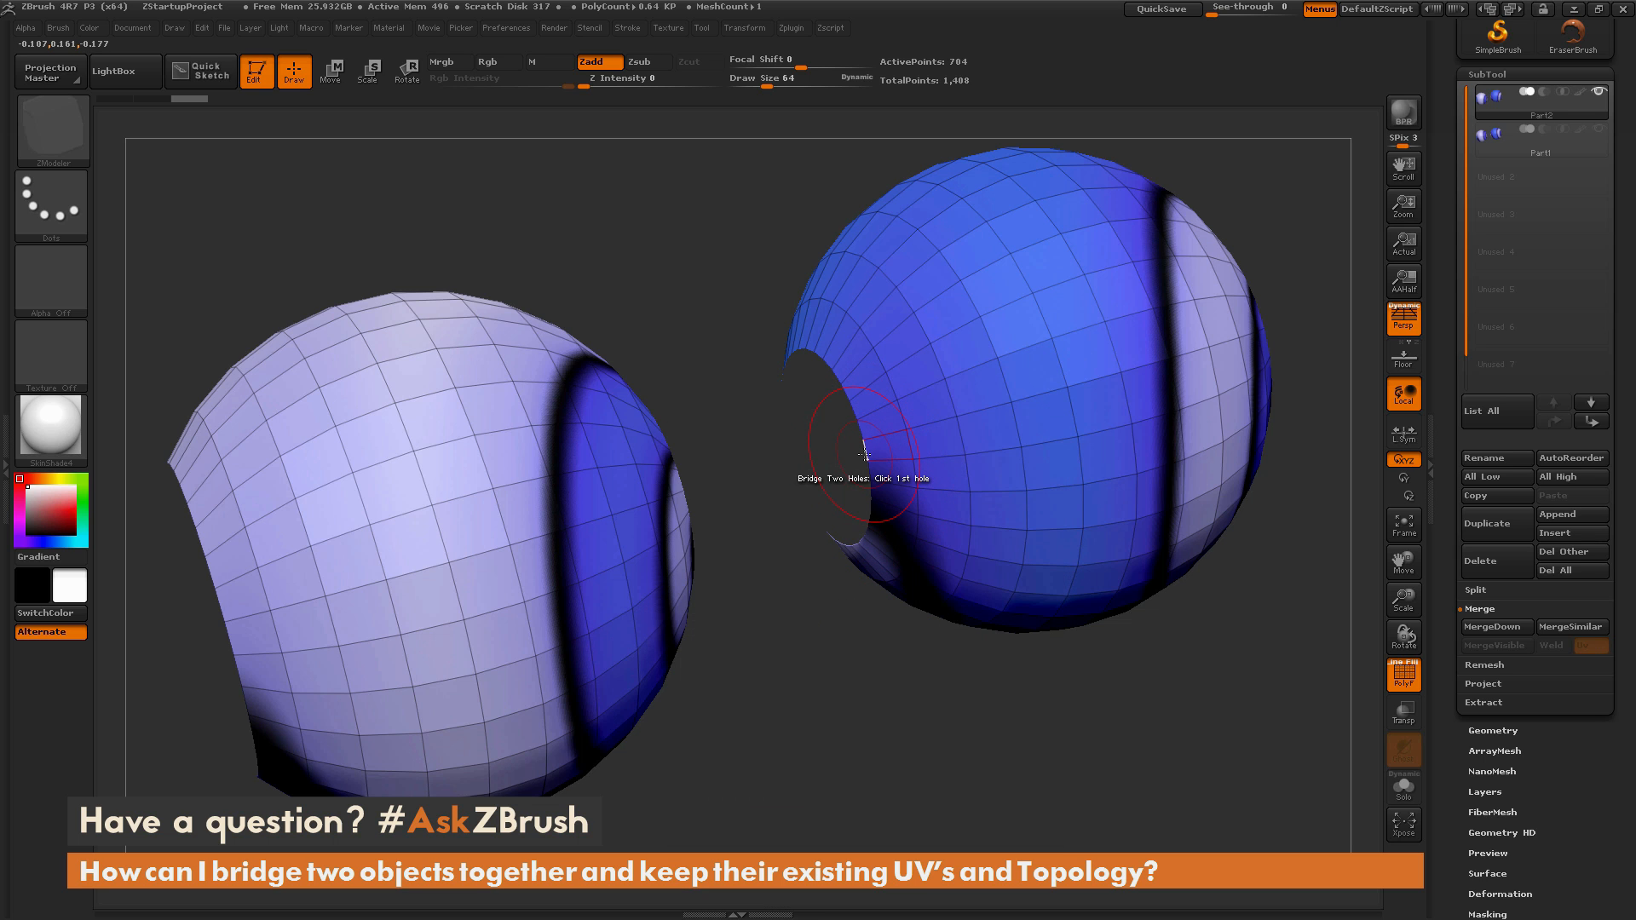
{"action": "left_click", "coordinate": [859, 449]}
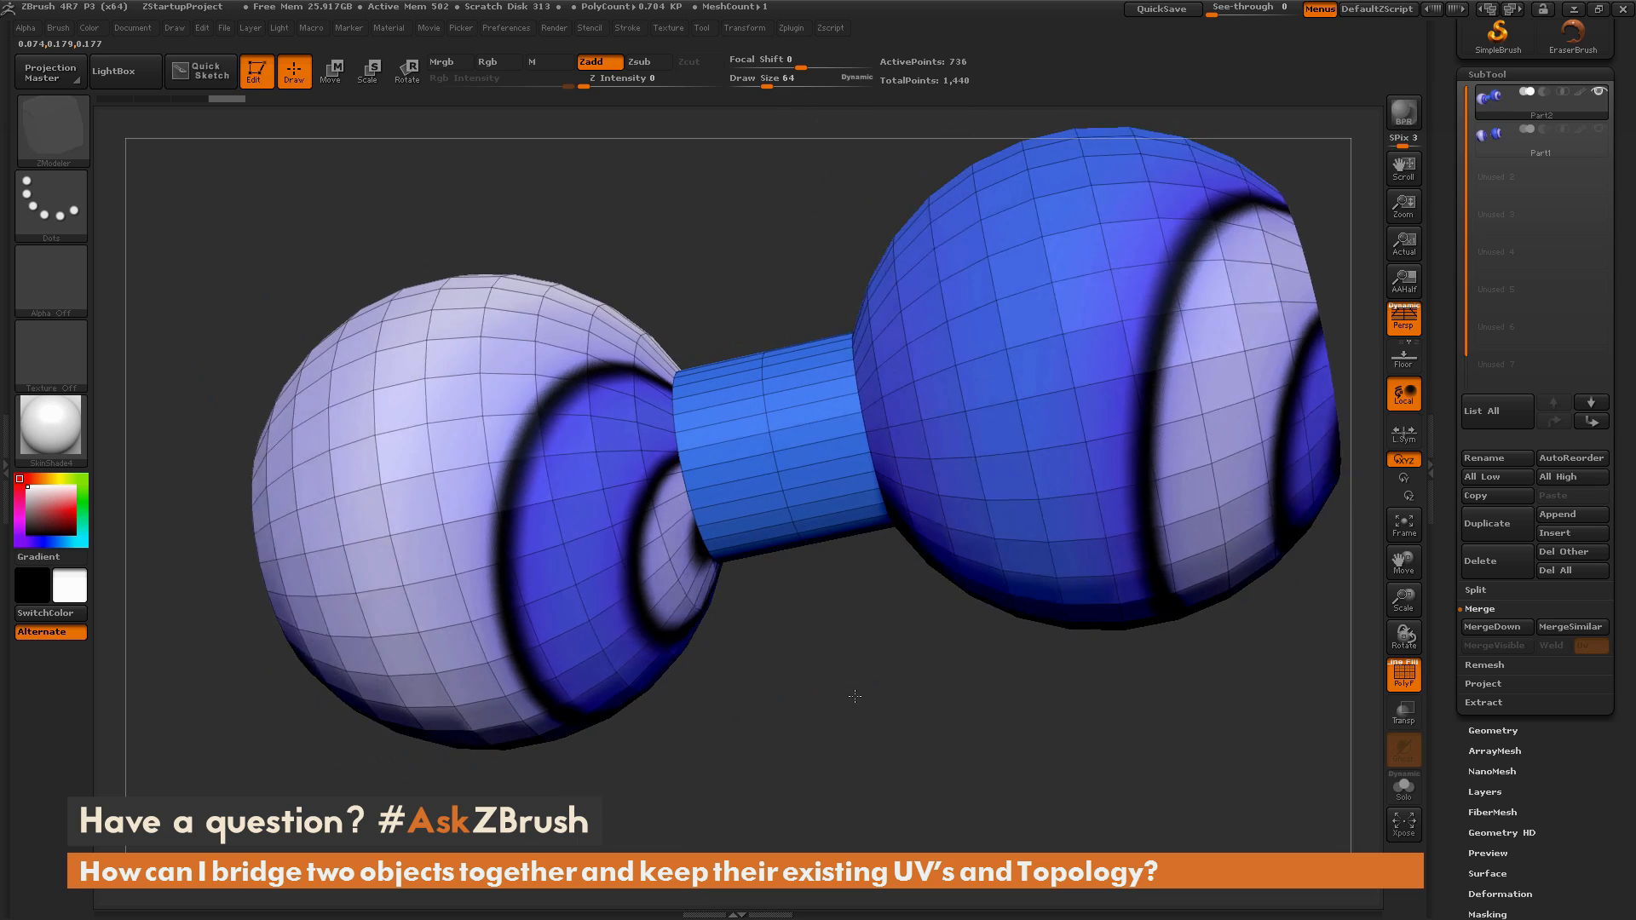
- Zoom out and tilt the bridged dumbbell mesh to expose its open end hole
{"action": "left_click_drag", "start_coordinate": [854, 697], "coordinate": [478, 391]}
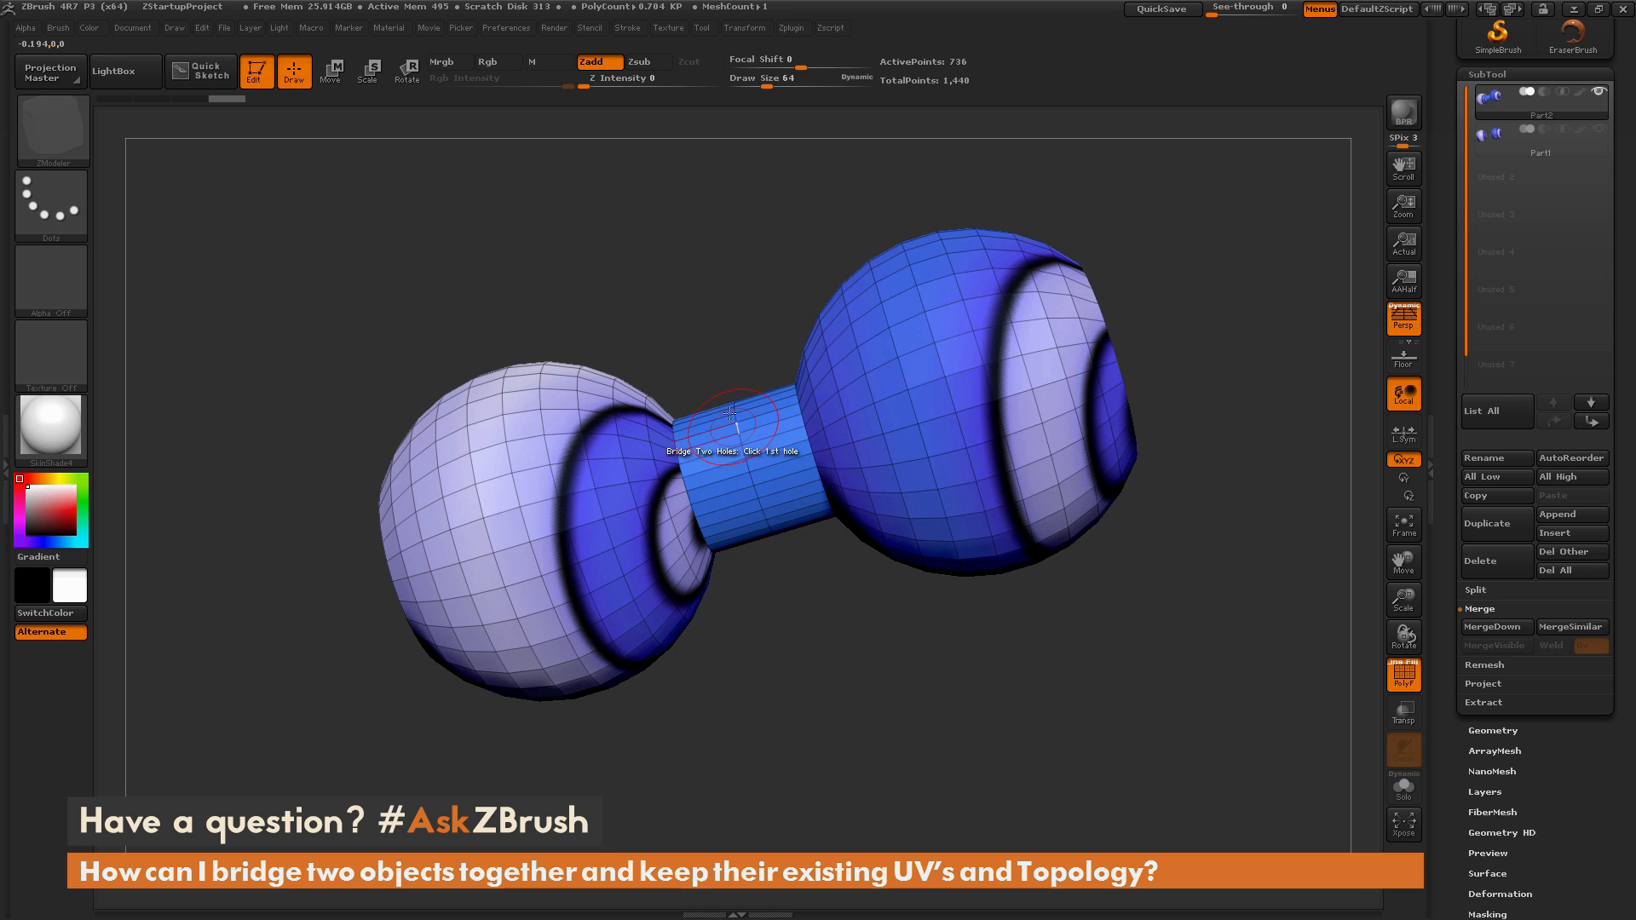
{"action": "left_click_drag", "start_coordinate": [730, 413], "coordinate": [806, 566]}
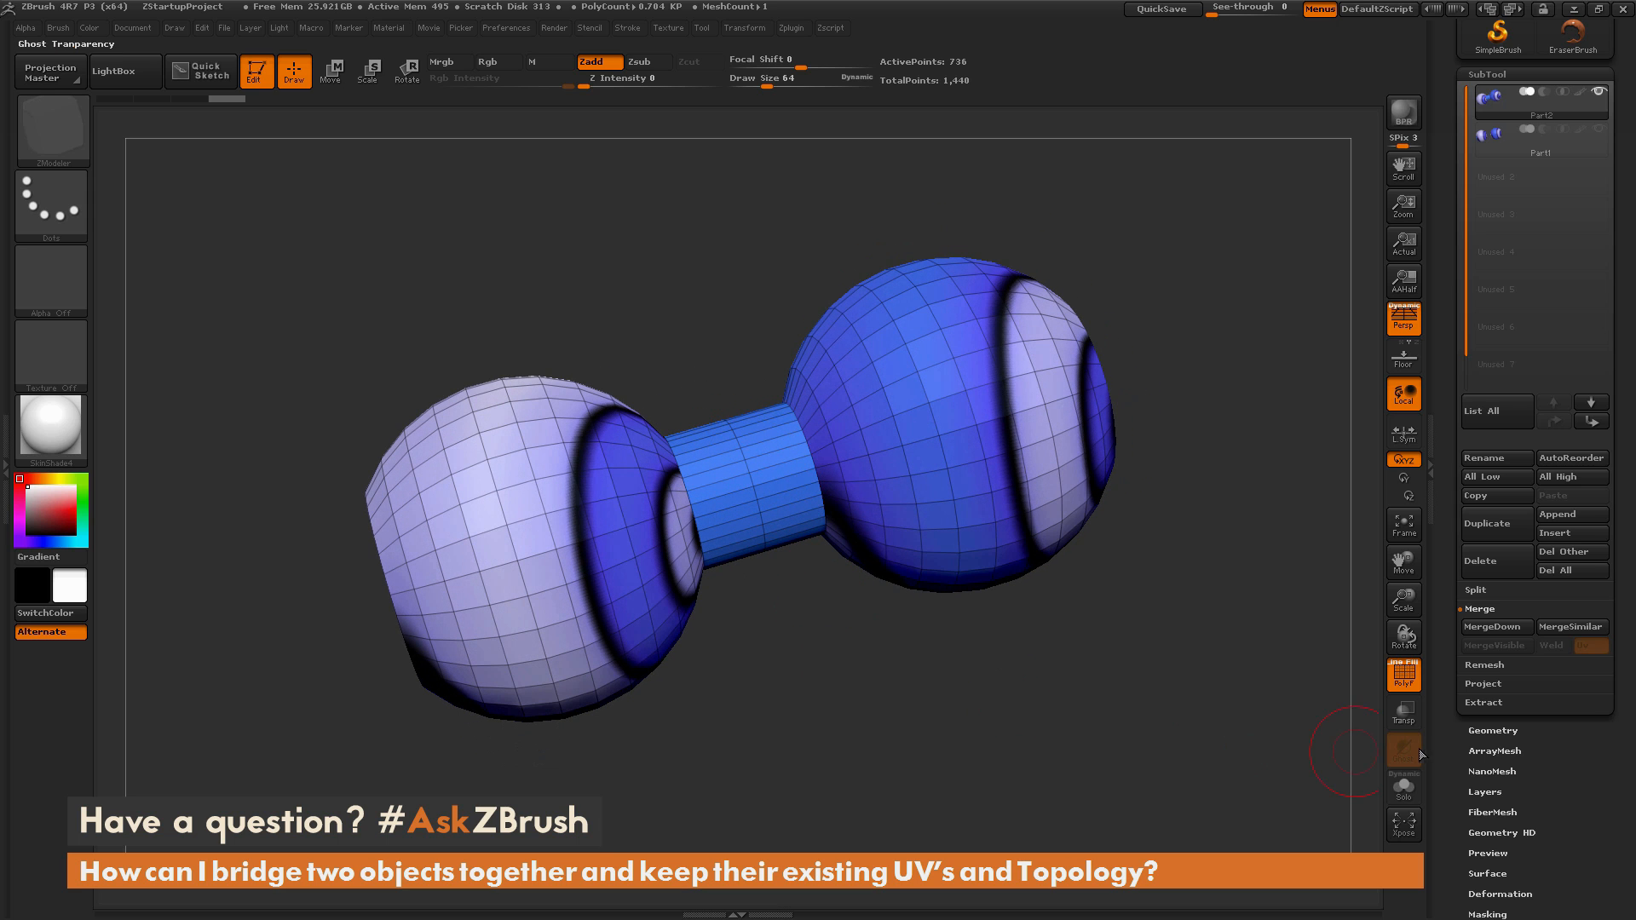
{"action": "mouse_move", "coordinate": [720, 409]}
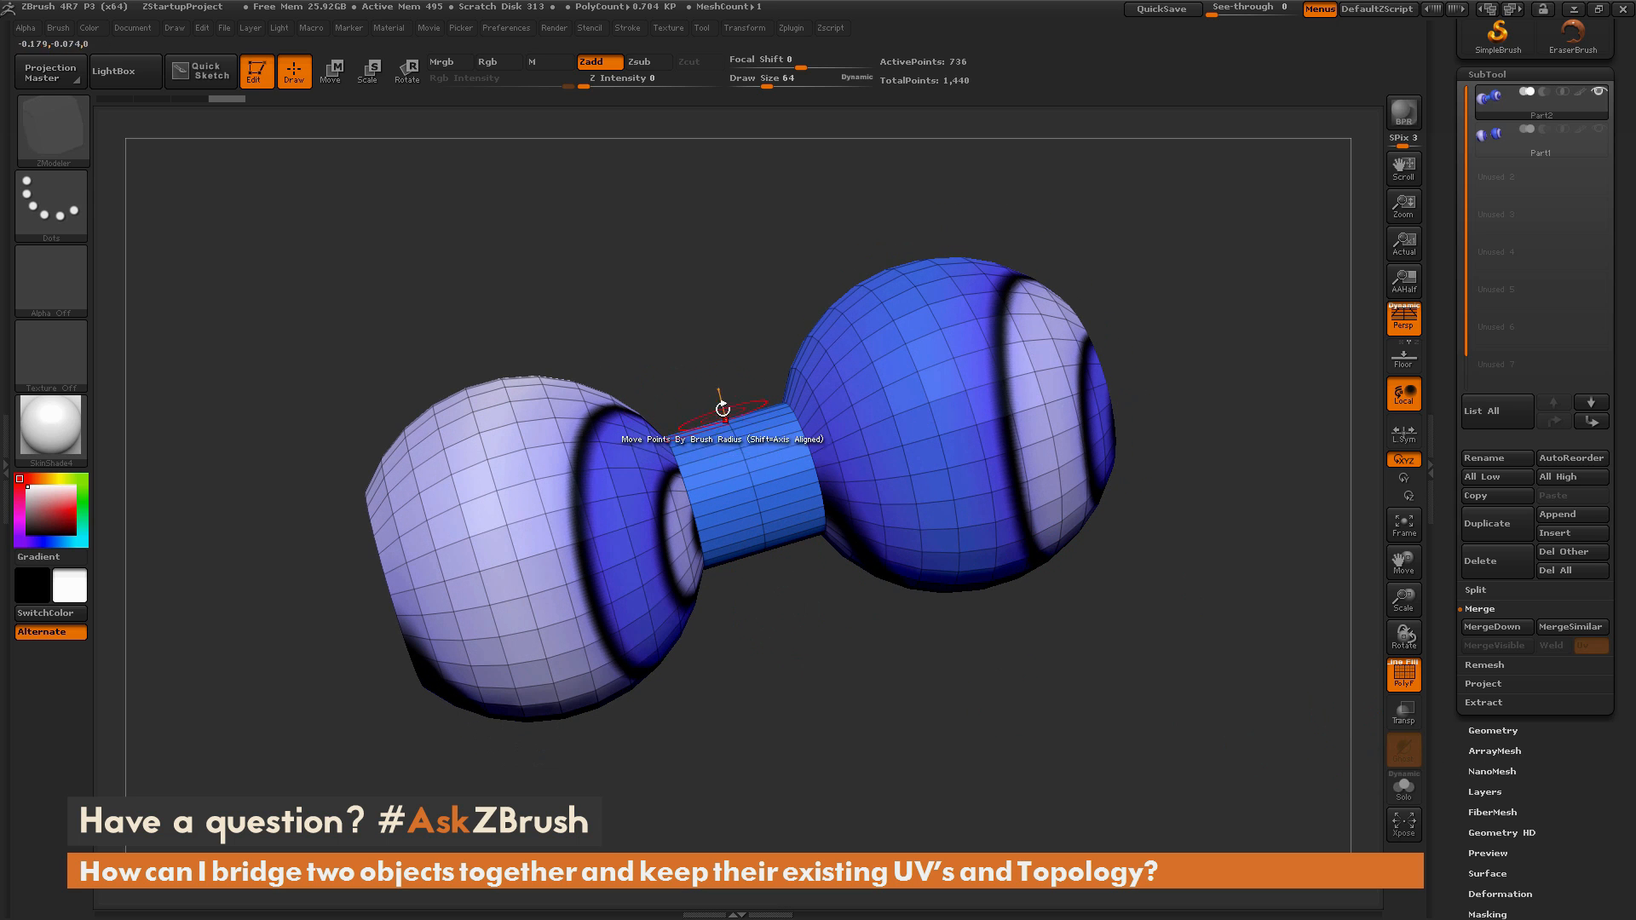
{"action": "mouse_move", "coordinate": [772, 459]}
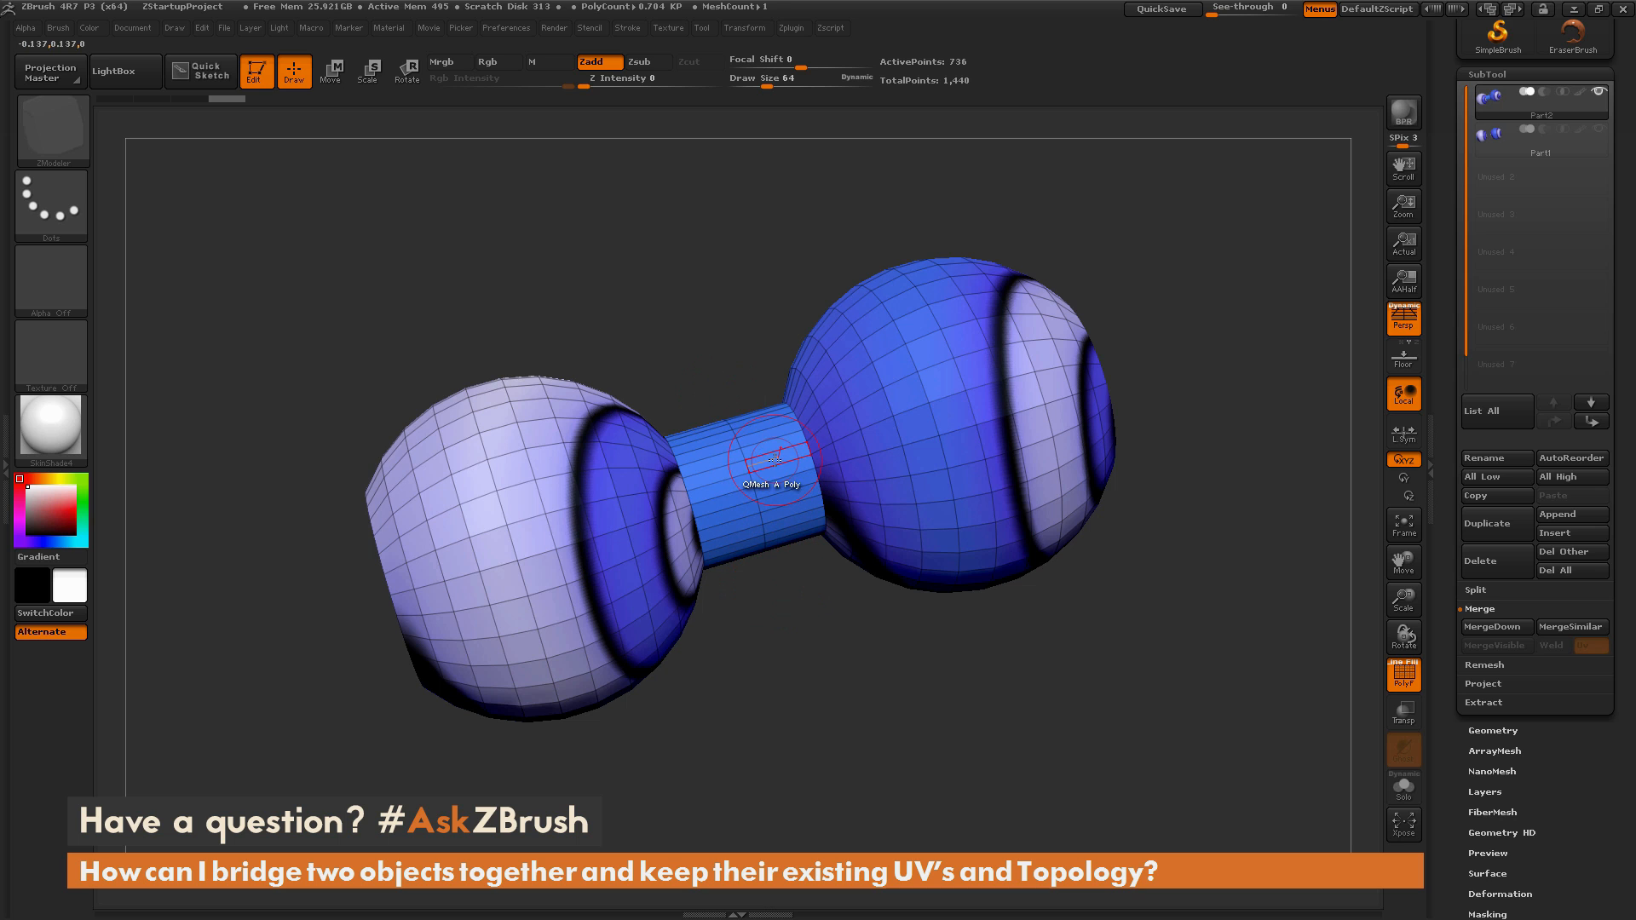
{"action": "mouse_move", "coordinate": [739, 526]}
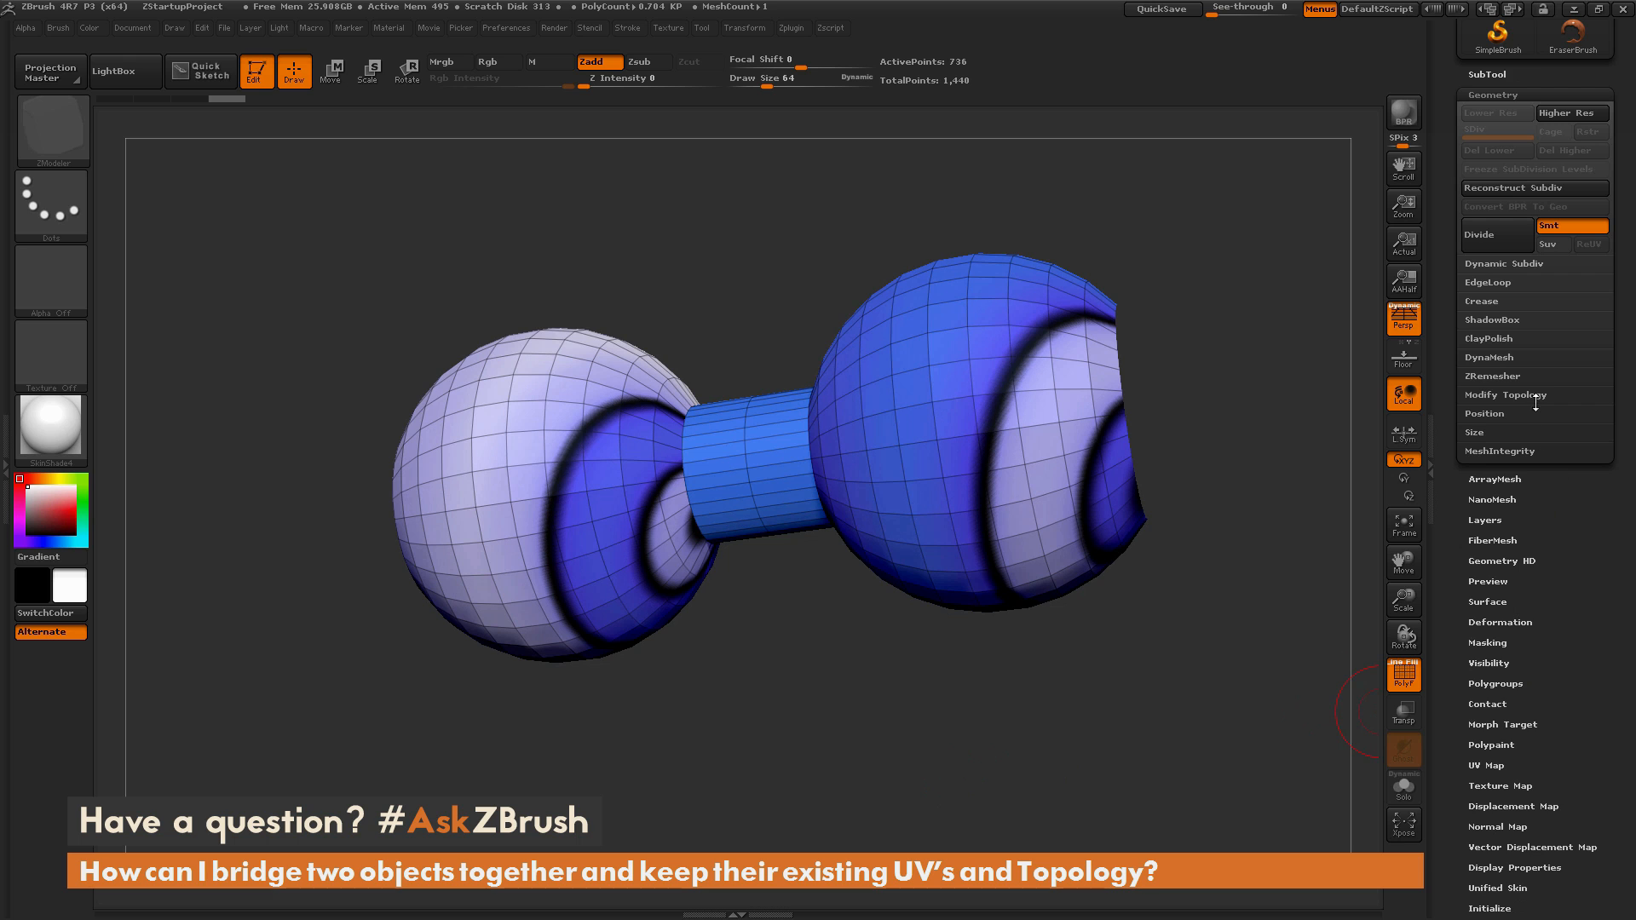
- Expand Modify Topology and set ZModeler's Close action to target Convex Hole
{"action": "left_click", "coordinate": [1504, 394]}
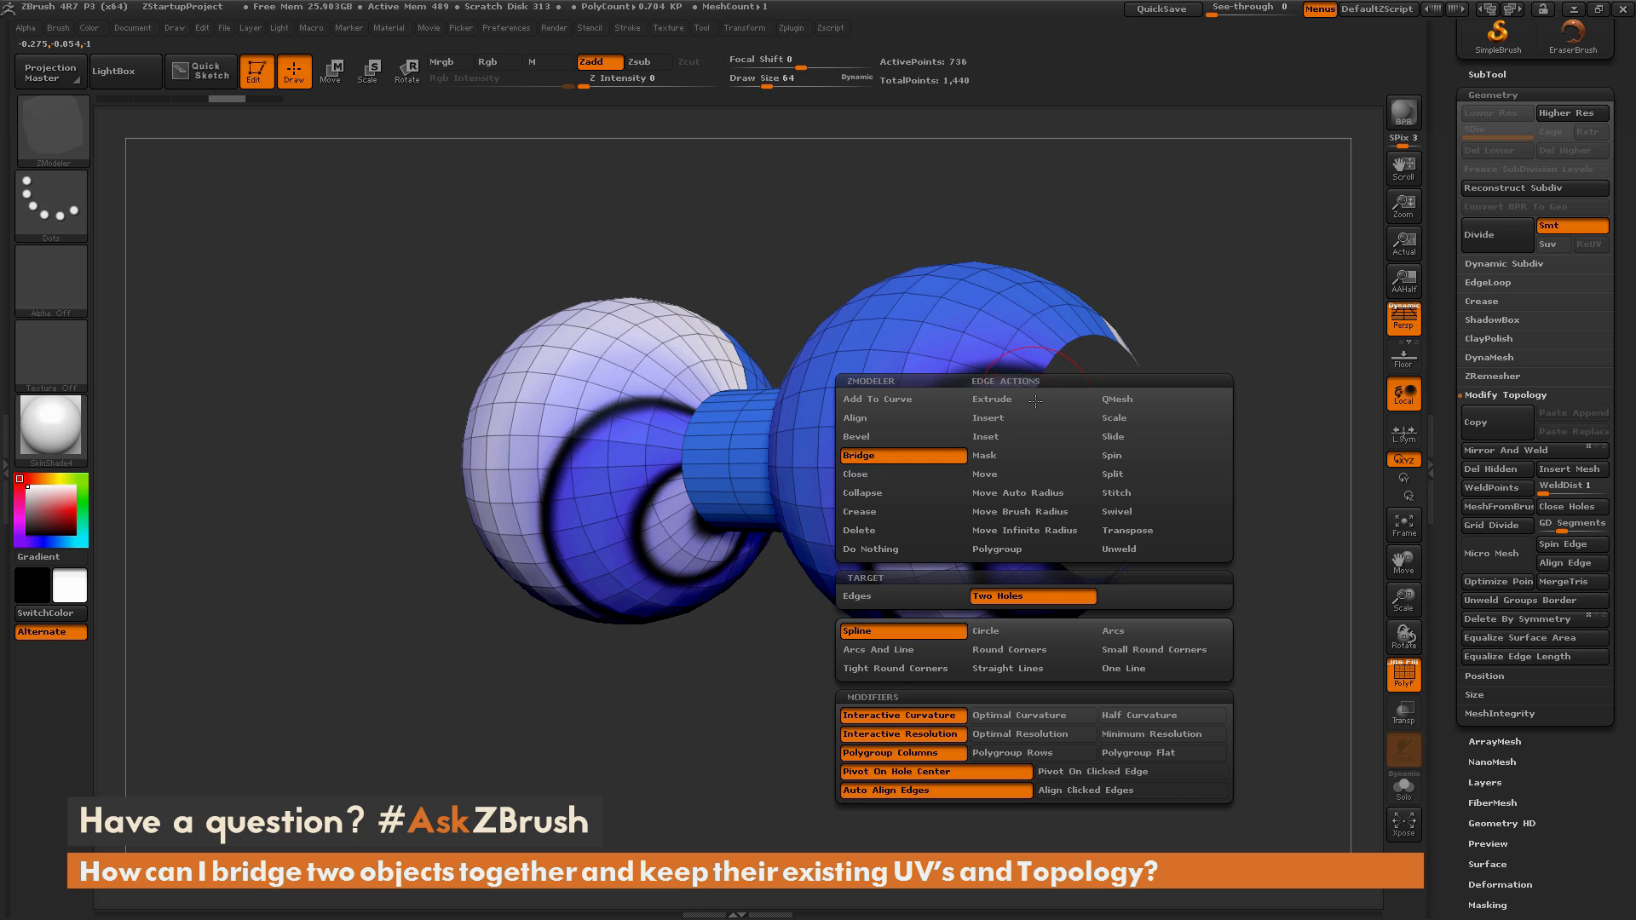
{"action": "mouse_move", "coordinate": [901, 417]}
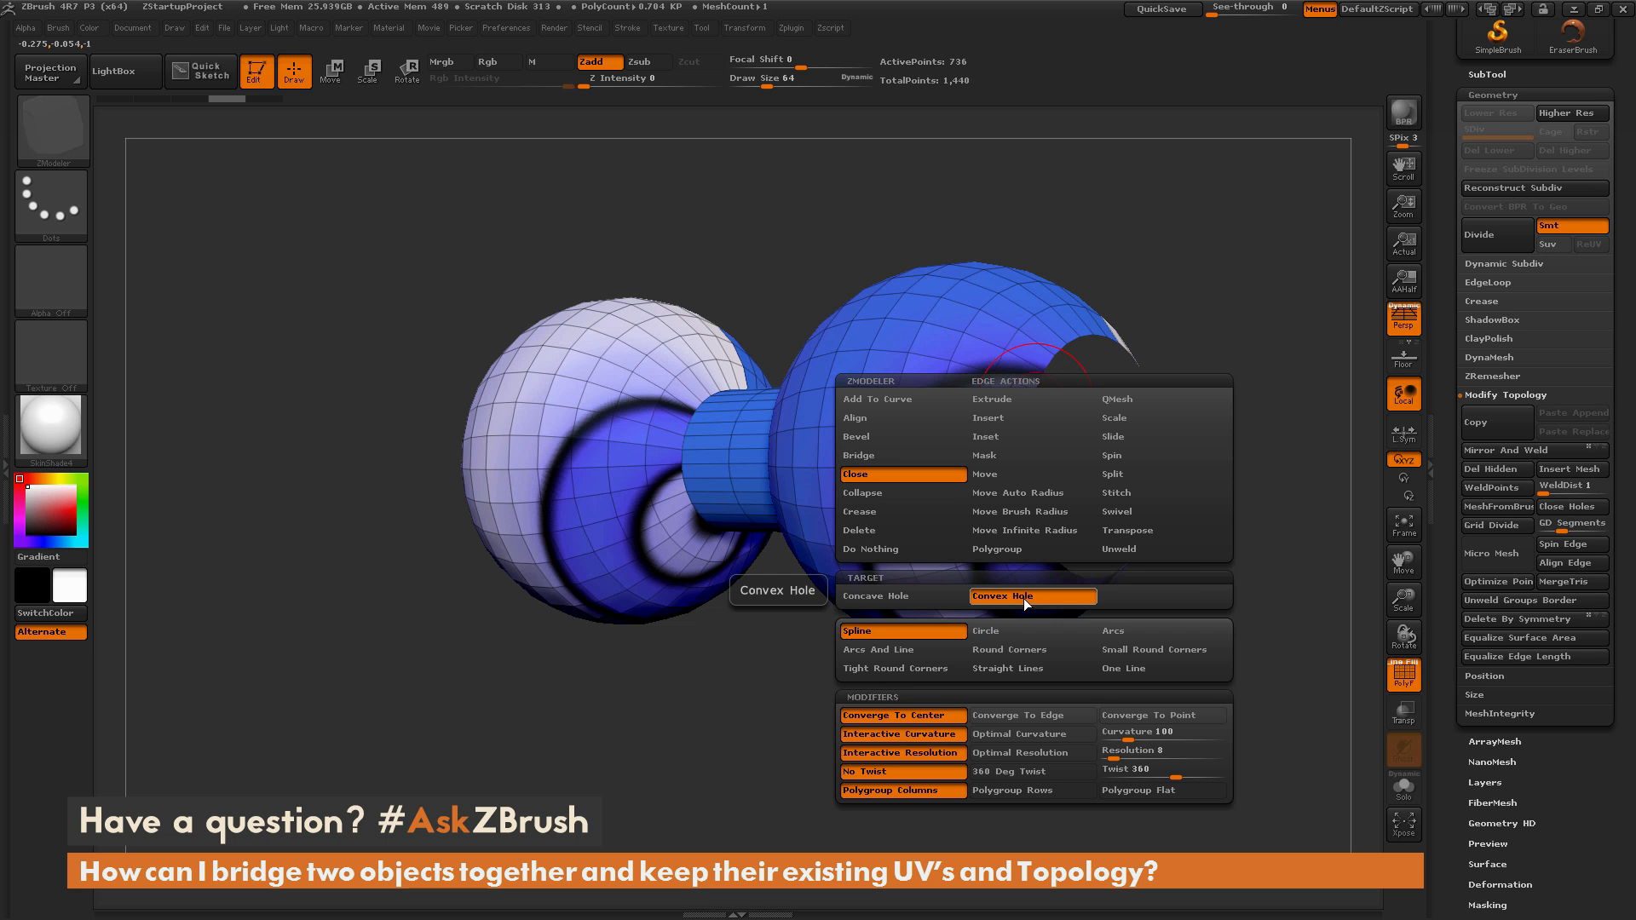
{"action": "left_click", "coordinate": [1030, 596]}
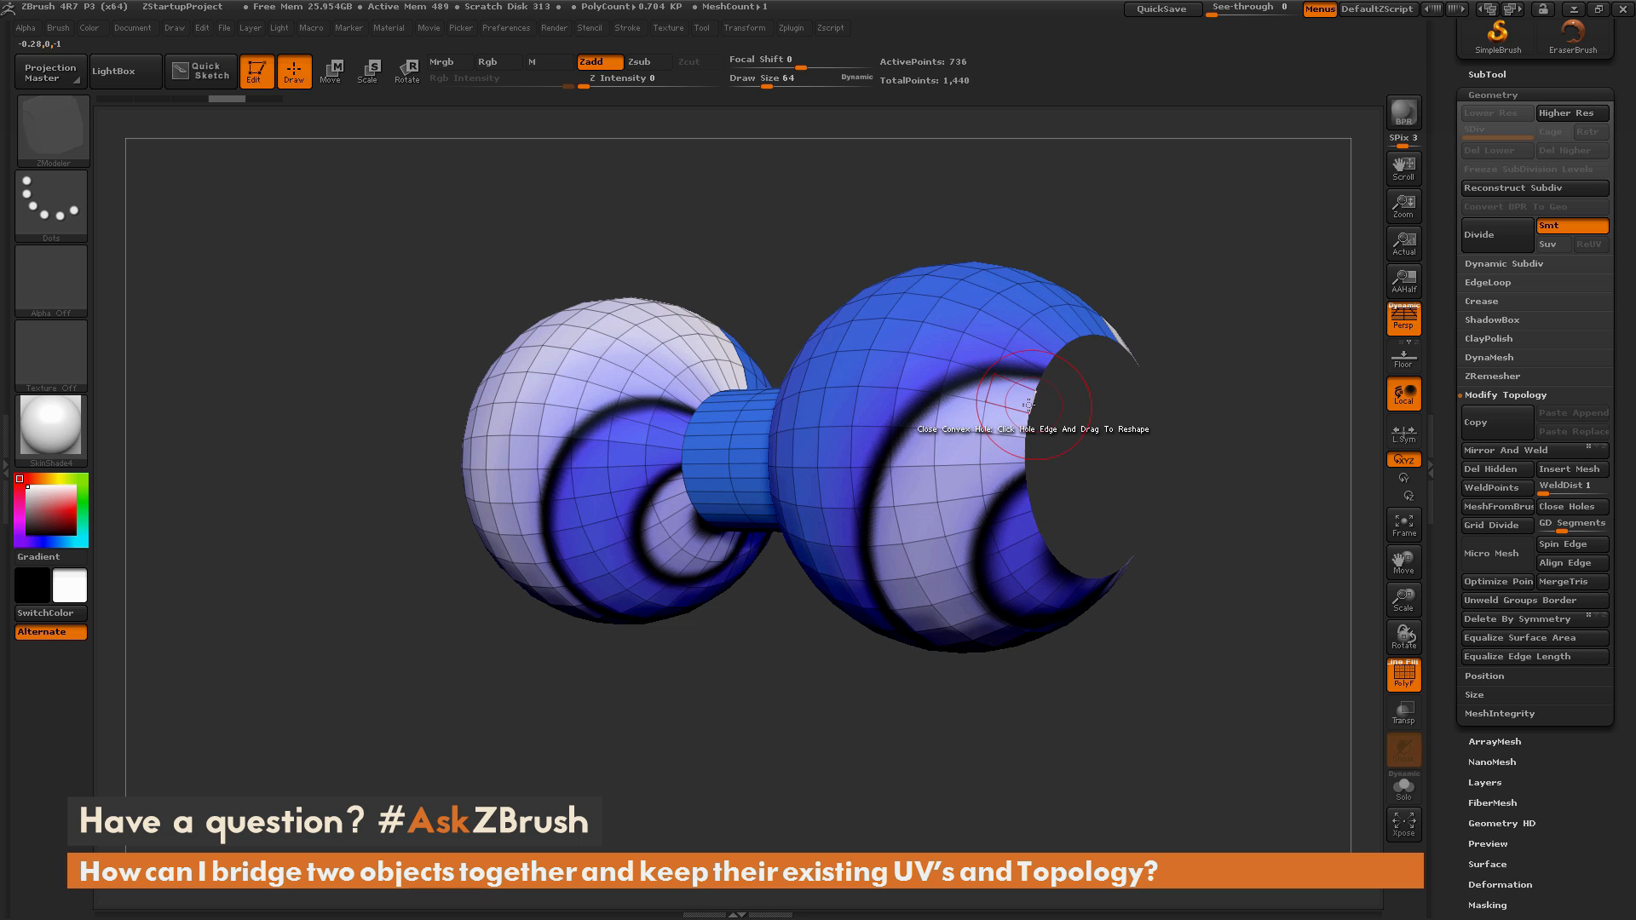
{"action": "mouse_move", "coordinate": [1031, 404]}
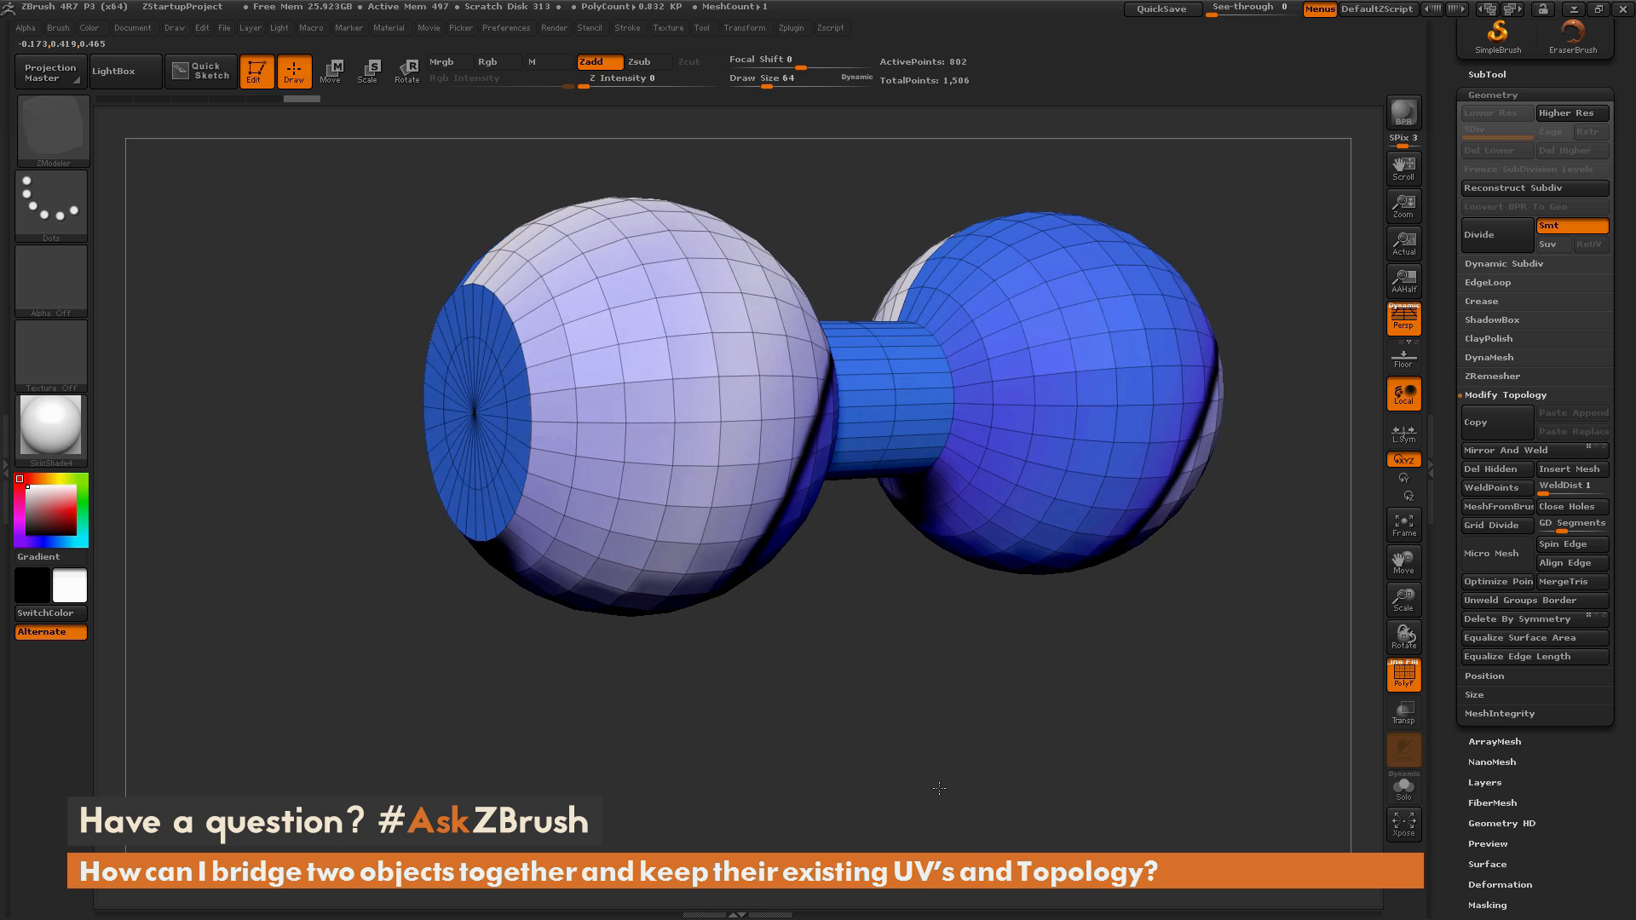
{"action": "left_click_drag", "start_coordinate": [939, 788], "coordinate": [895, 735]}
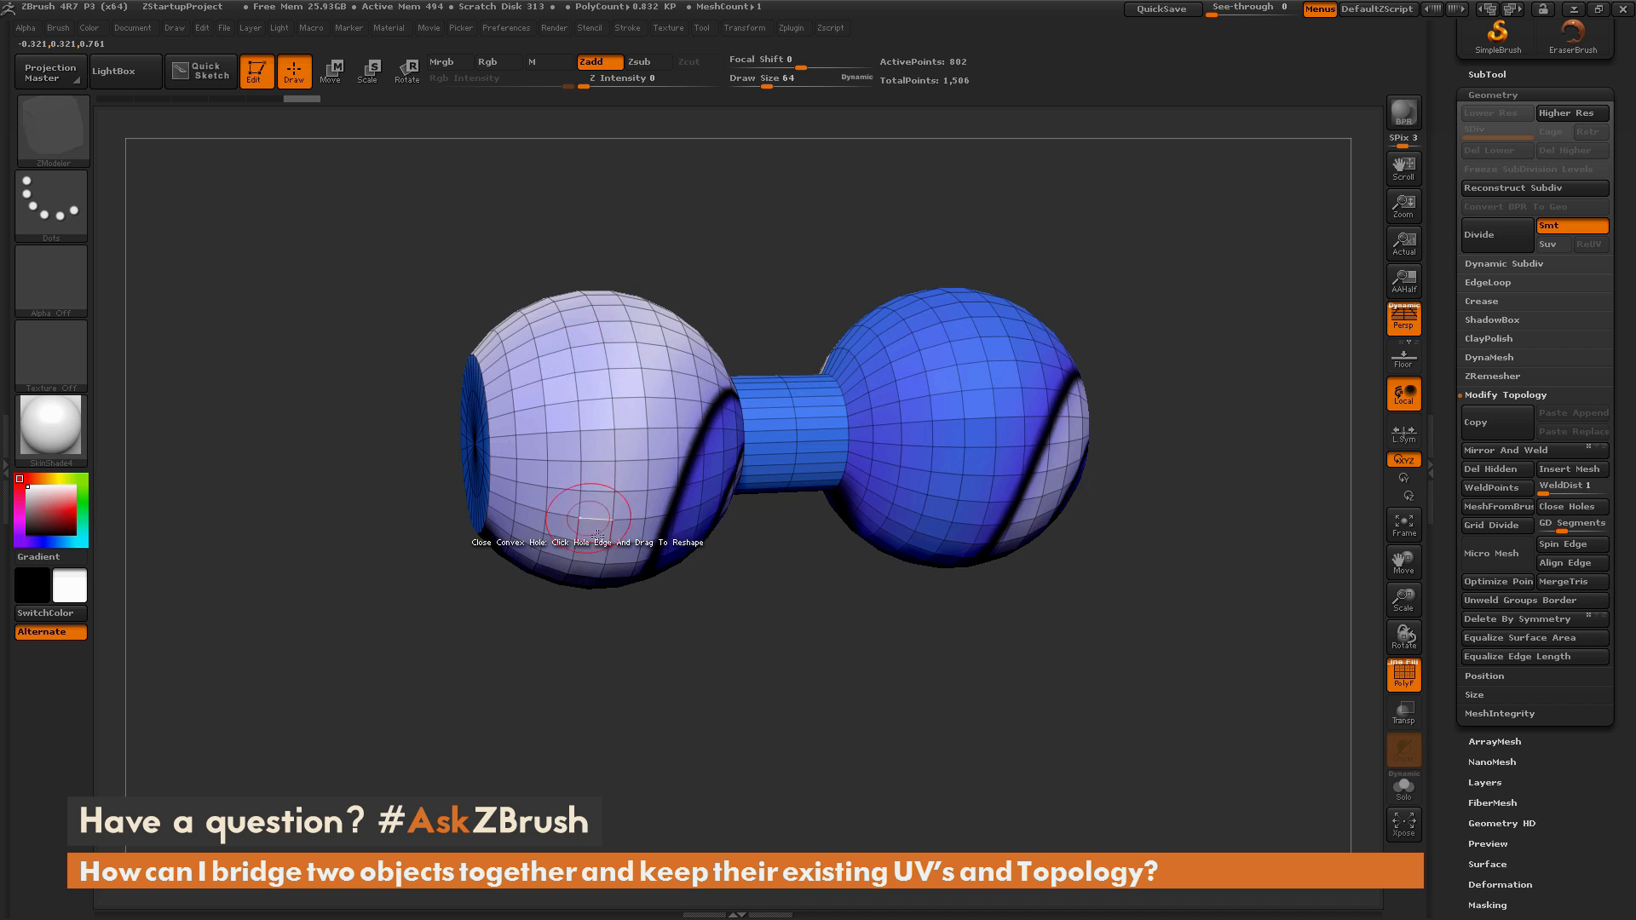
{"action": "left_click_drag", "start_coordinate": [626, 501], "coordinate": [1009, 699]}
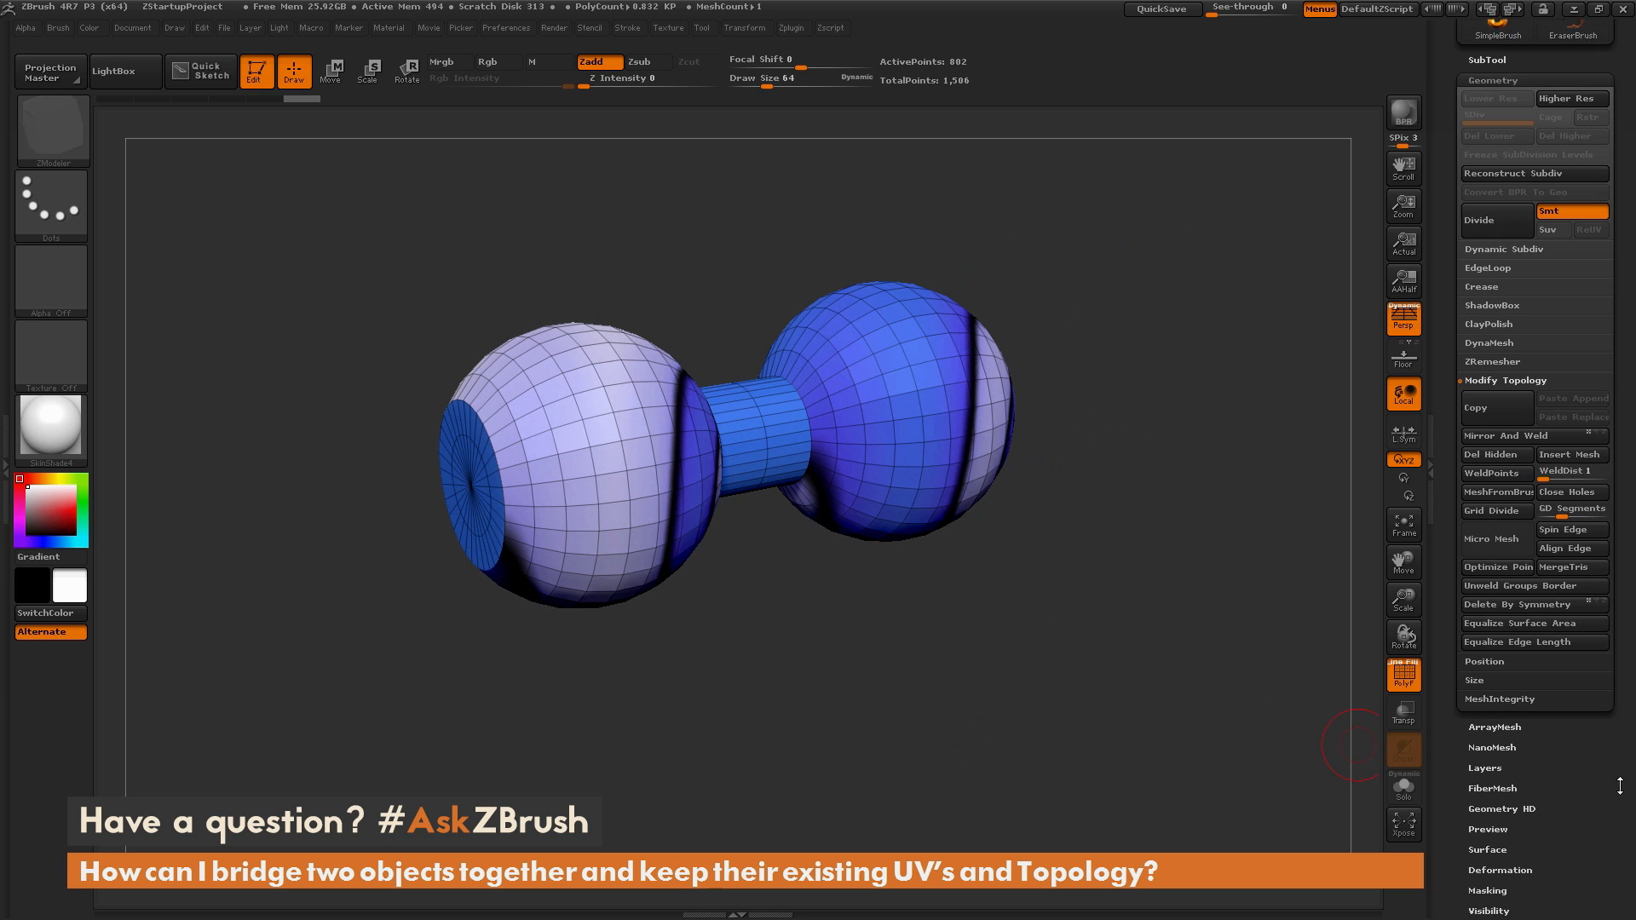
- Create a New From UV Check texture map for Part2 and orbit to inspect the UVs
{"action": "scroll", "scroll_direction": "down", "scroll_amount": 3}
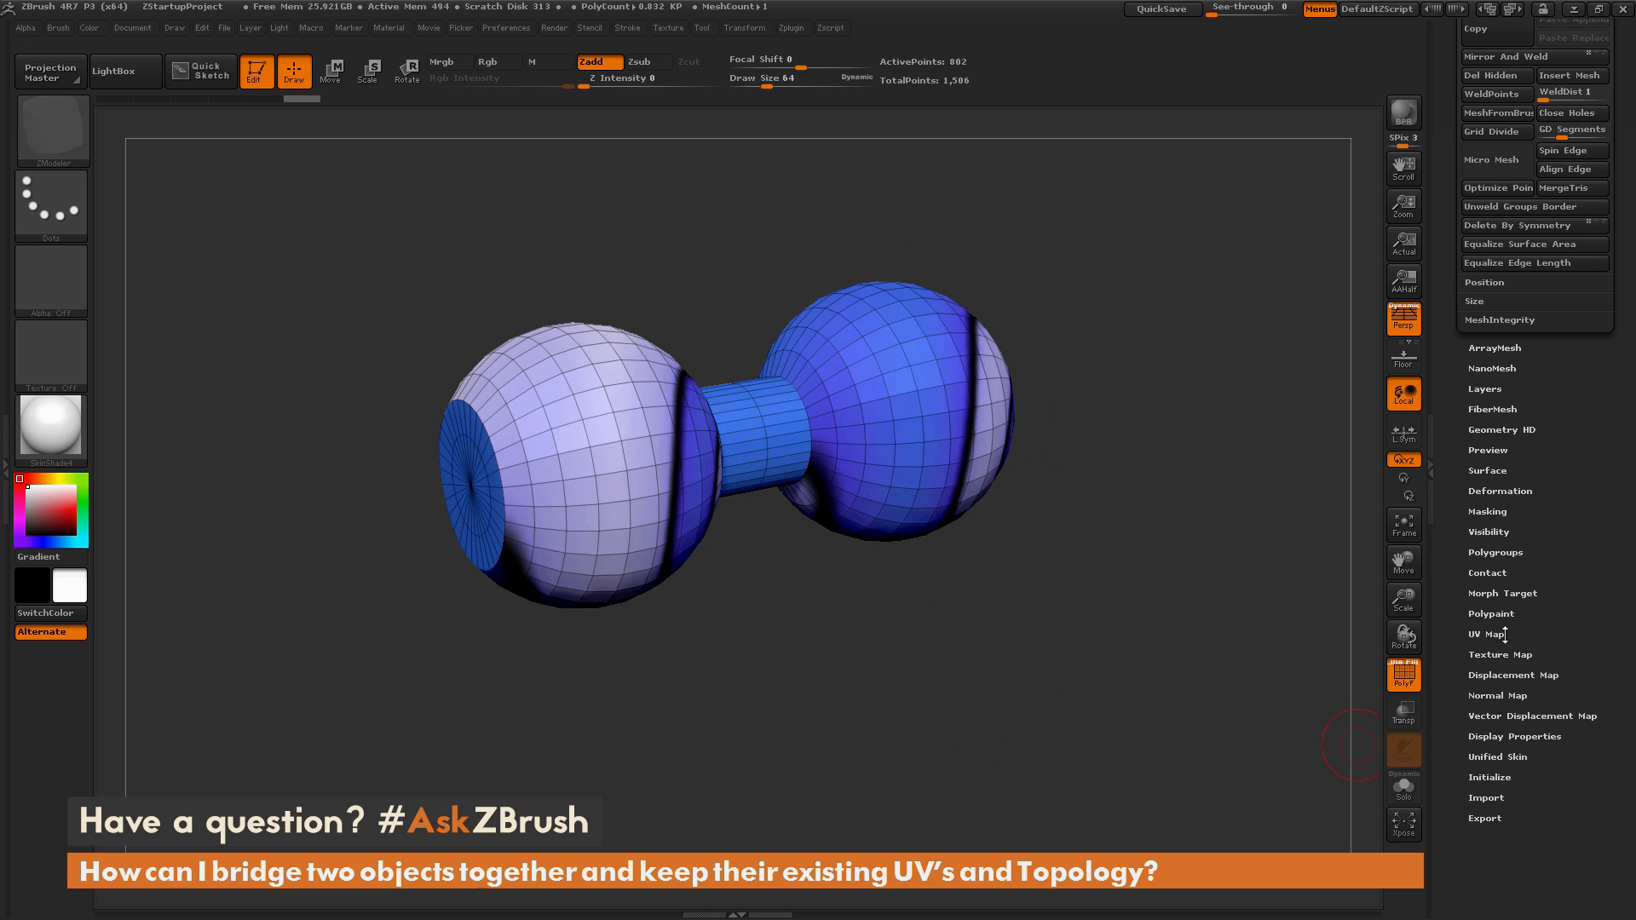
{"action": "left_click", "coordinate": [1499, 655]}
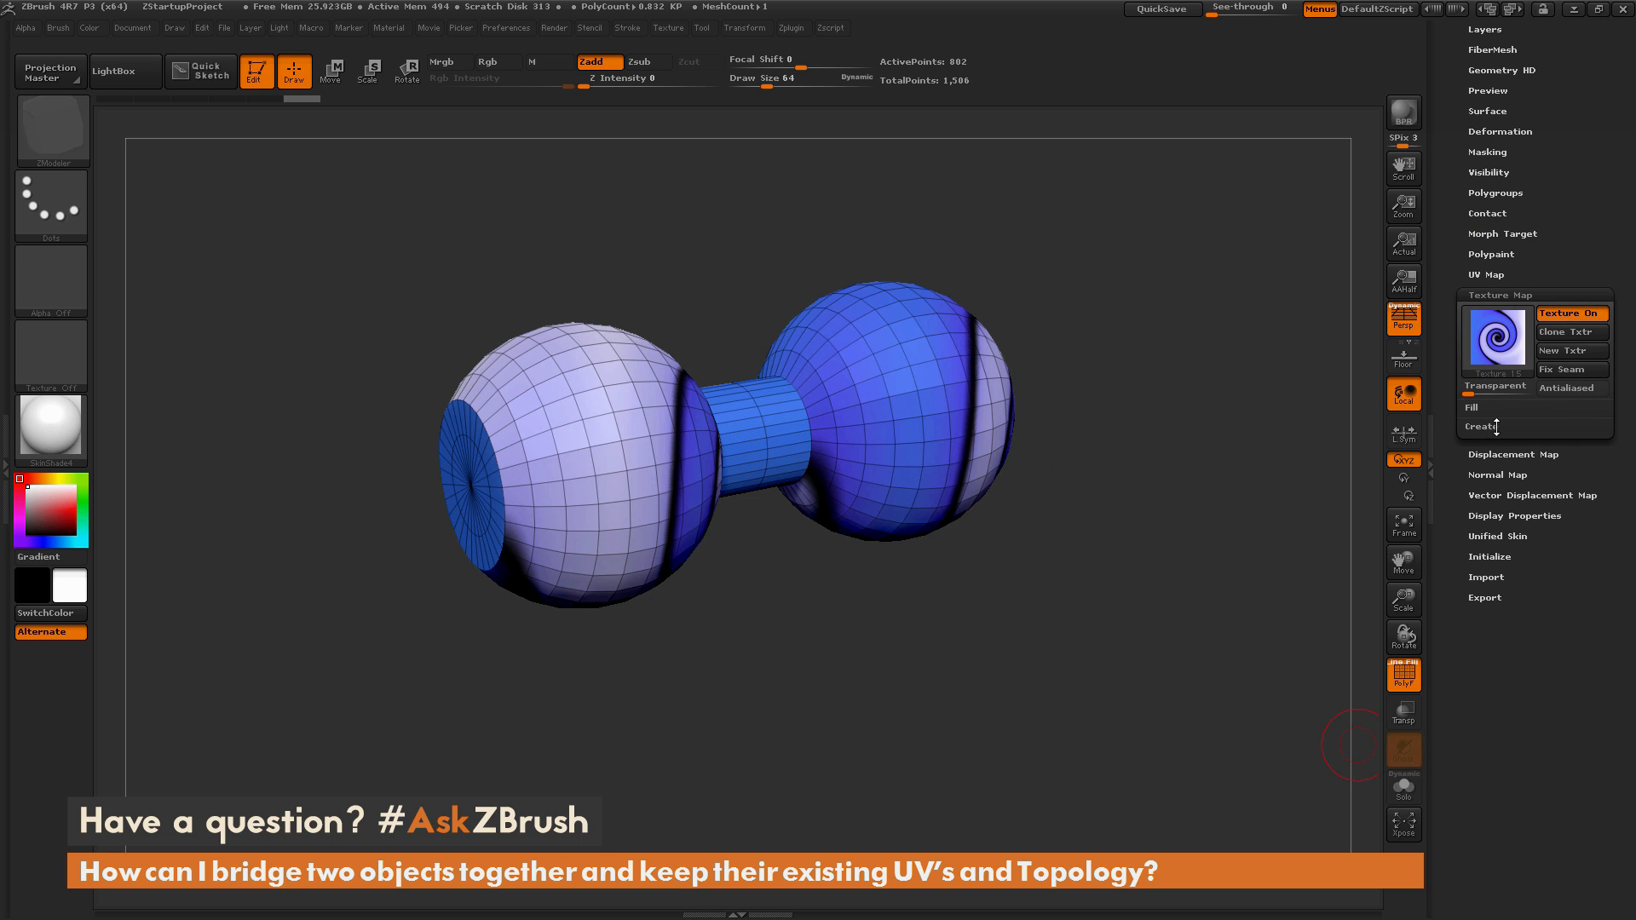
{"action": "left_click", "coordinate": [1479, 426]}
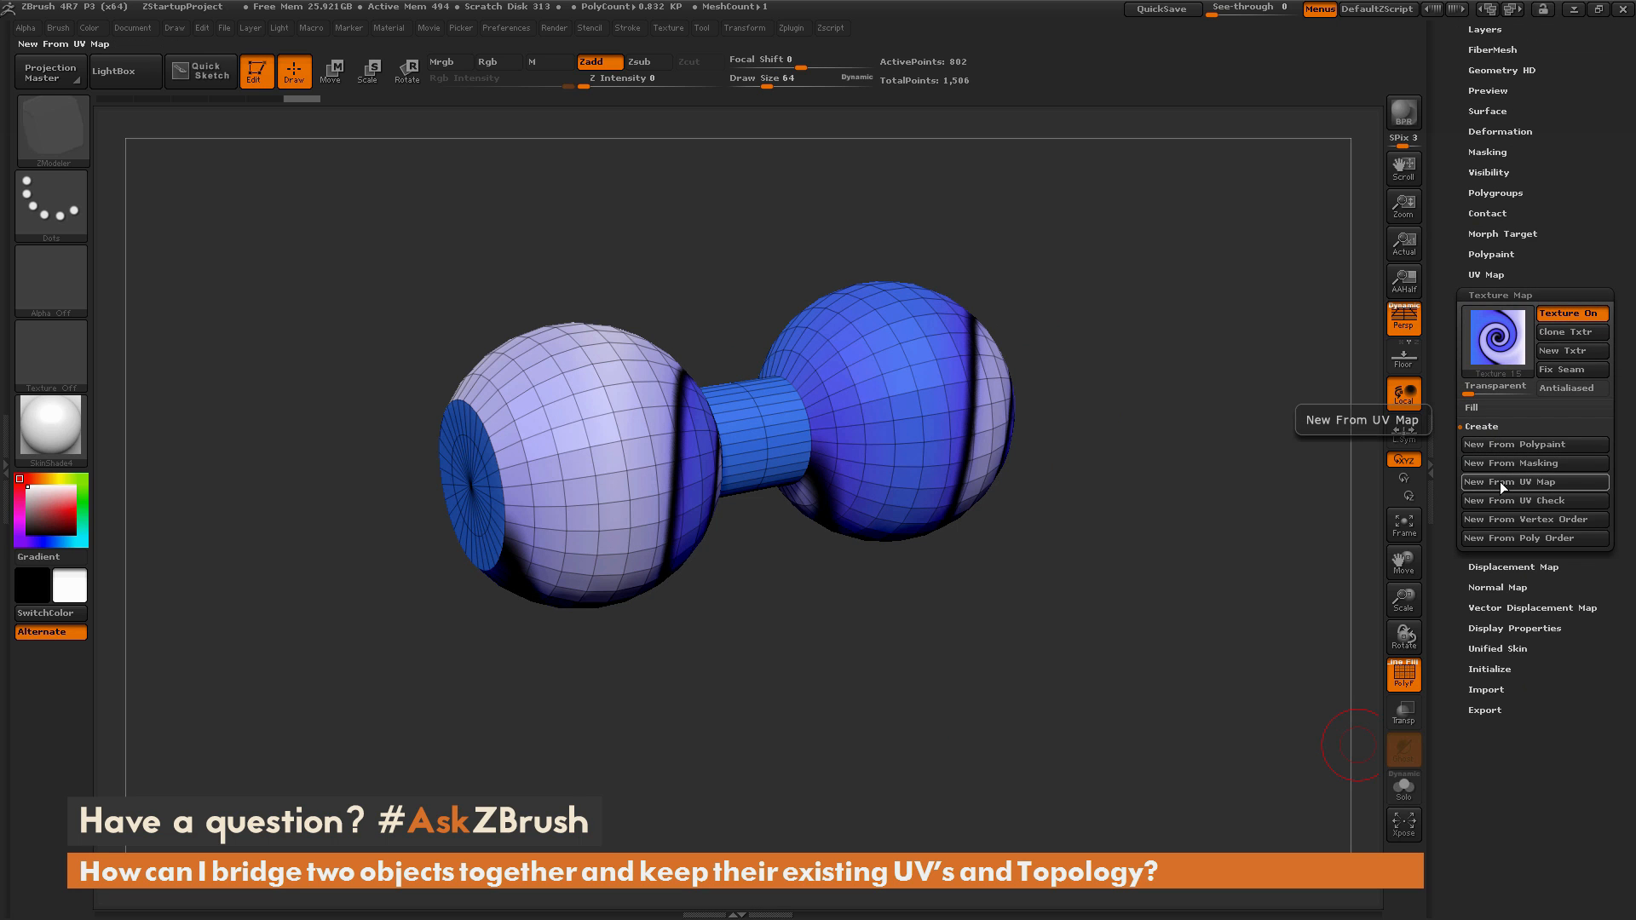
{"action": "left_click", "coordinate": [1534, 481]}
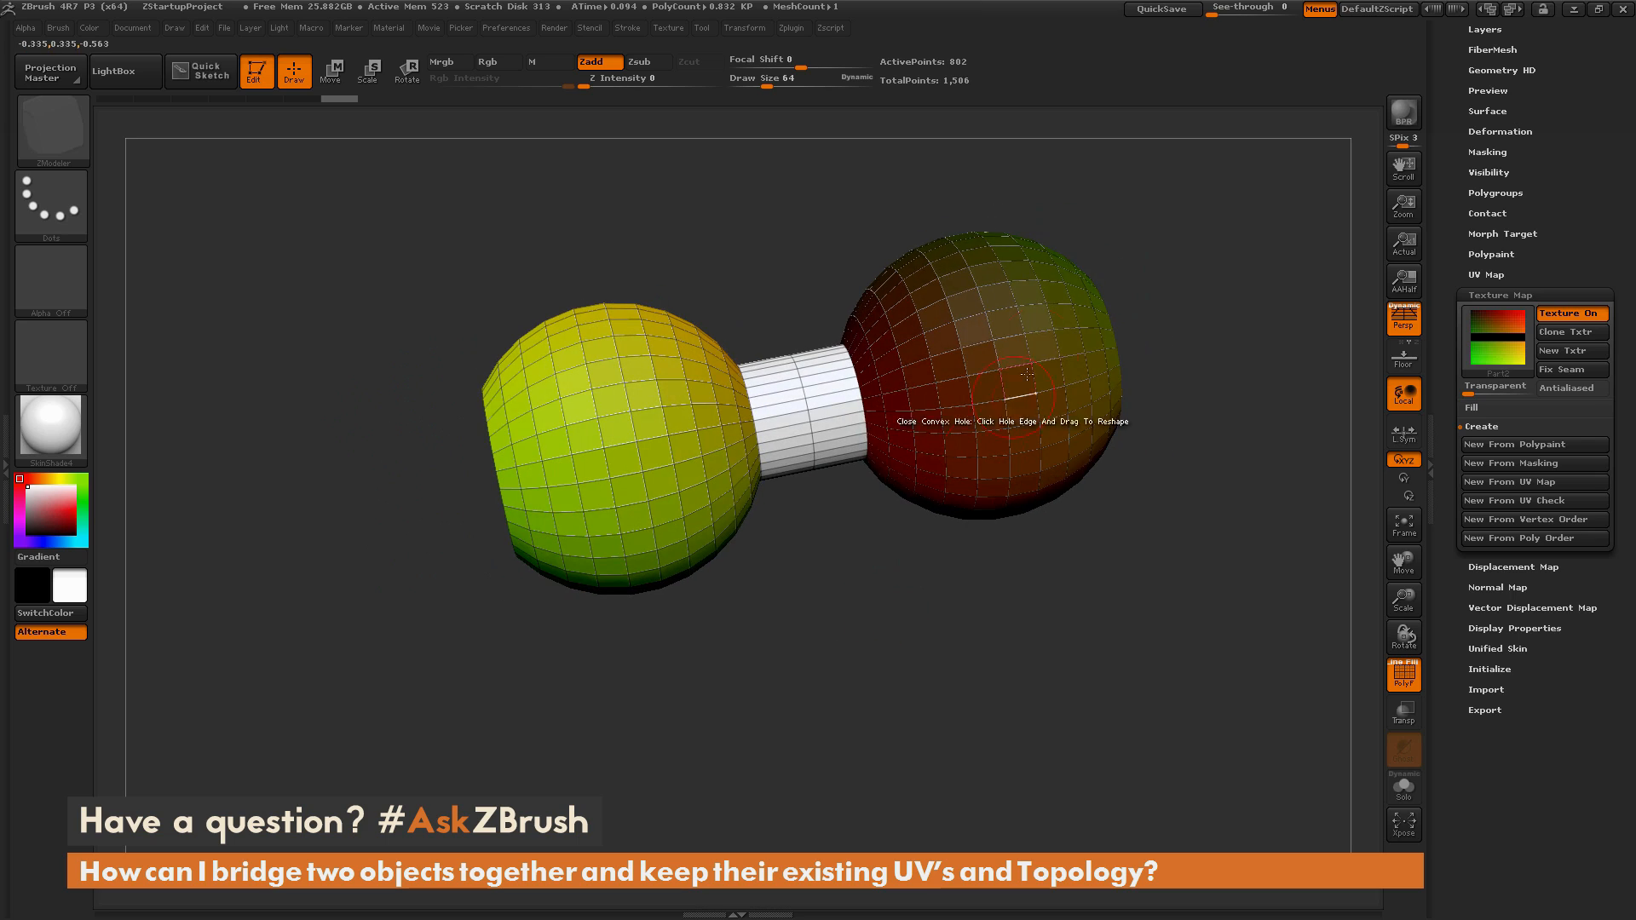
{"action": "left_click_drag", "start_coordinate": [1027, 374], "coordinate": [931, 641]}
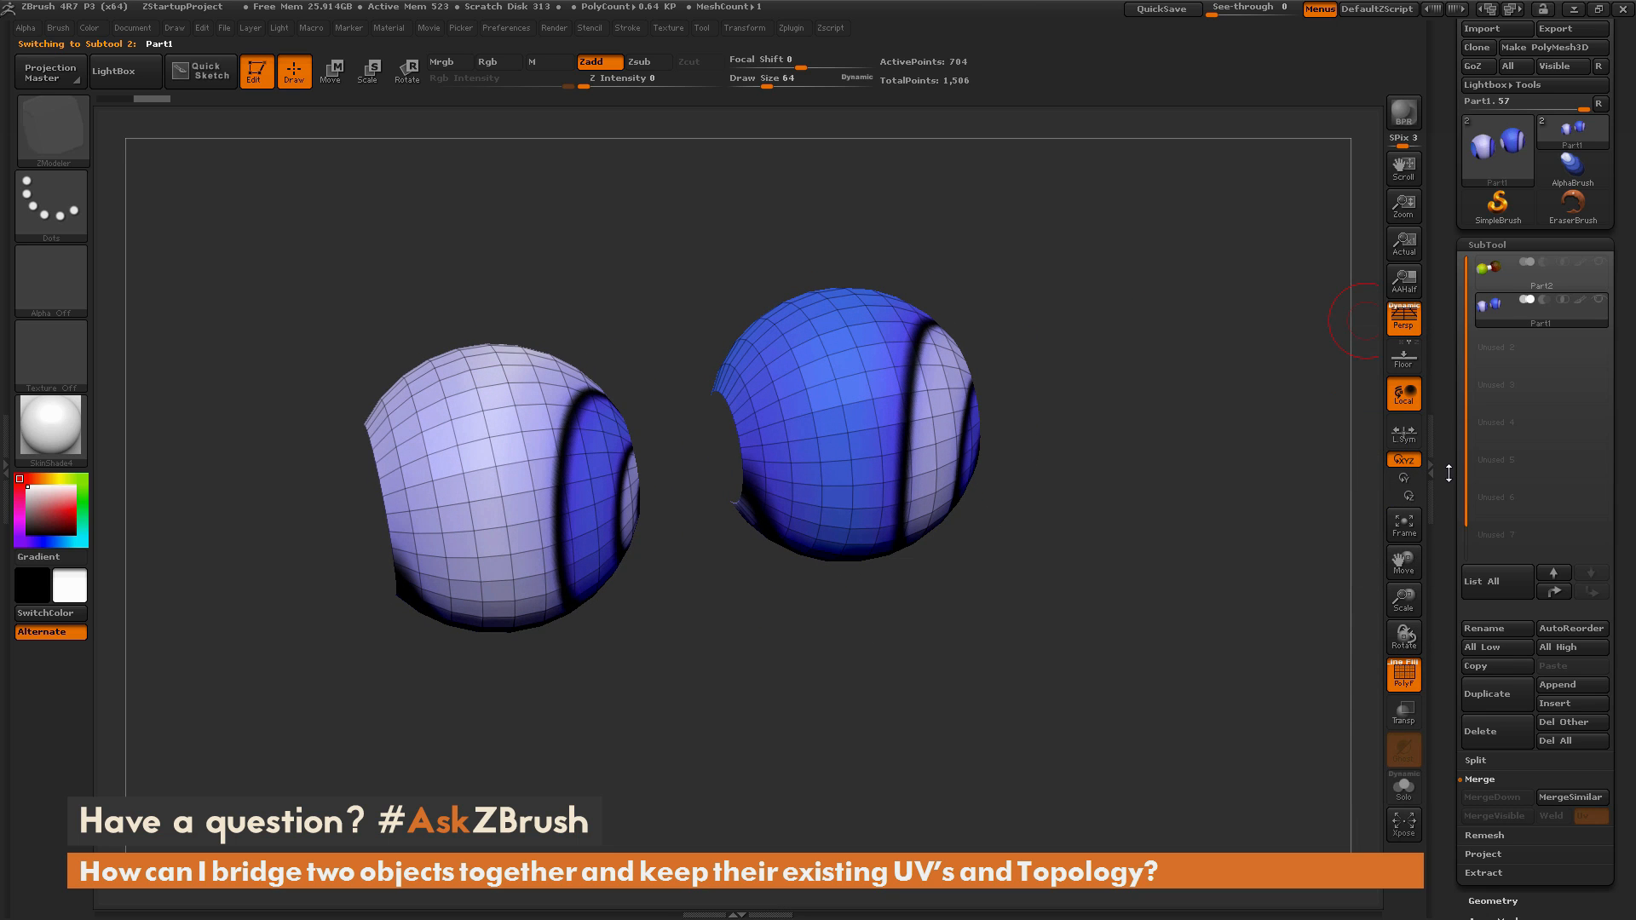
- Subdivide the two open Part1 spheres with Geometry > Divide into a dense mesh
{"action": "left_click", "coordinate": [1492, 901]}
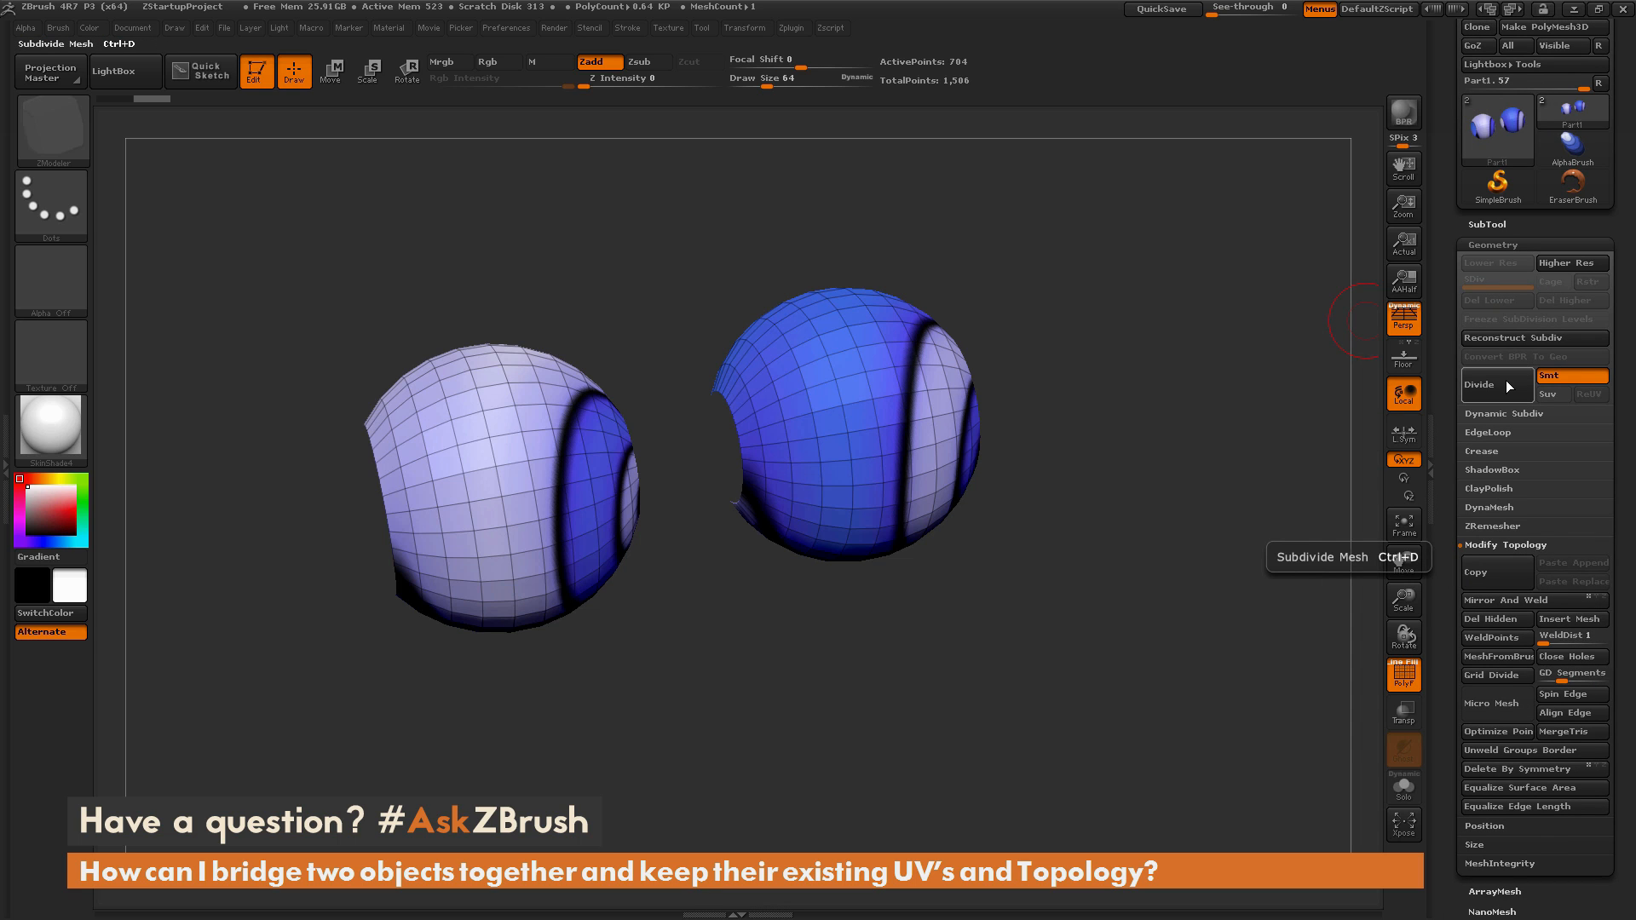
{"action": "left_click", "coordinate": [1478, 384]}
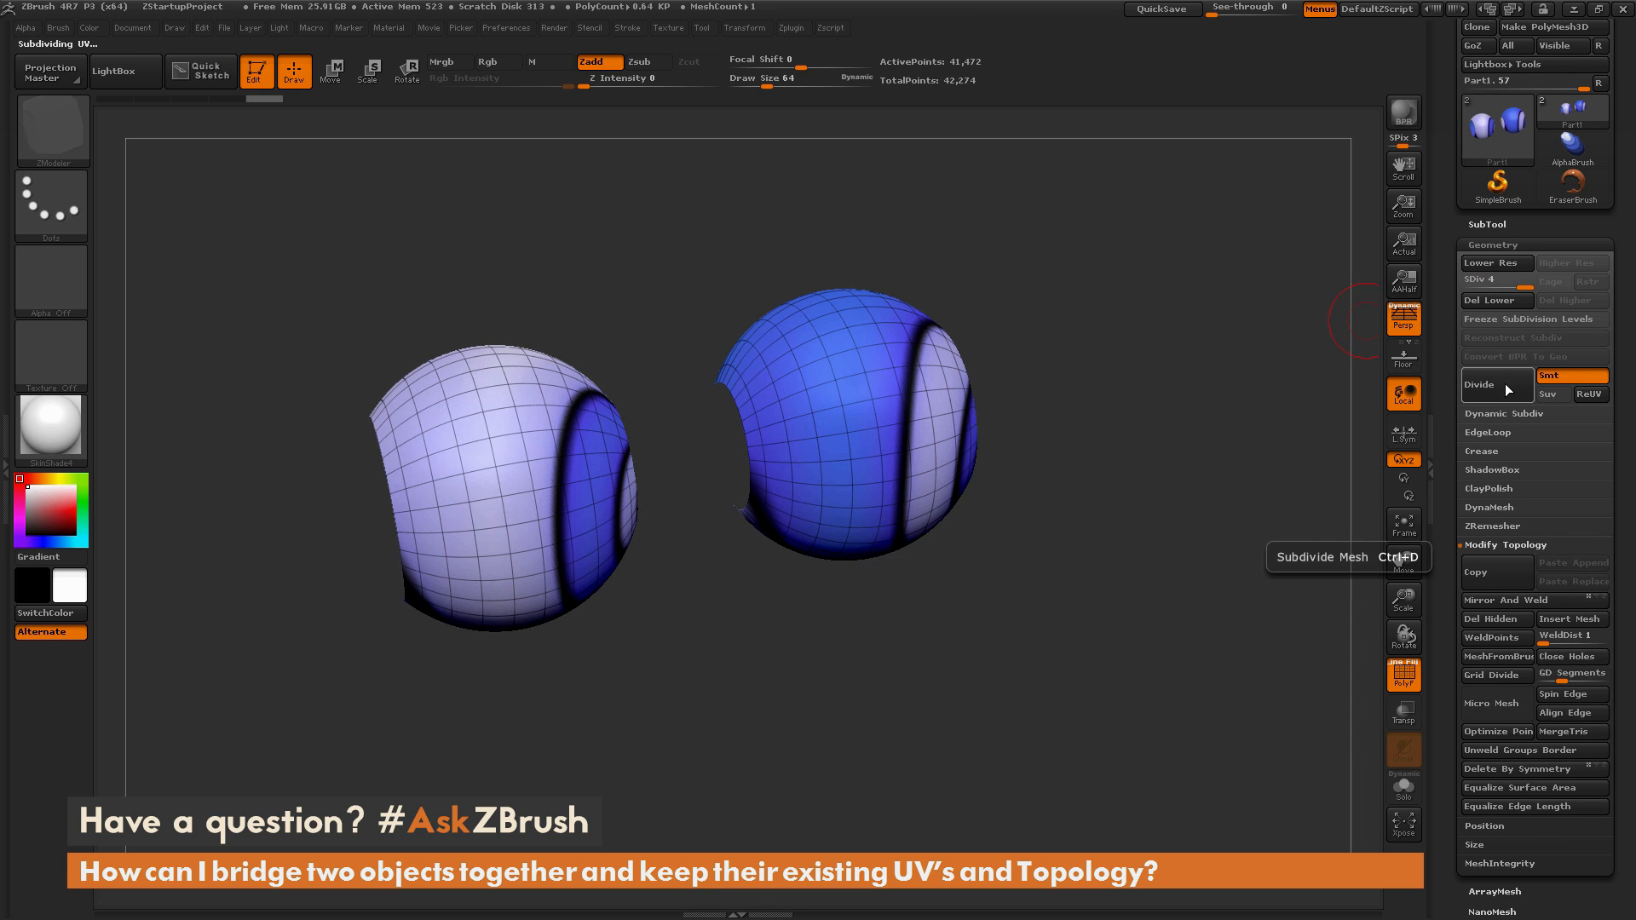
{"action": "left_click", "coordinate": [1494, 385]}
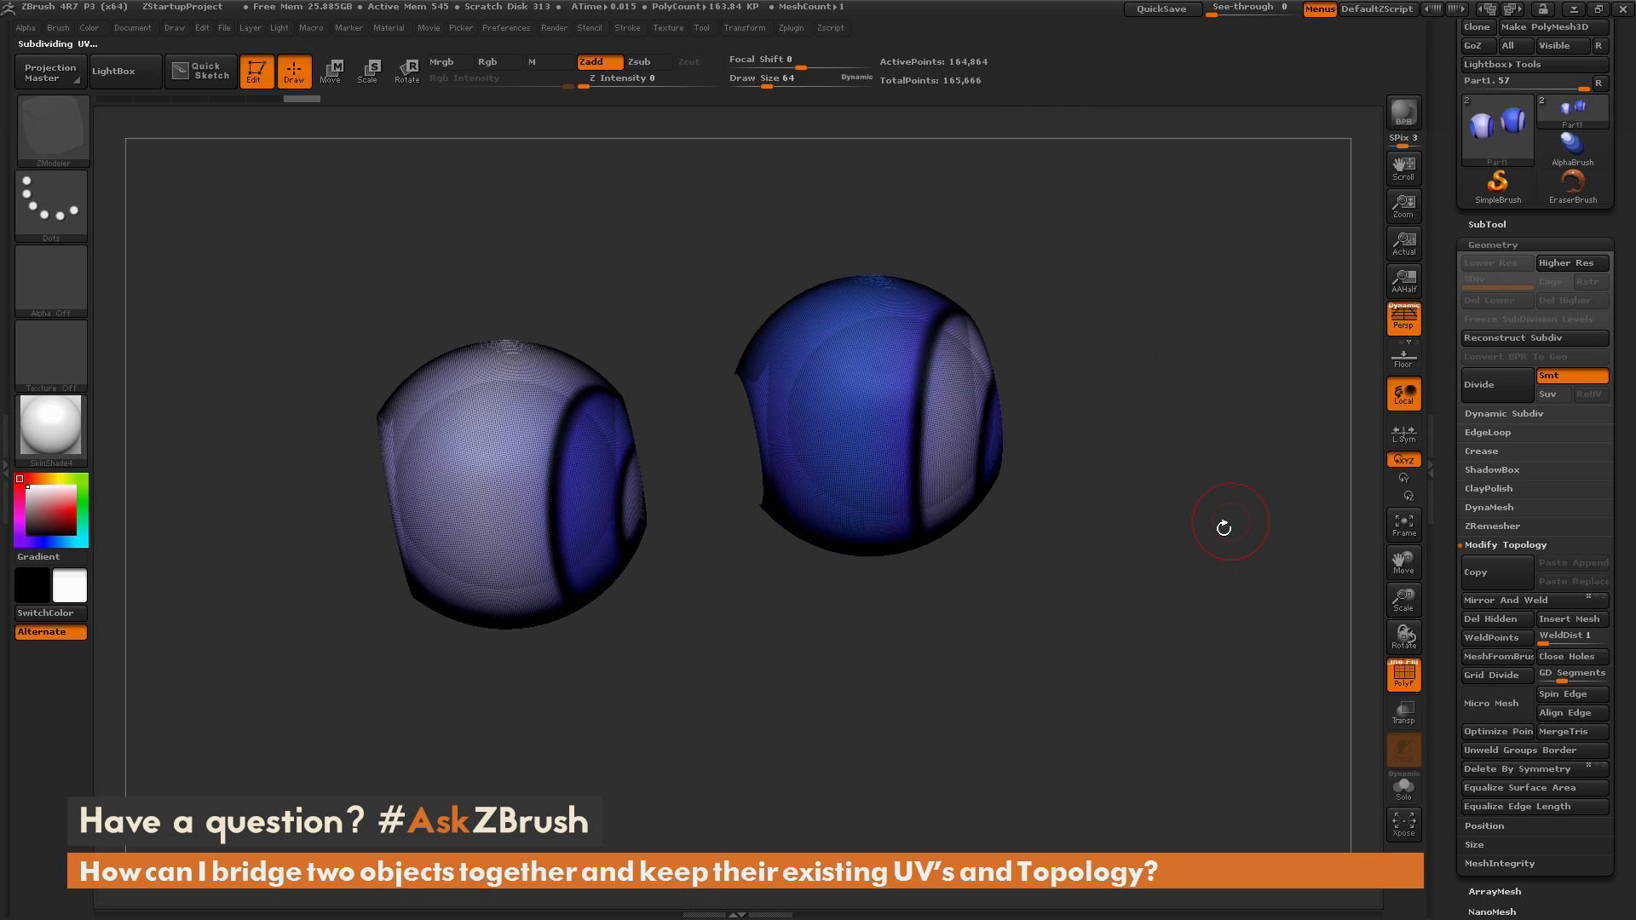
{"action": "left_click_drag", "start_coordinate": [1223, 527], "coordinate": [1196, 673]}
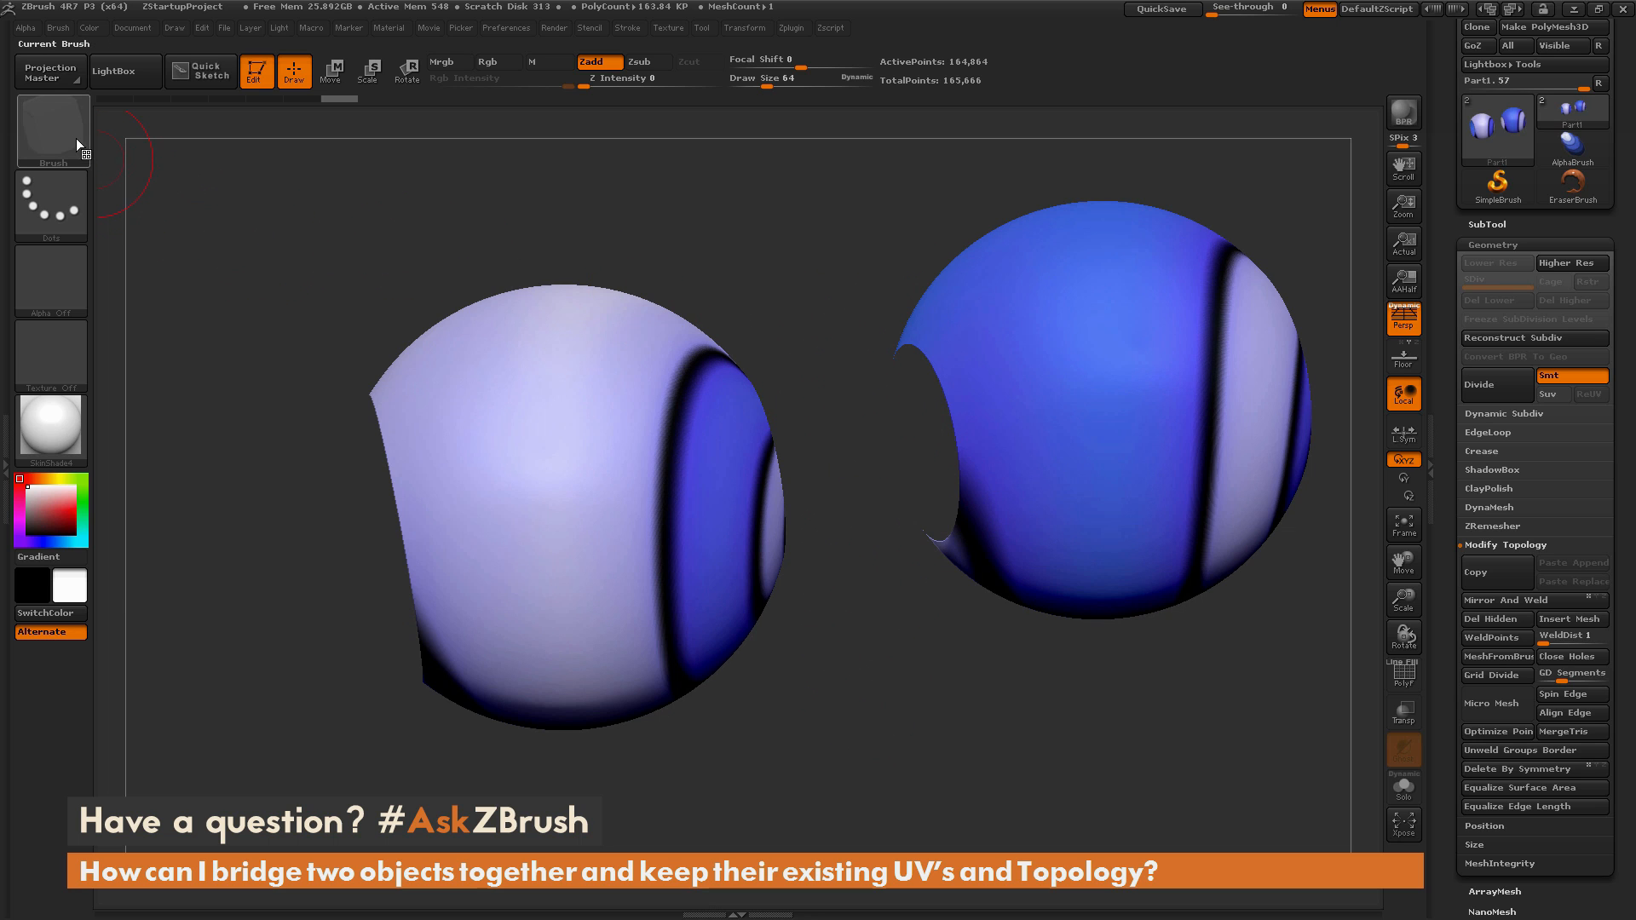
- Bridge the facing holes of the two high-res spheres with a CurveBridge tube
{"action": "left_click", "coordinate": [52, 127]}
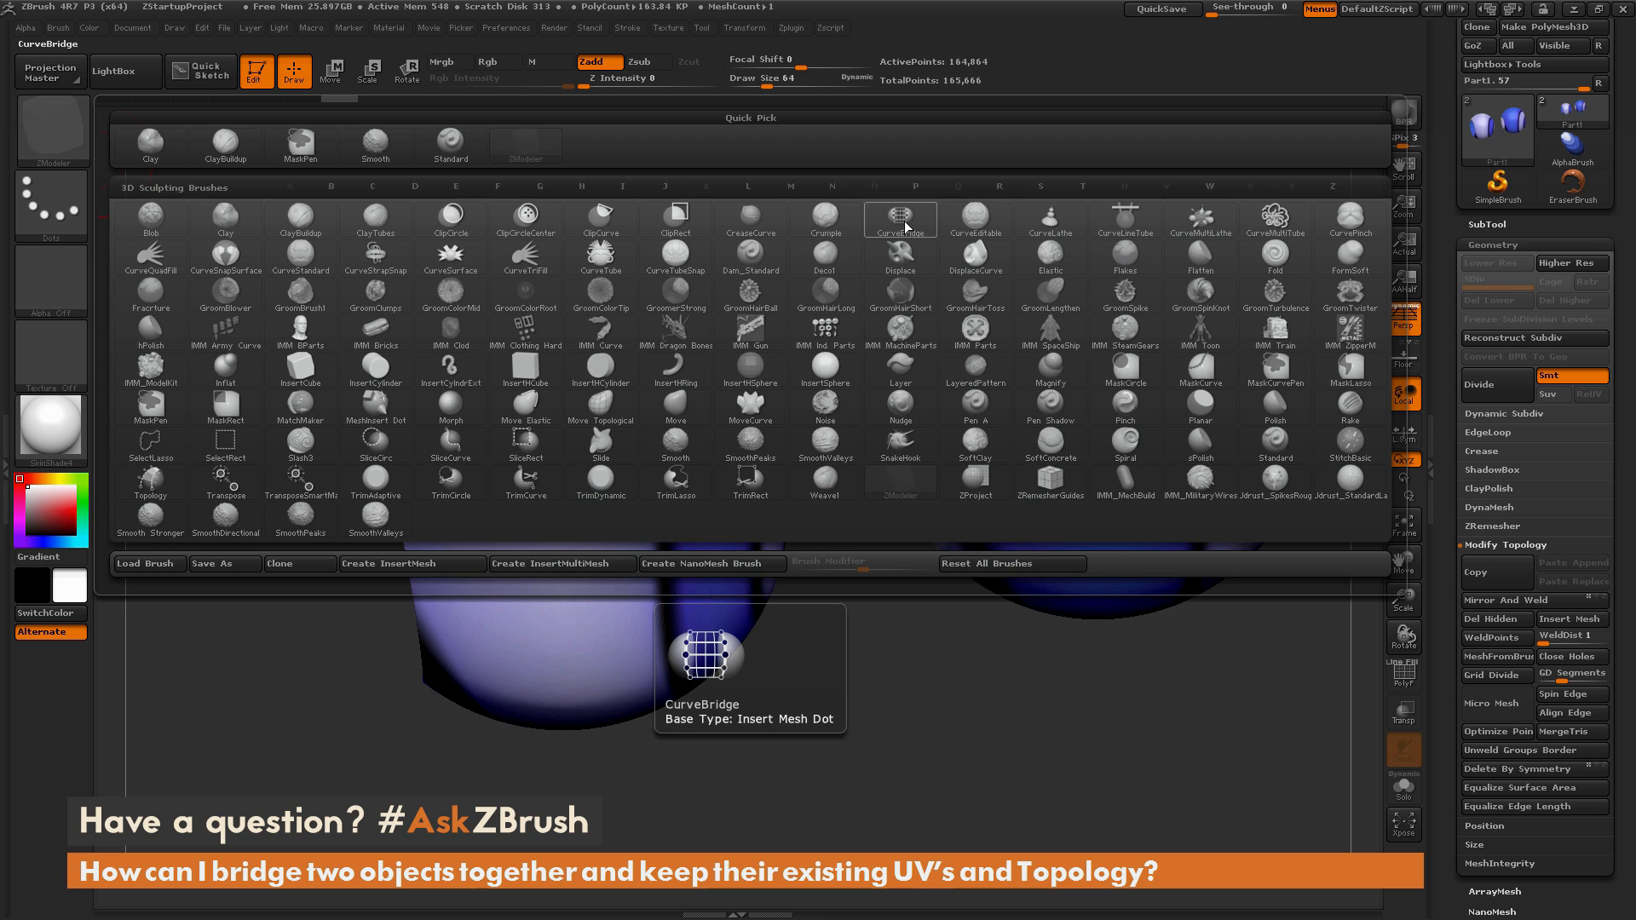
{"action": "left_click", "coordinate": [900, 219]}
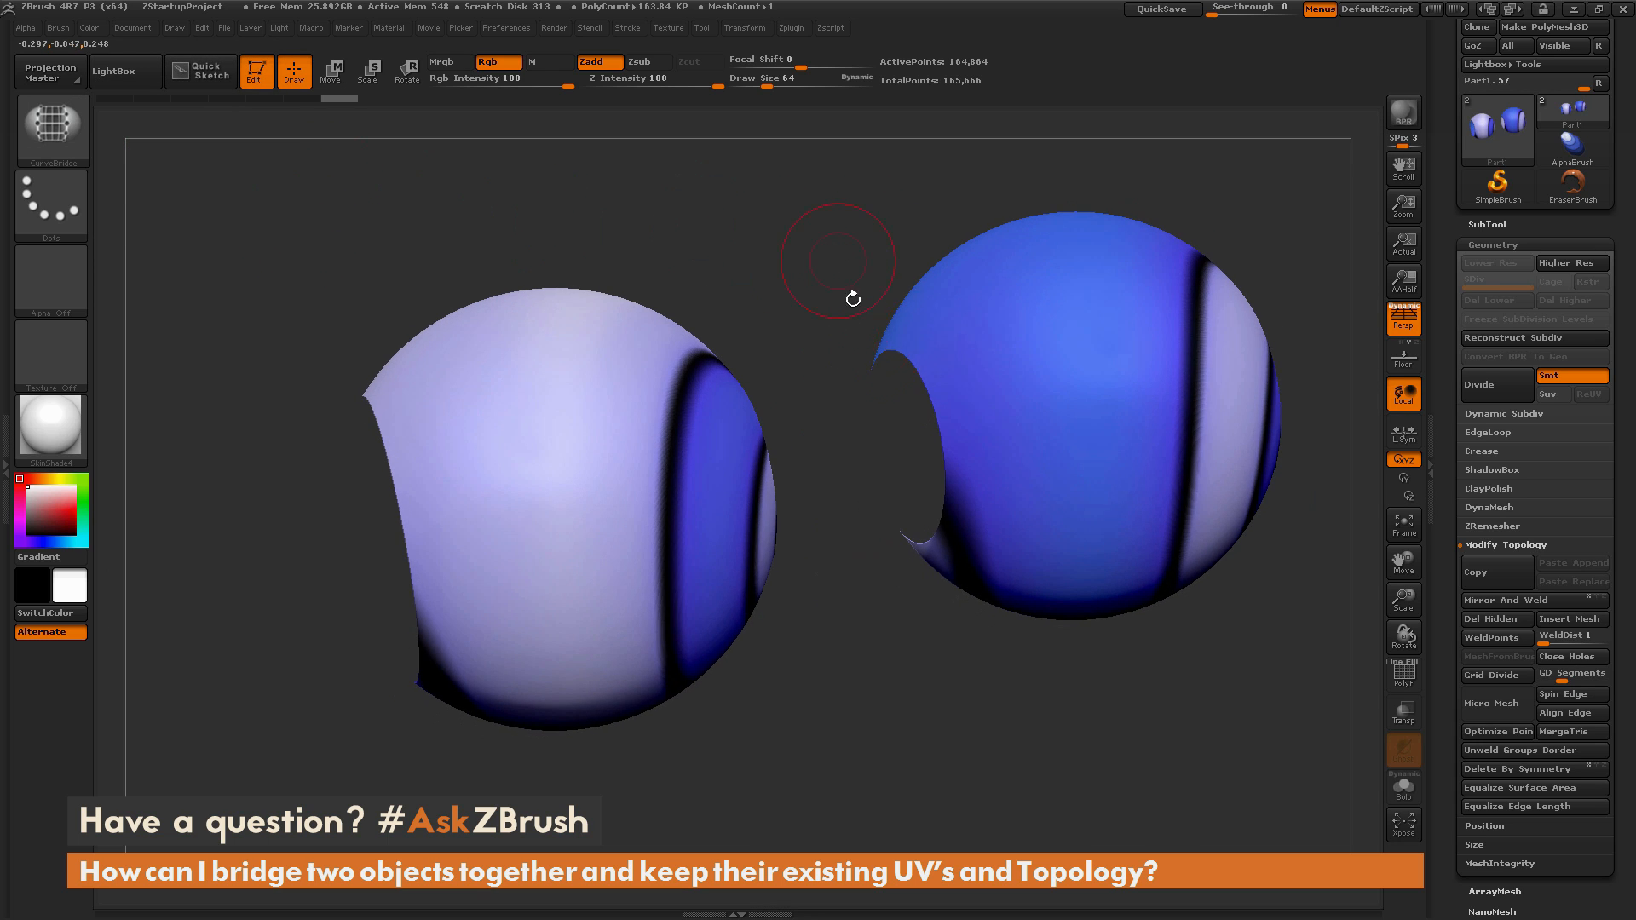
{"action": "left_click_drag", "start_coordinate": [835, 299], "coordinate": [949, 358]}
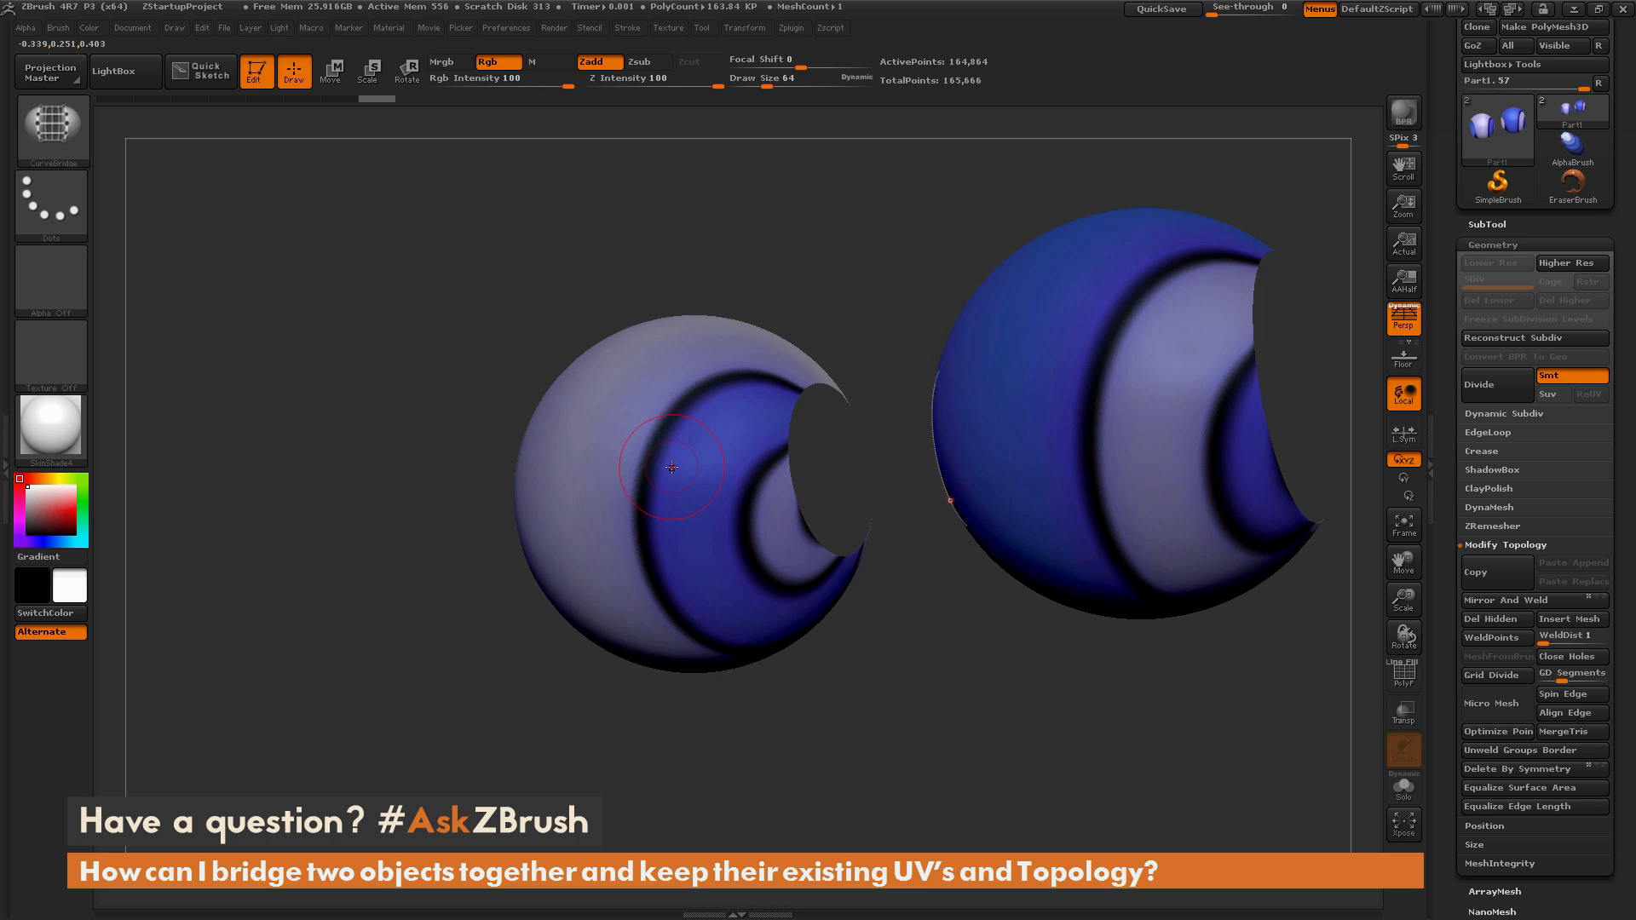
{"action": "left_click_drag", "start_coordinate": [671, 466], "coordinate": [749, 466]}
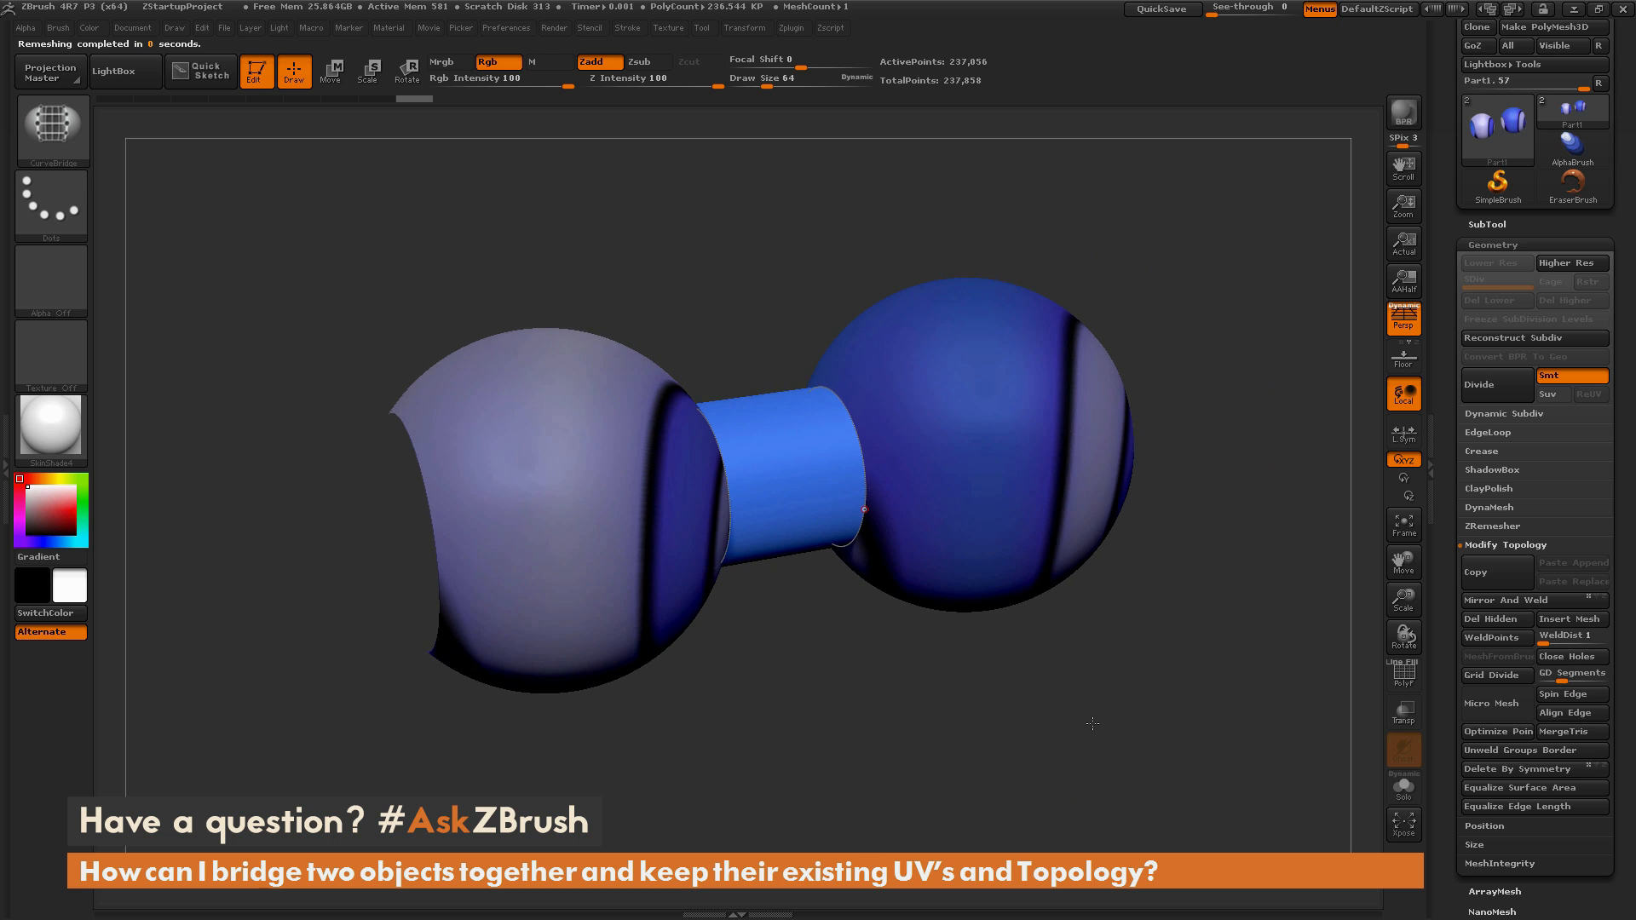
{"action": "left_click_drag", "start_coordinate": [1091, 724], "coordinate": [1024, 773]}
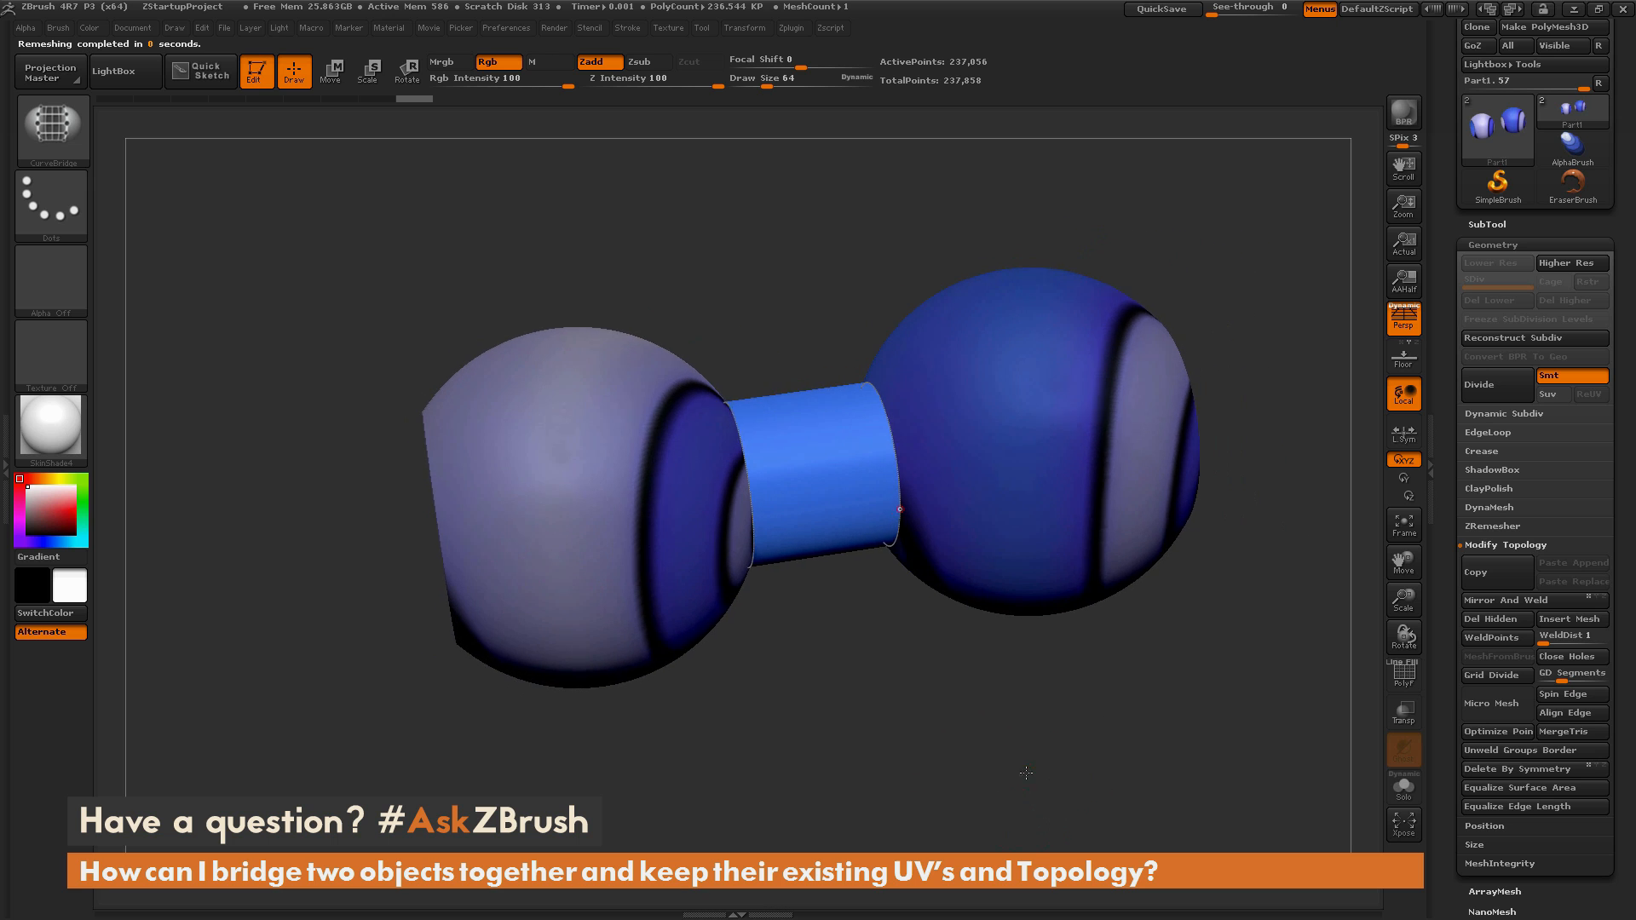
{"action": "left_click_drag", "start_coordinate": [1026, 772], "coordinate": [1079, 691]}
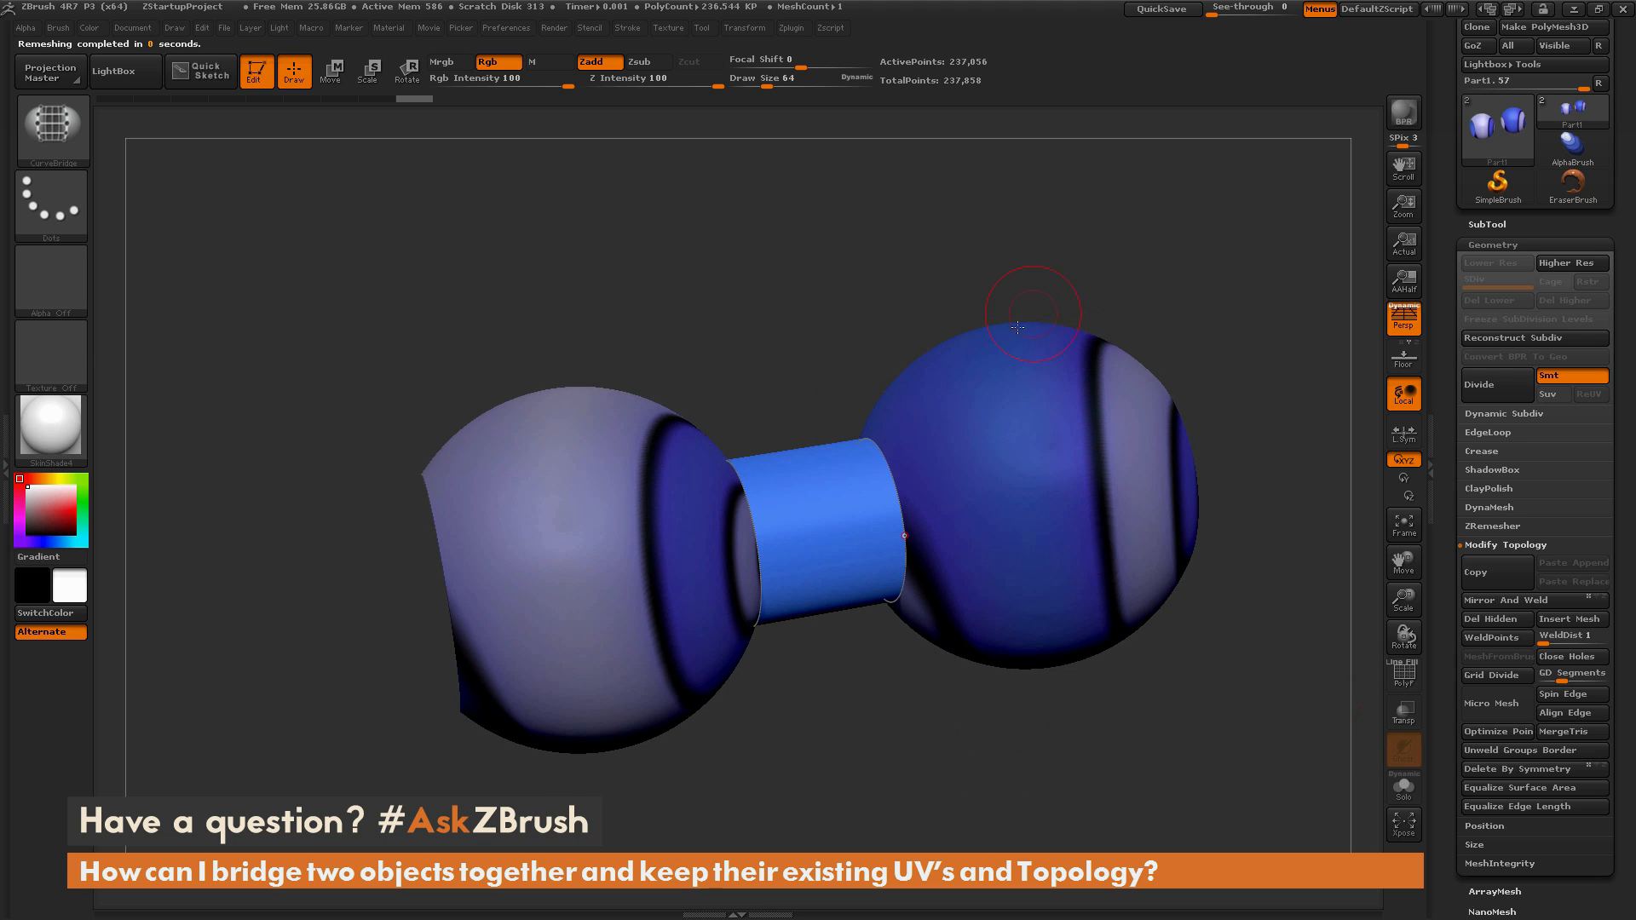
{"action": "mouse_move", "coordinate": [710, 532]}
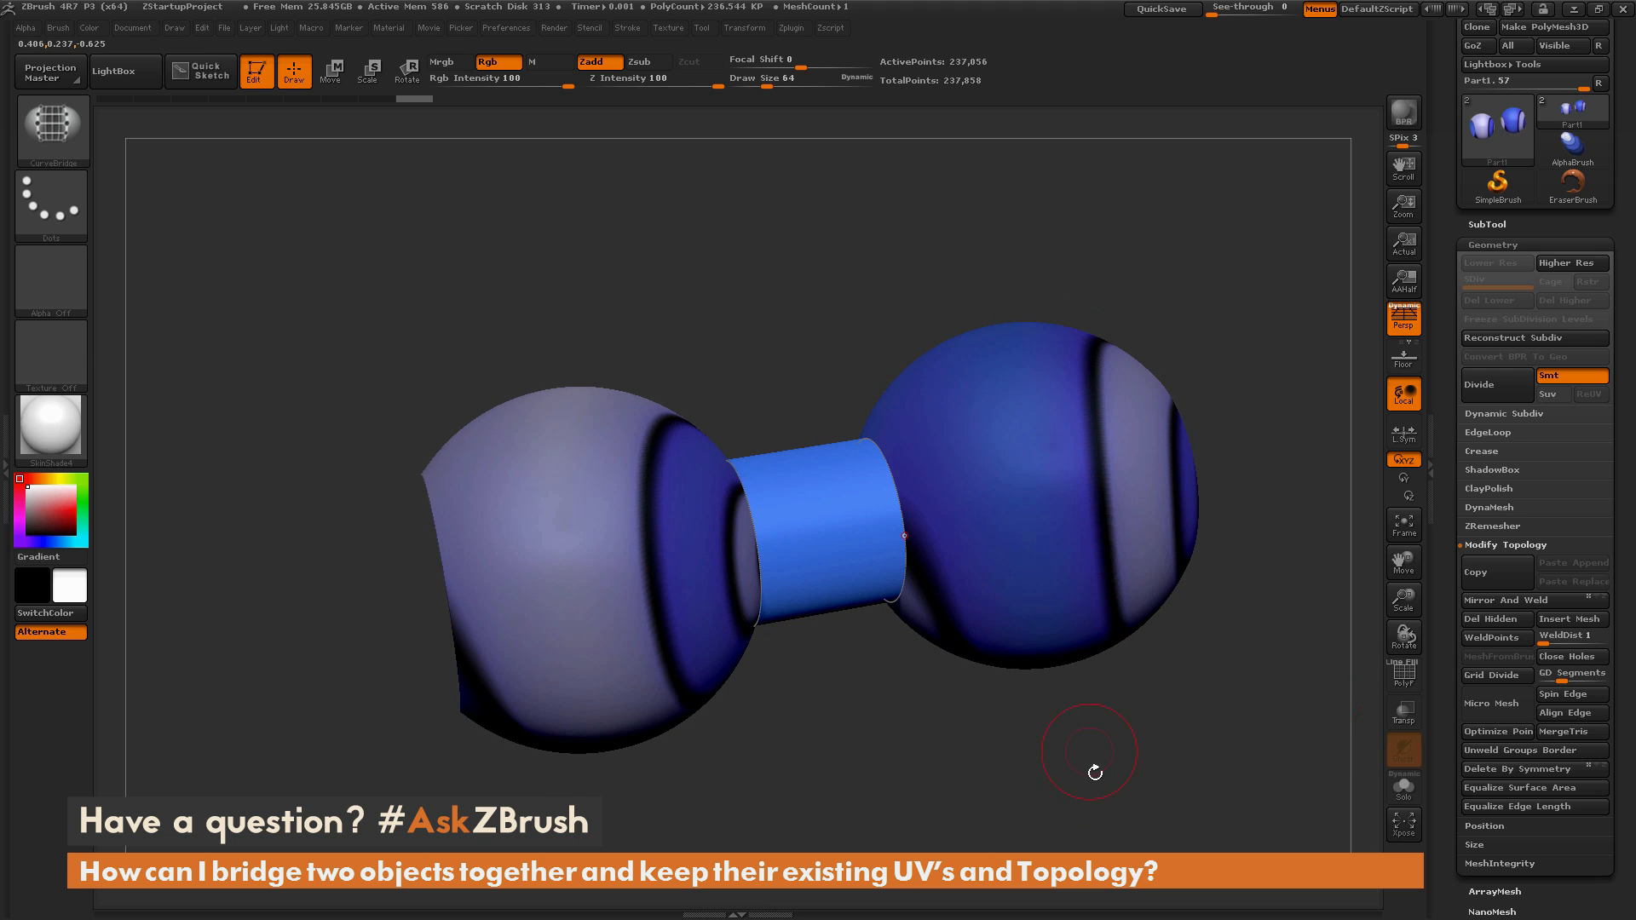
{"action": "left_click_drag", "start_coordinate": [1094, 772], "coordinate": [1110, 784]}
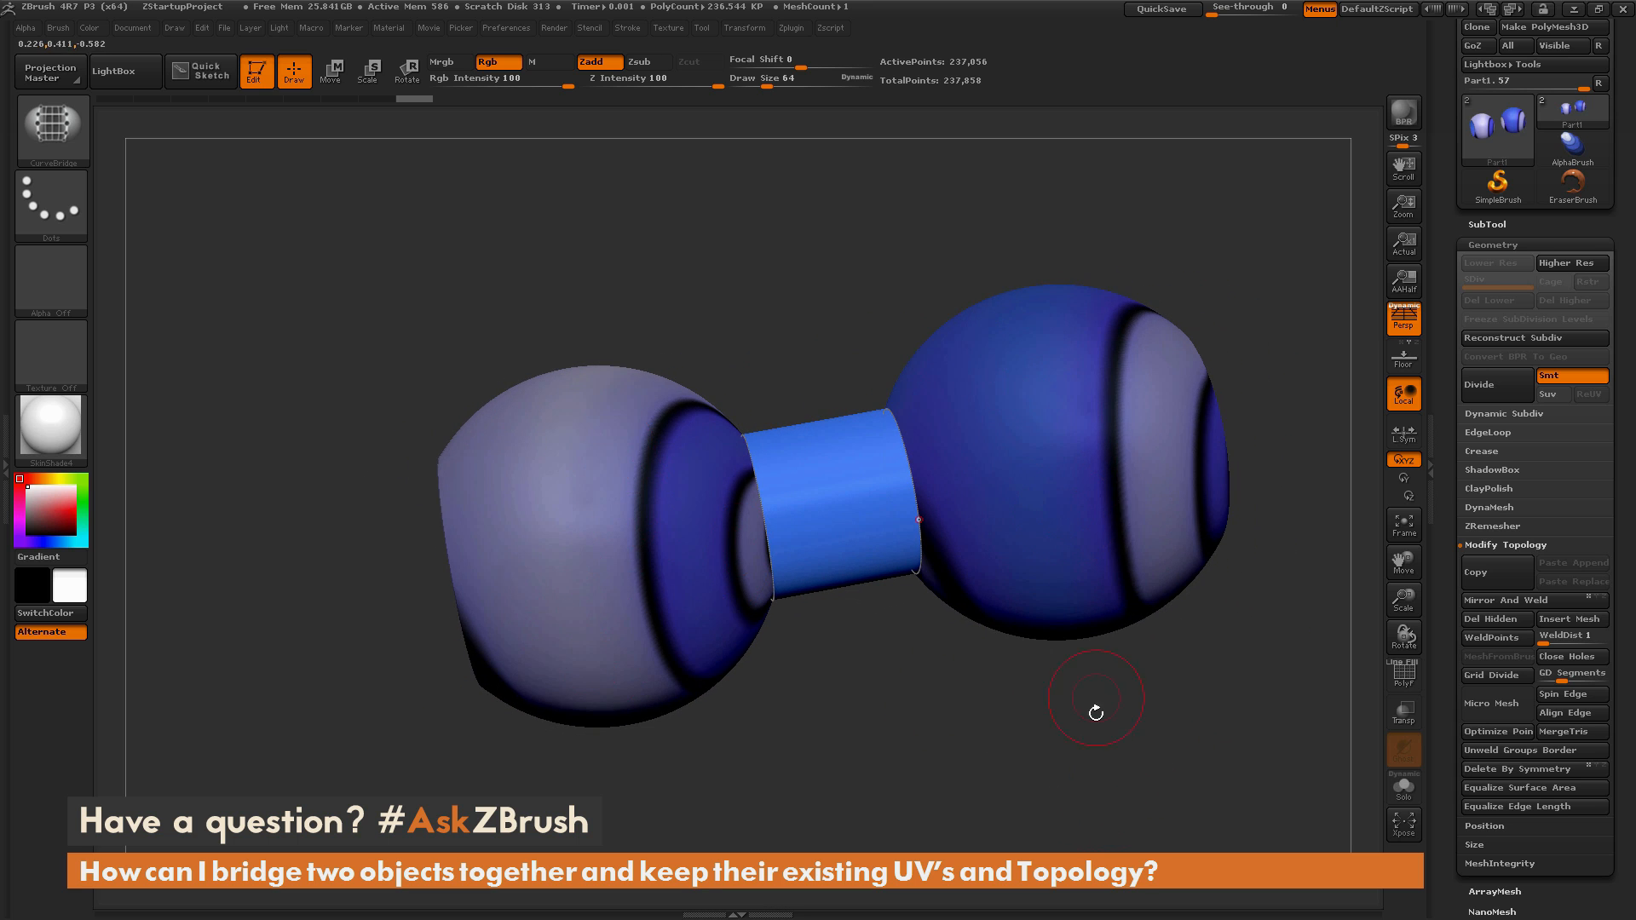
{"action": "left_click_drag", "start_coordinate": [1096, 712], "coordinate": [1158, 767]}
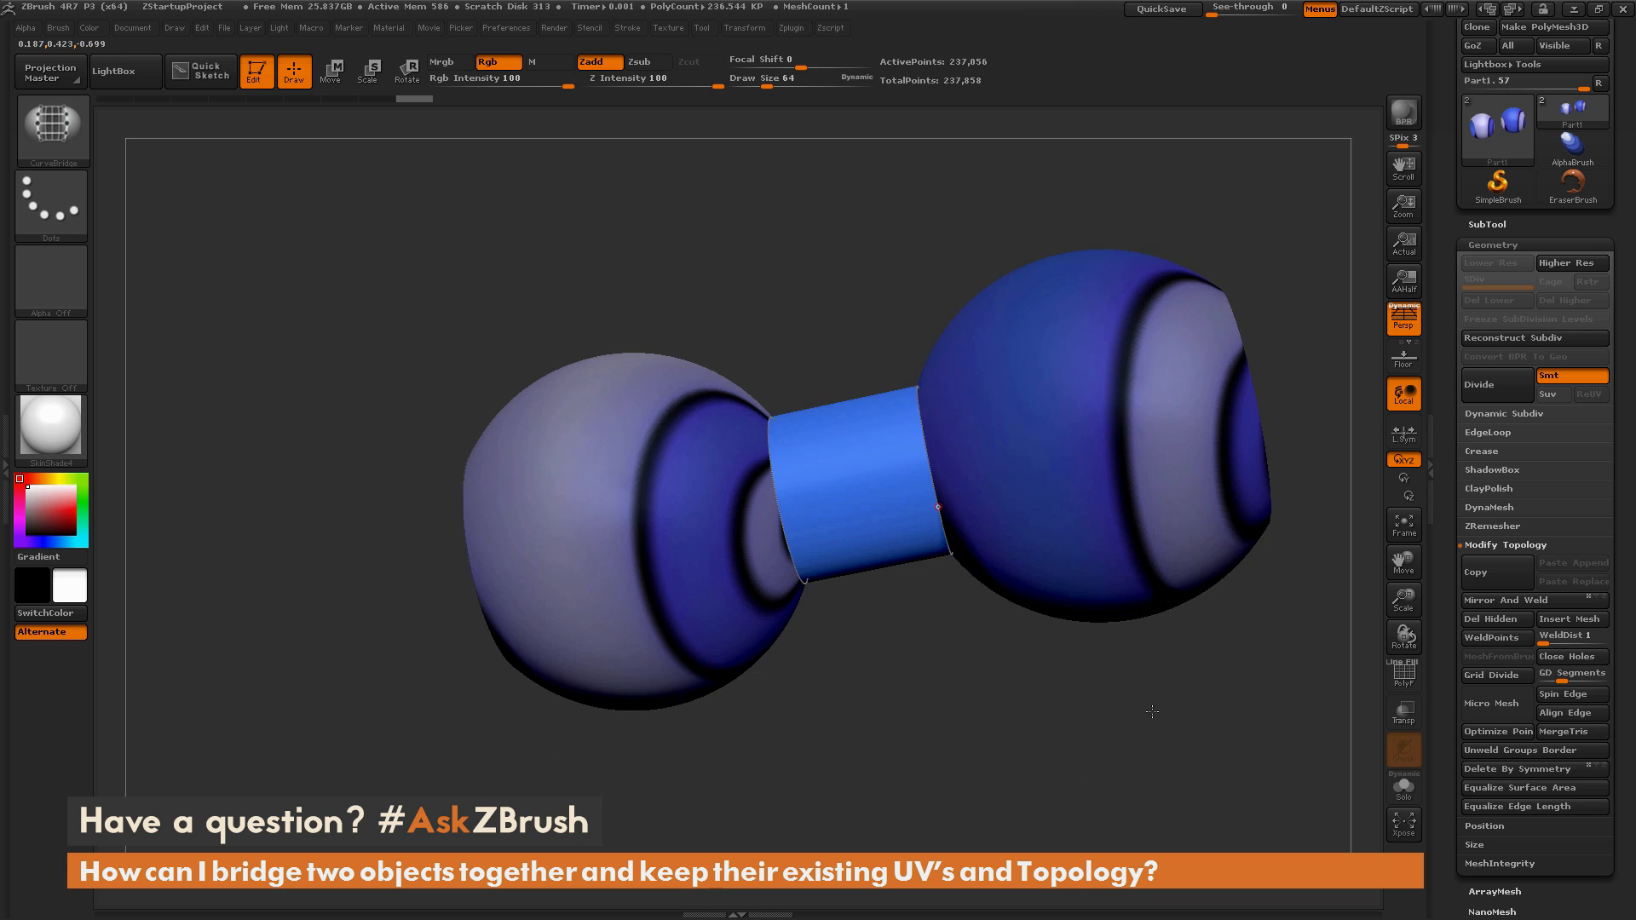
{"action": "left_click_drag", "start_coordinate": [1152, 712], "coordinate": [1159, 697]}
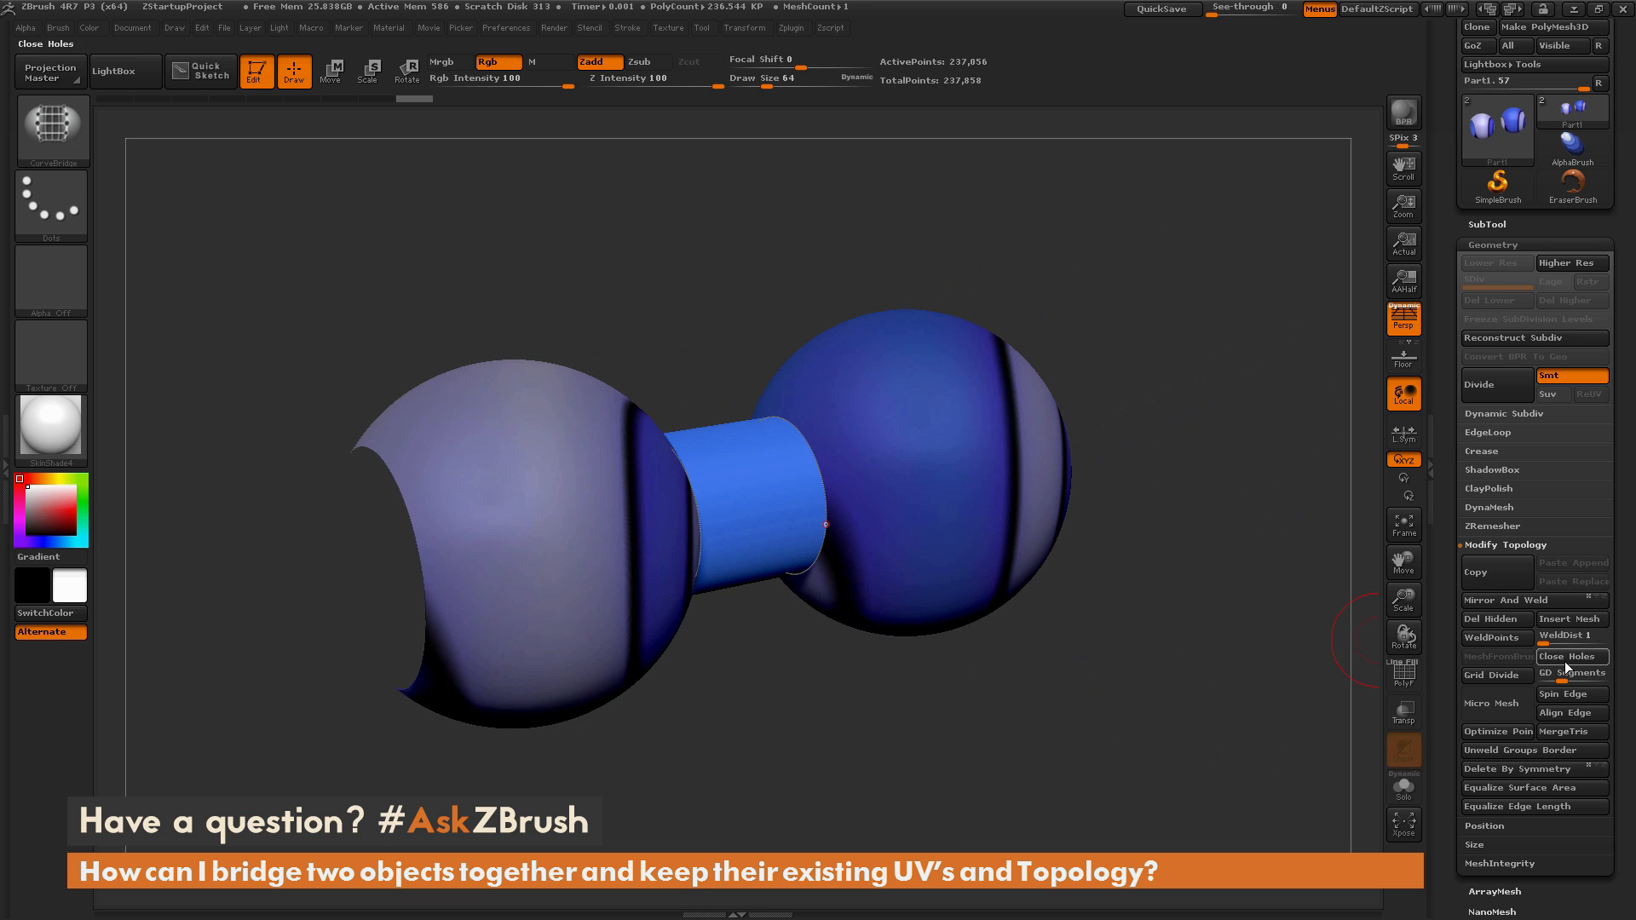
- Seal the sphere end holes of Part1 with Close Holes and orbit to inspect the caps
{"action": "left_click", "coordinate": [1570, 656]}
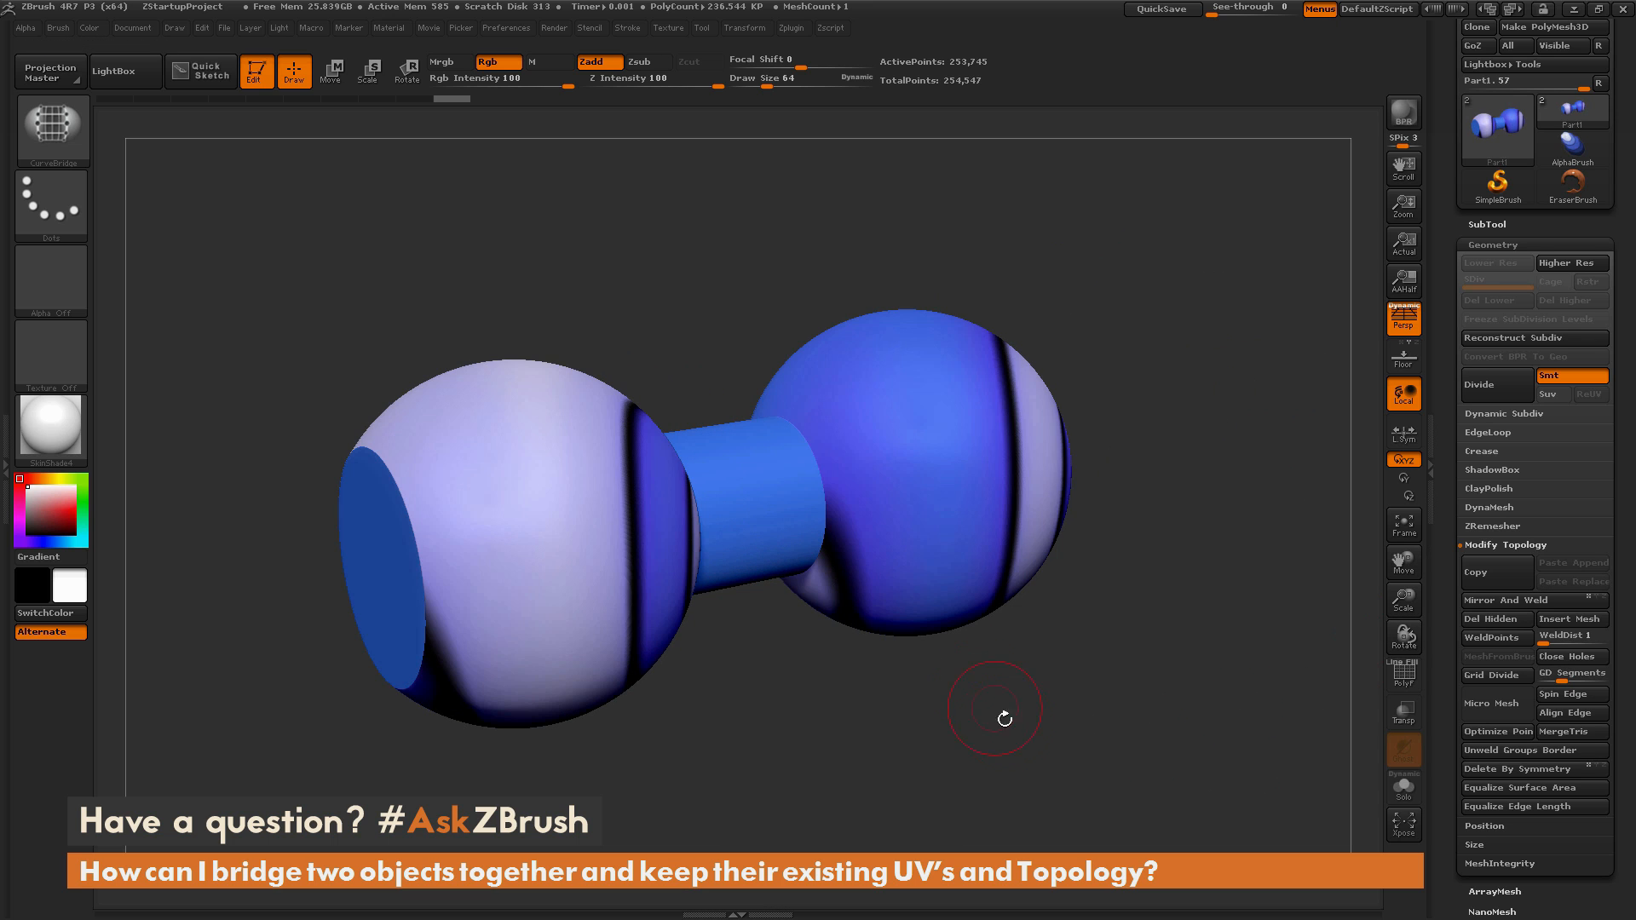
{"action": "left_click_drag", "start_coordinate": [1004, 717], "coordinate": [970, 762]}
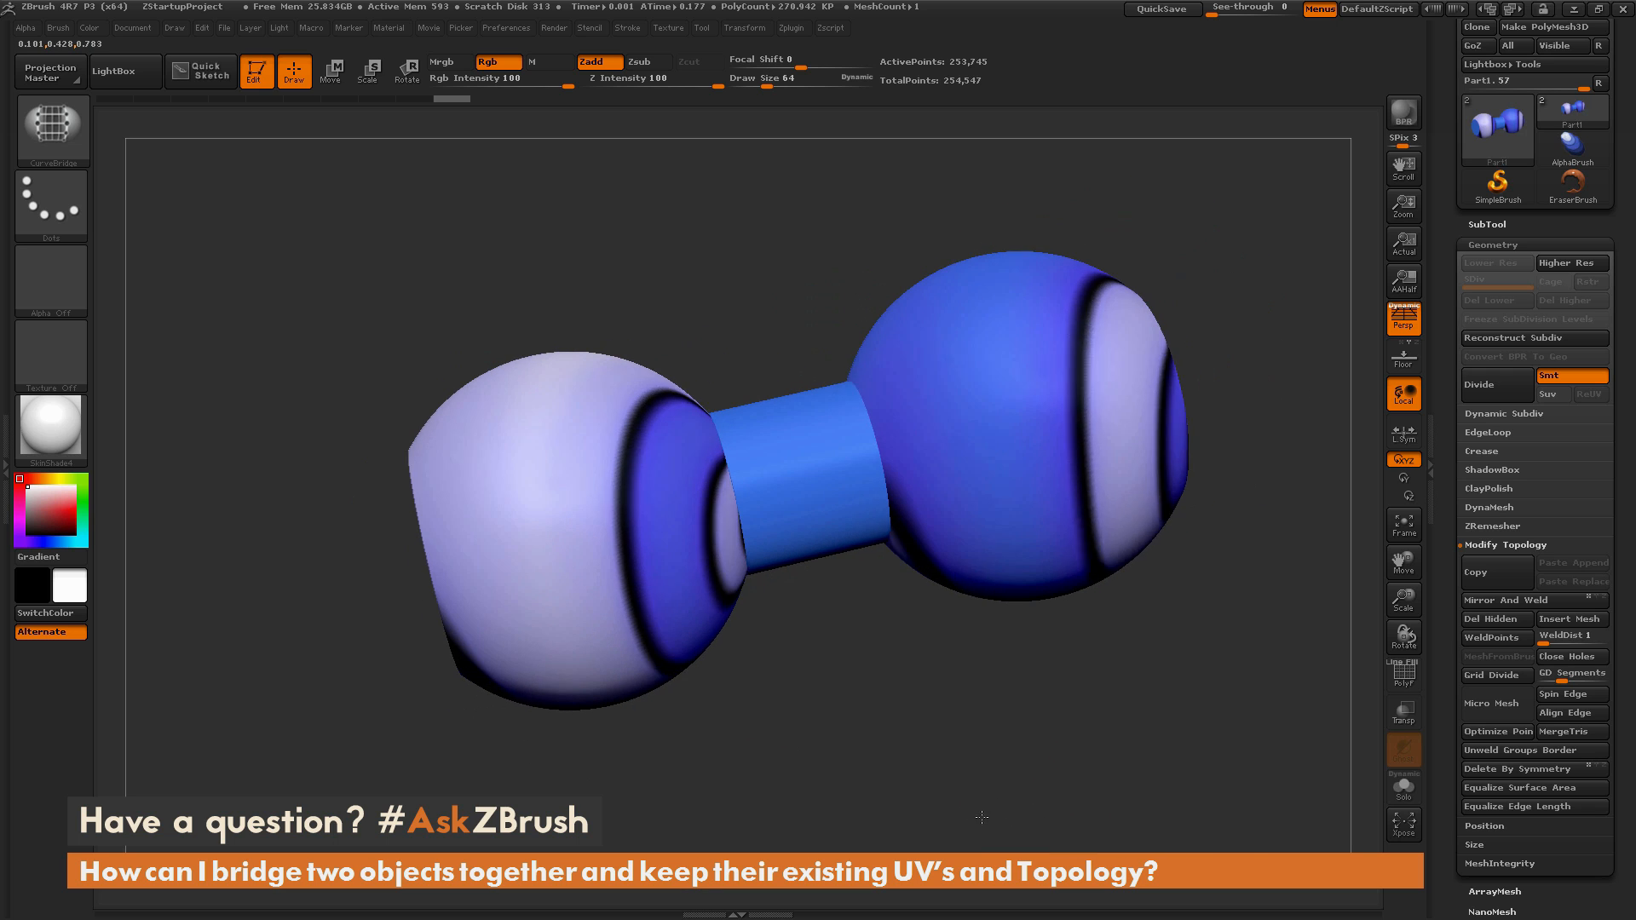
{"action": "left_click_drag", "start_coordinate": [981, 816], "coordinate": [1158, 692]}
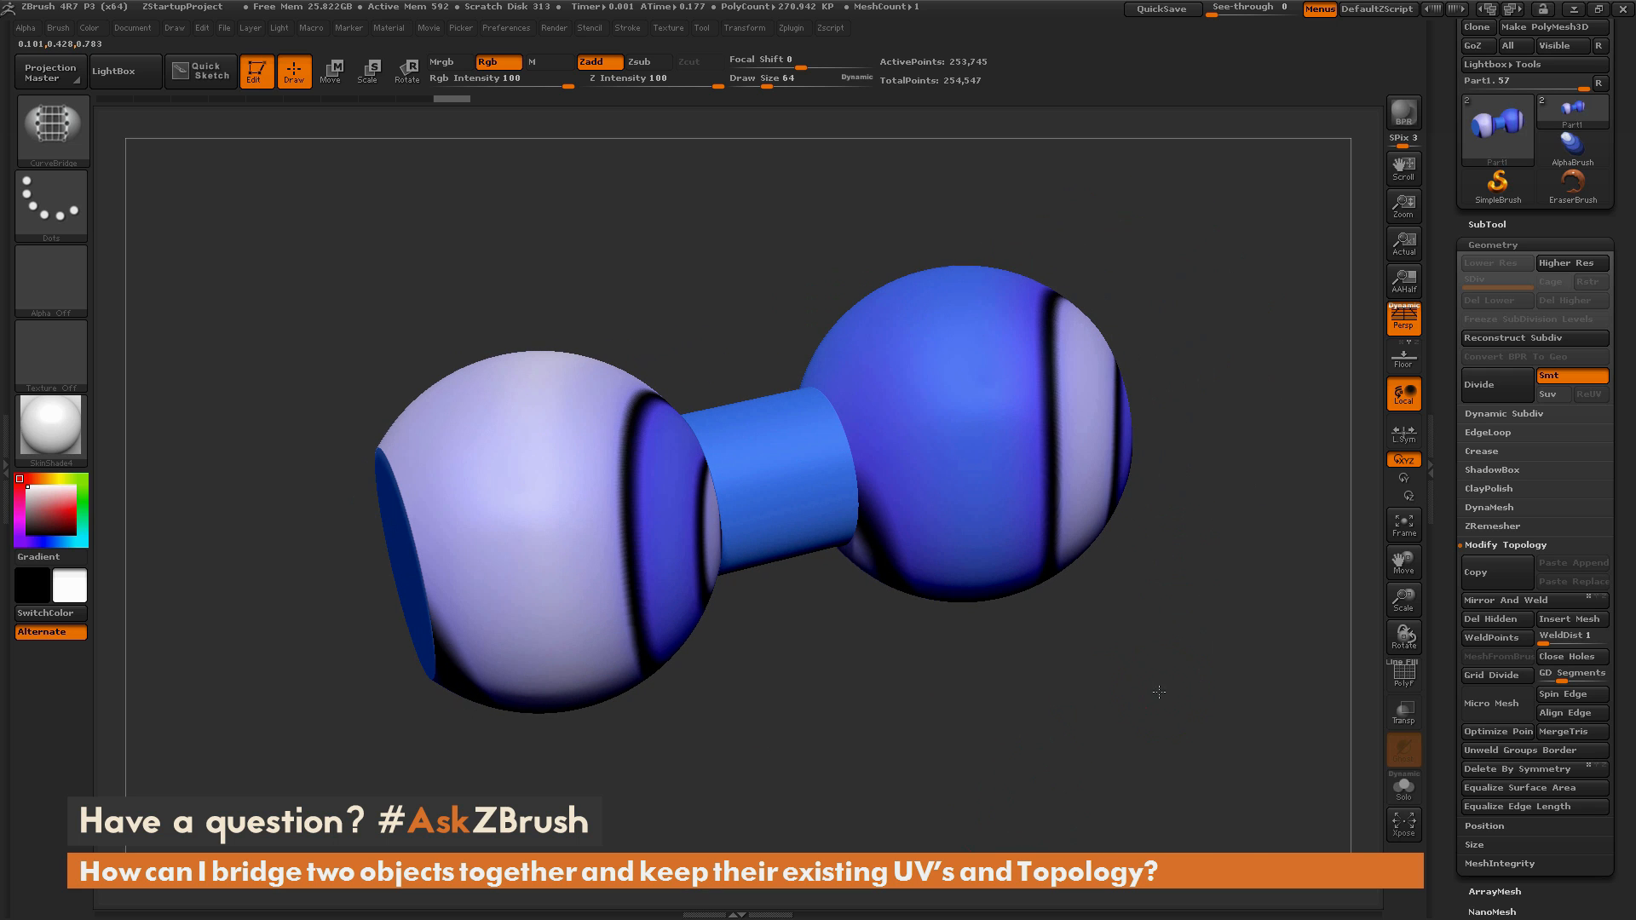
{"action": "left_click_drag", "start_coordinate": [1158, 692], "coordinate": [1152, 705]}
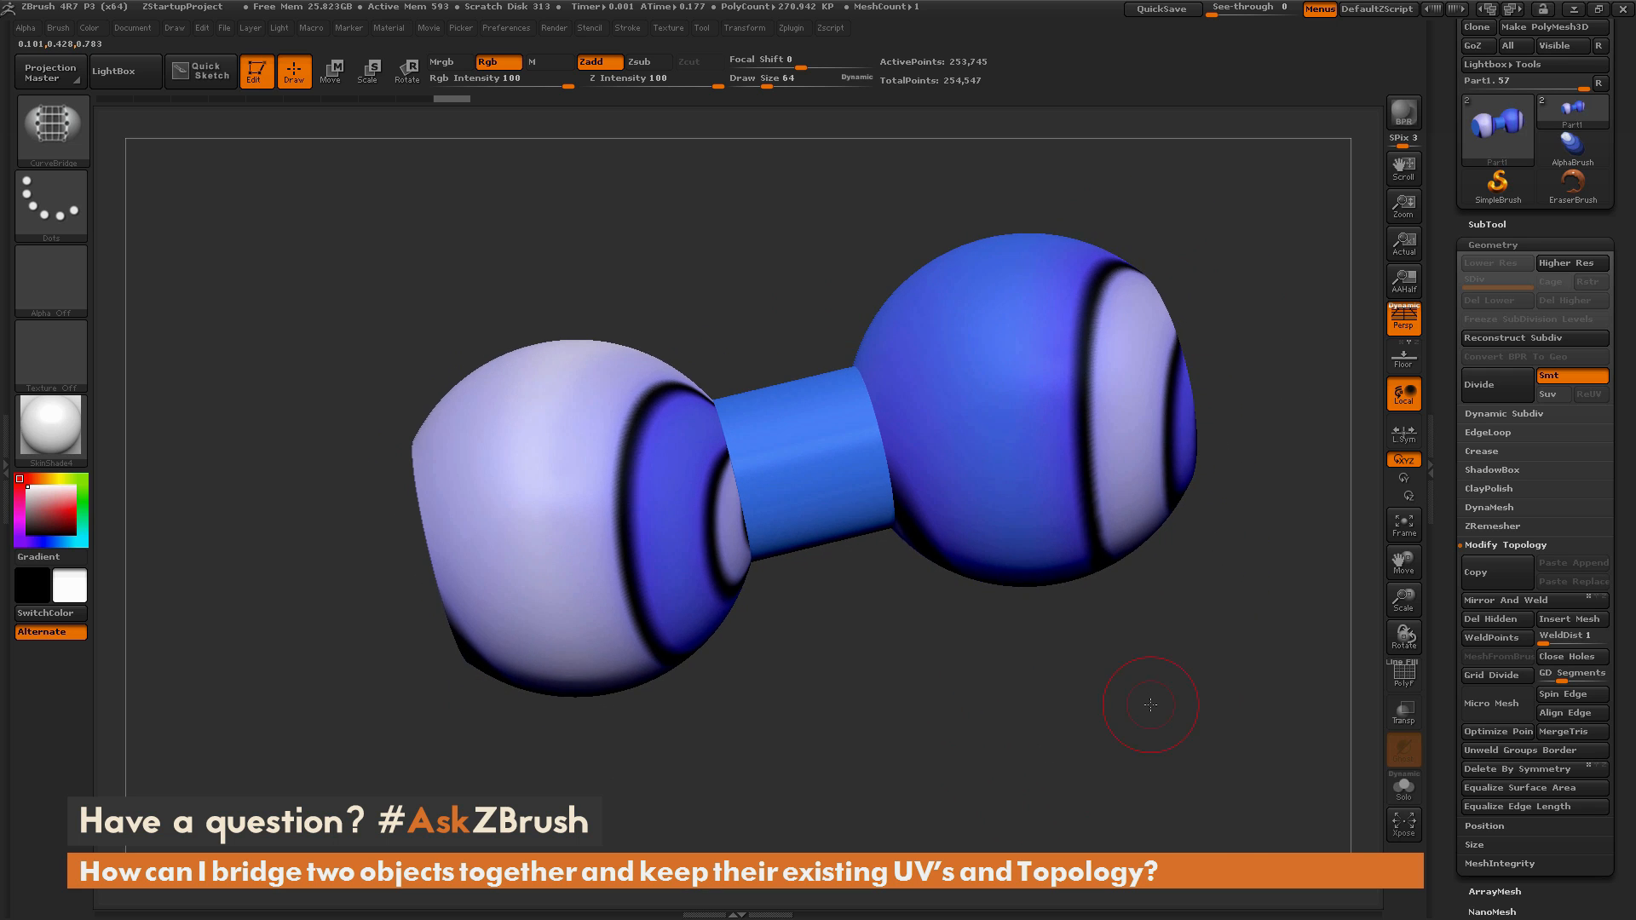